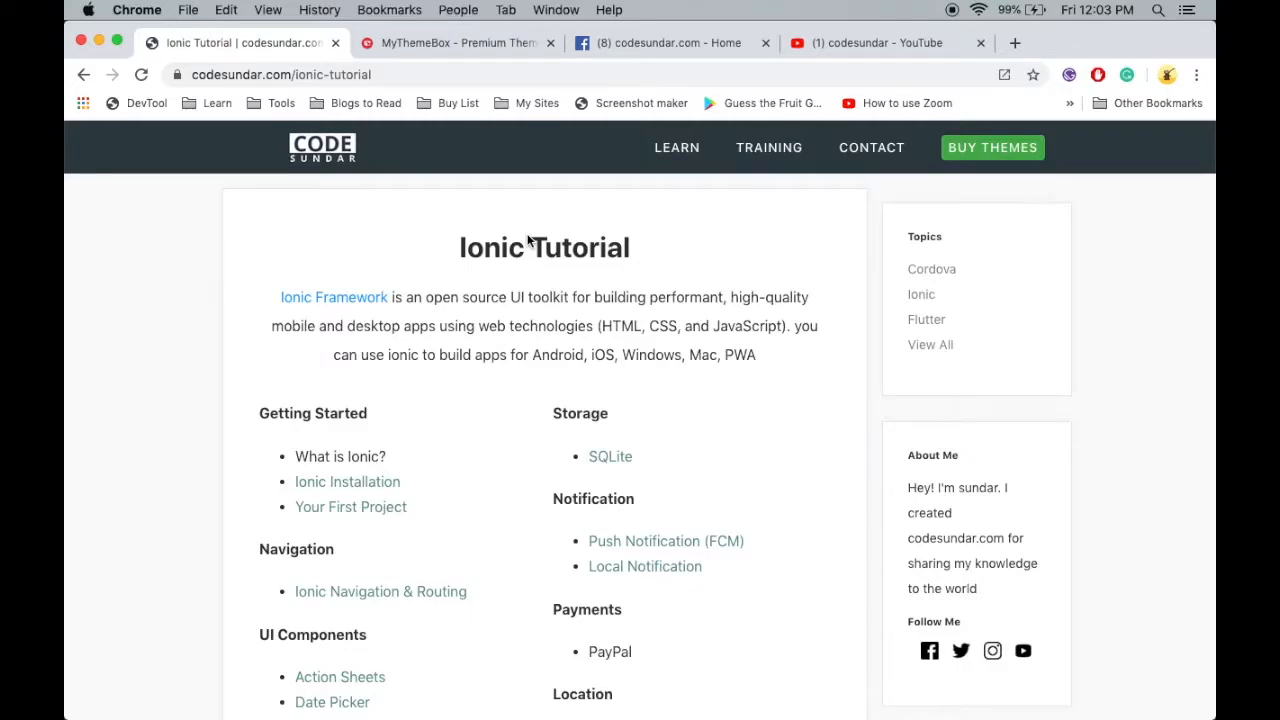
Subscribe to the codesundar YouTube channel and turn on its notifications
click(878, 42)
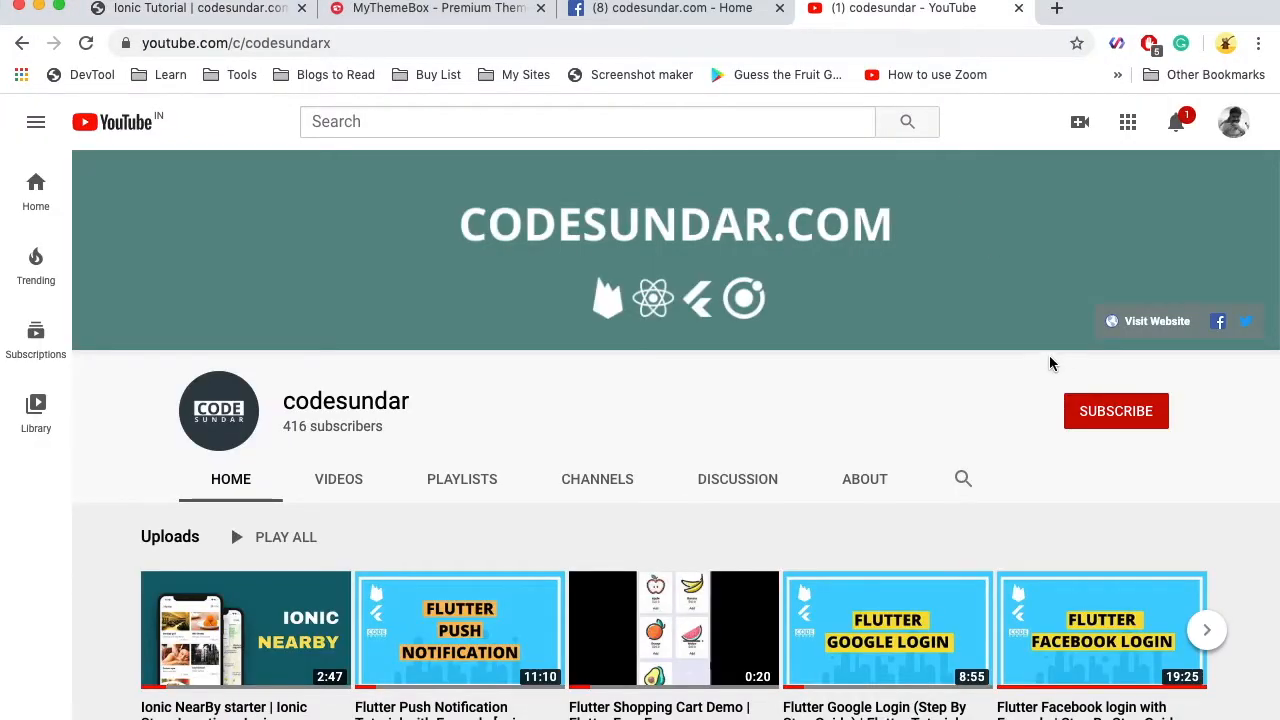
click(1116, 411)
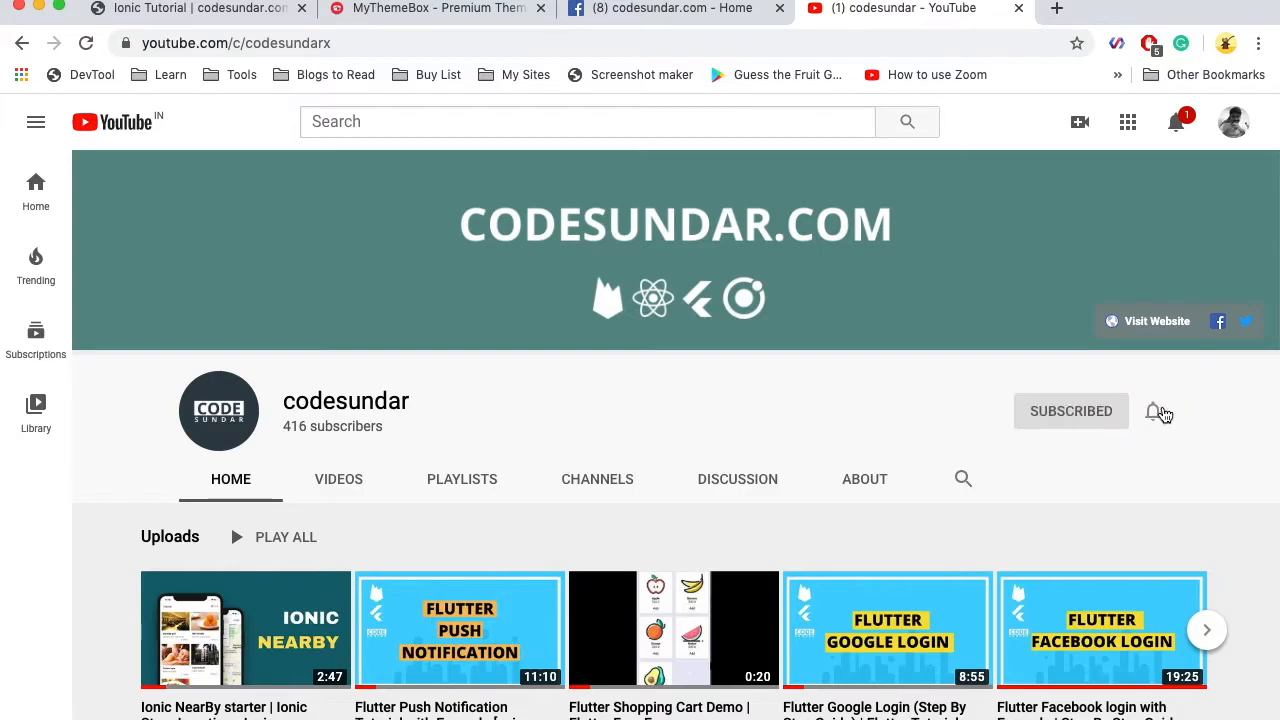
click(1159, 411)
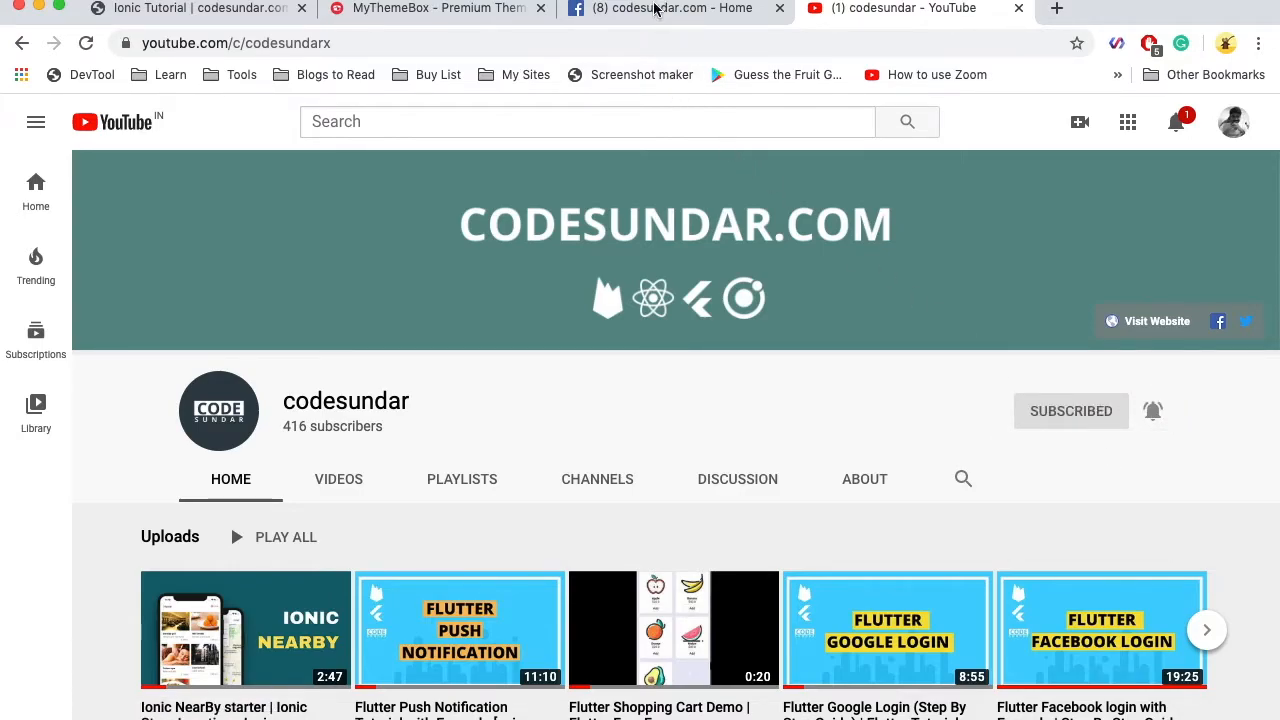
Visit the Facebook and MyThemeBox tabs, then return to the Ionic Tutorial page
click(675, 8)
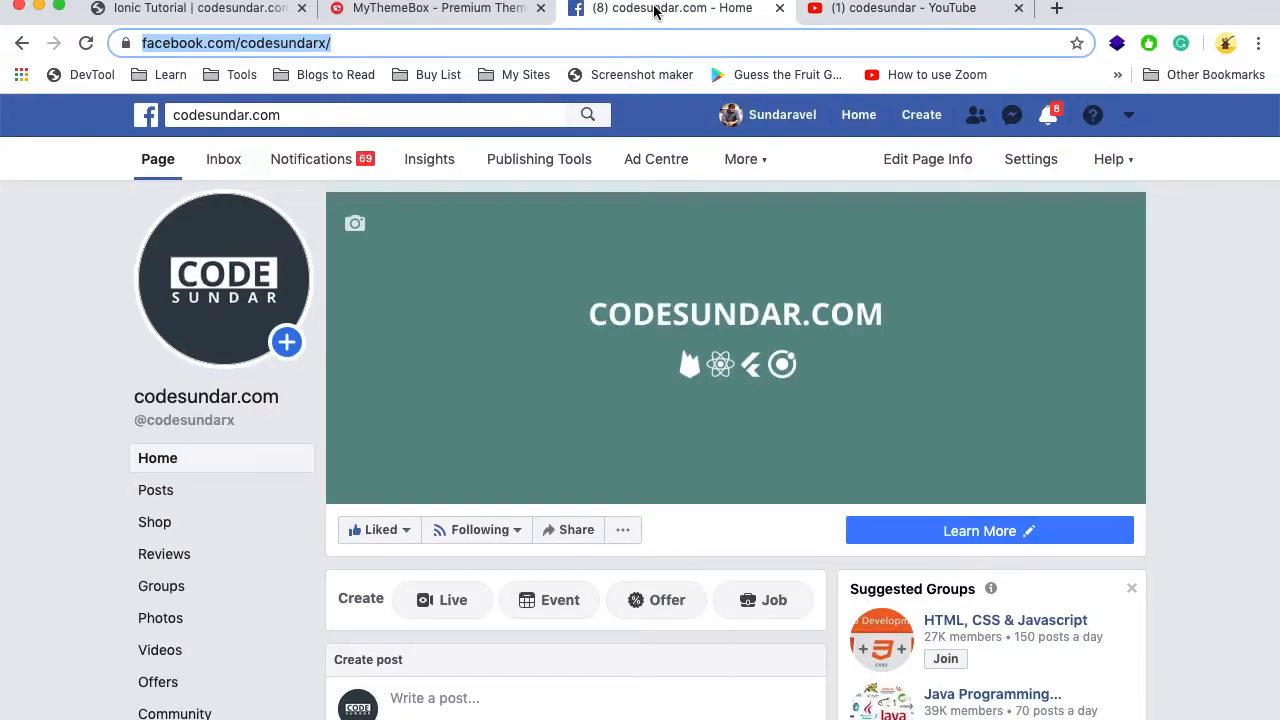
click(435, 9)
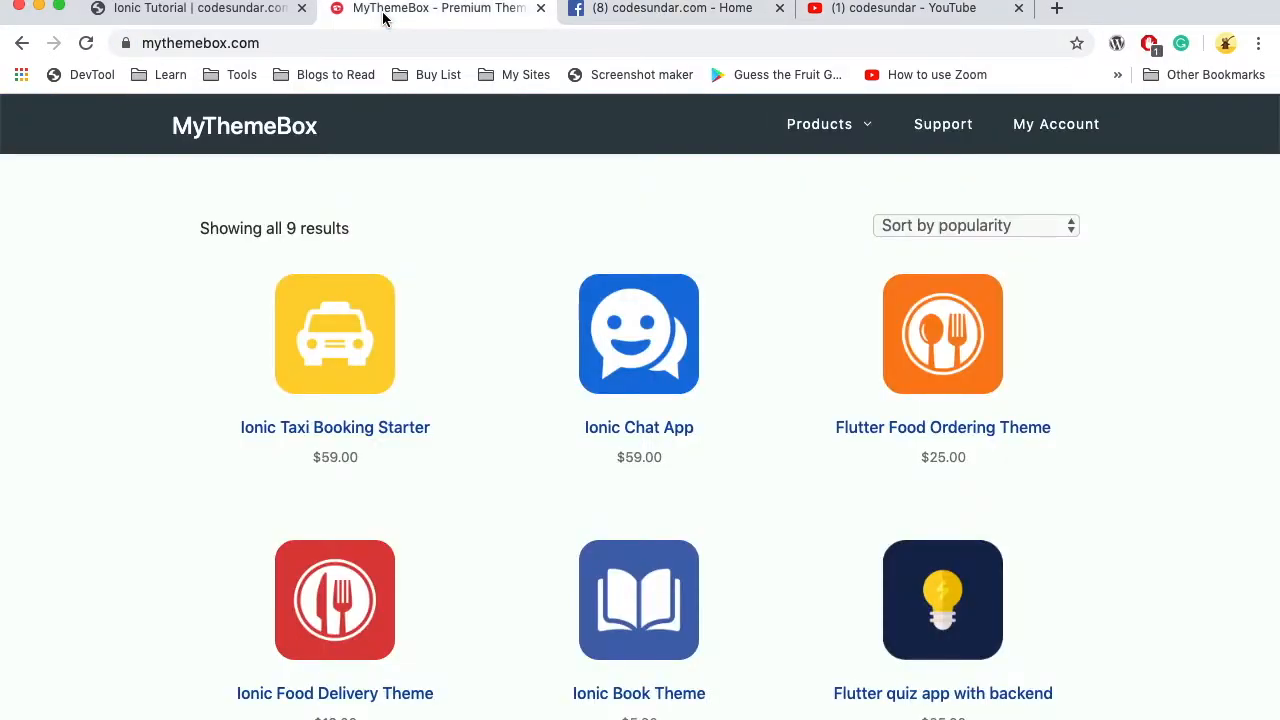
click(200, 14)
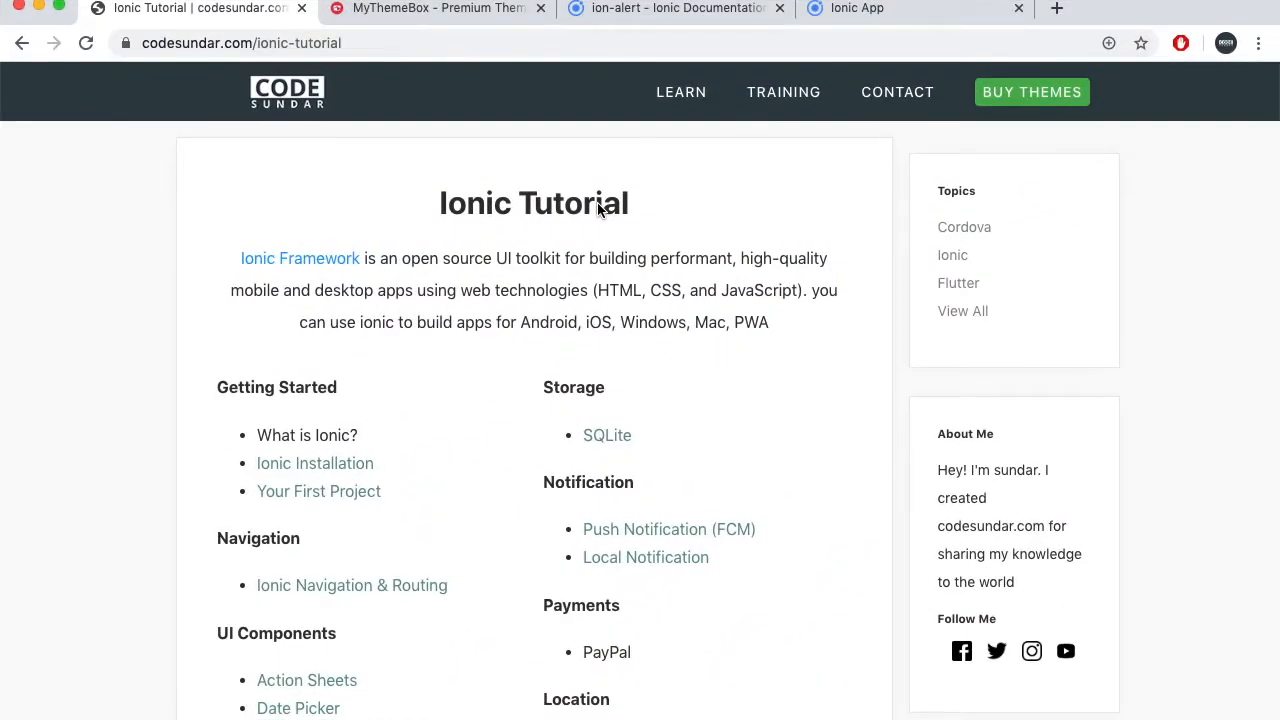
mouse_move(658, 8)
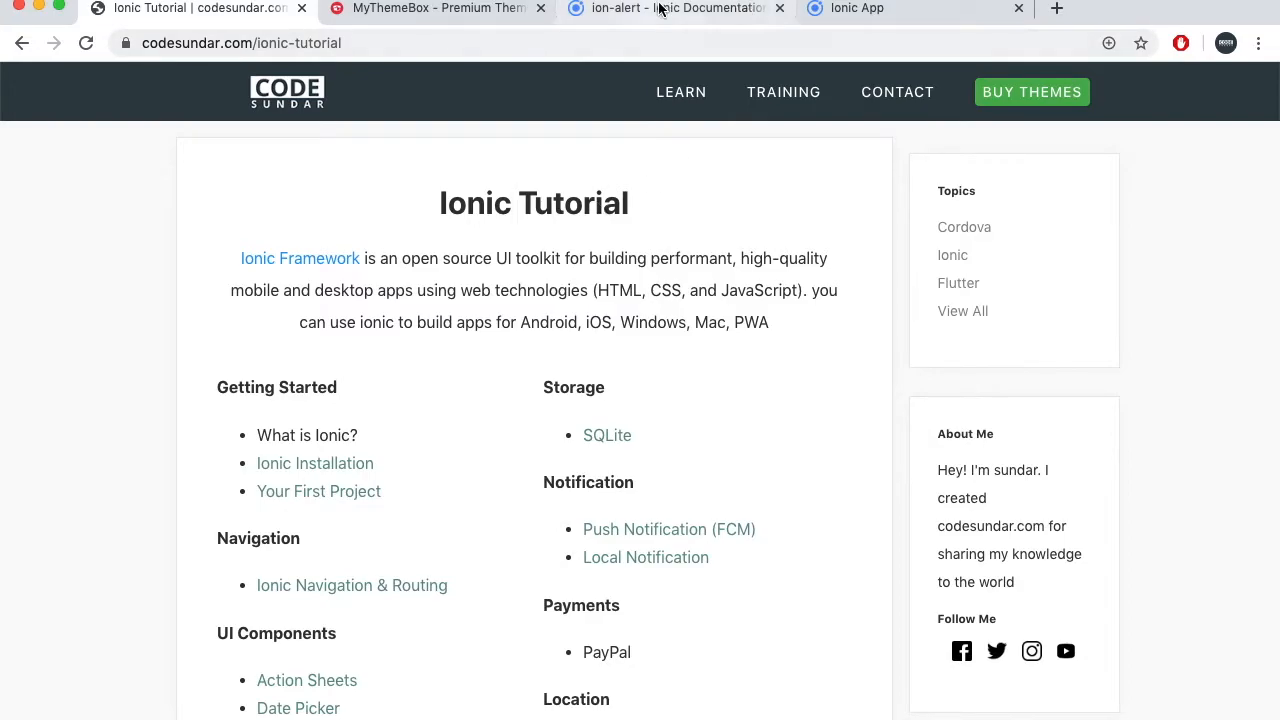
Bring up the ion-alert Angular reference page with its Show Alert phone demo
click(675, 8)
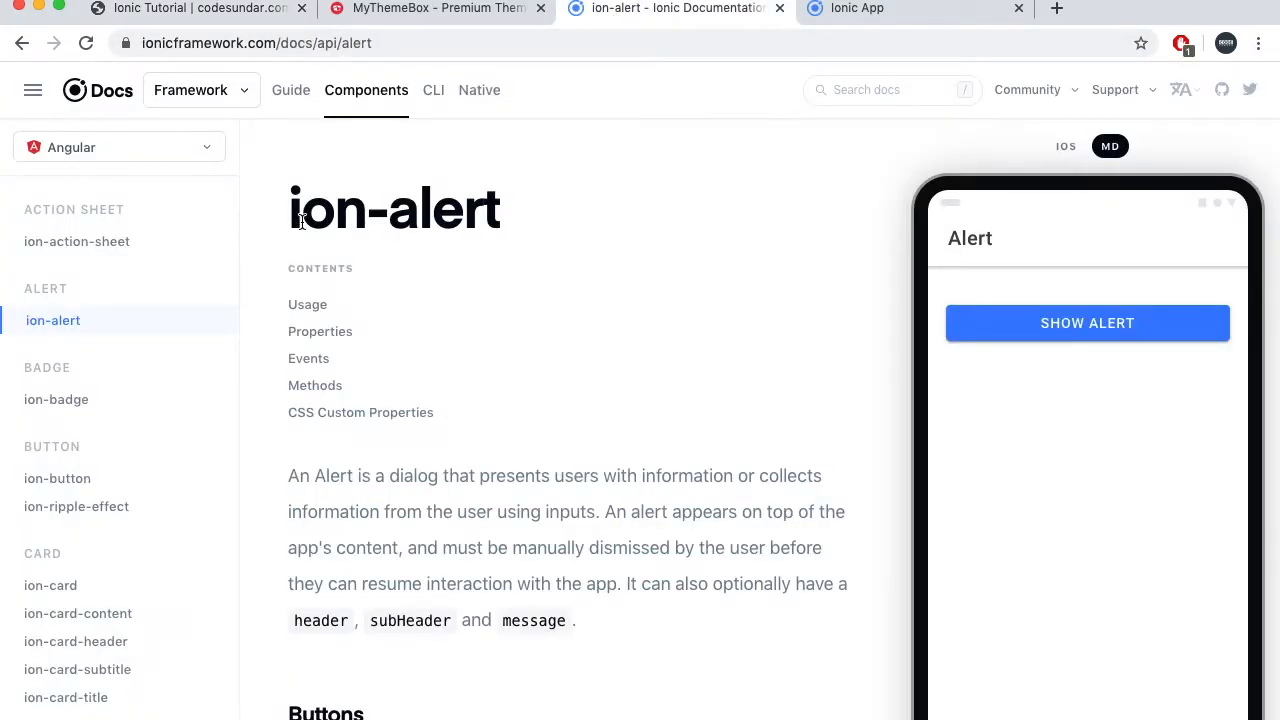
mouse_move(630, 214)
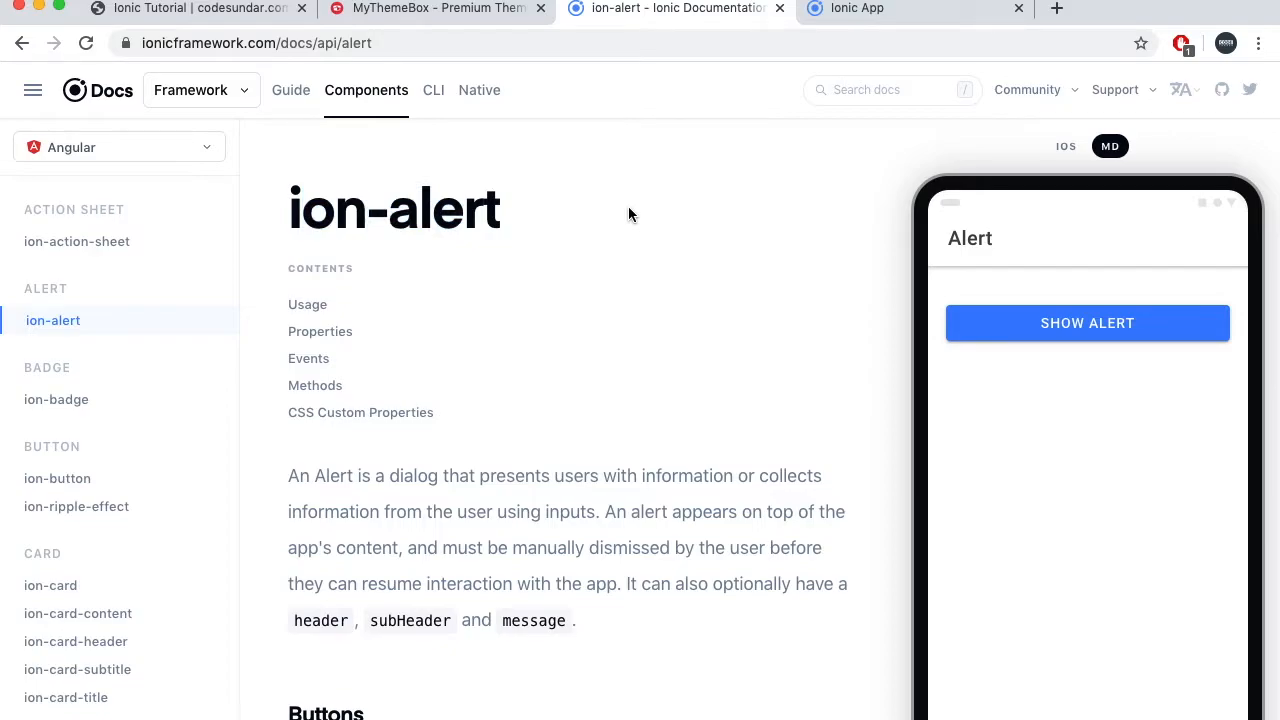
mouse_move(1122, 417)
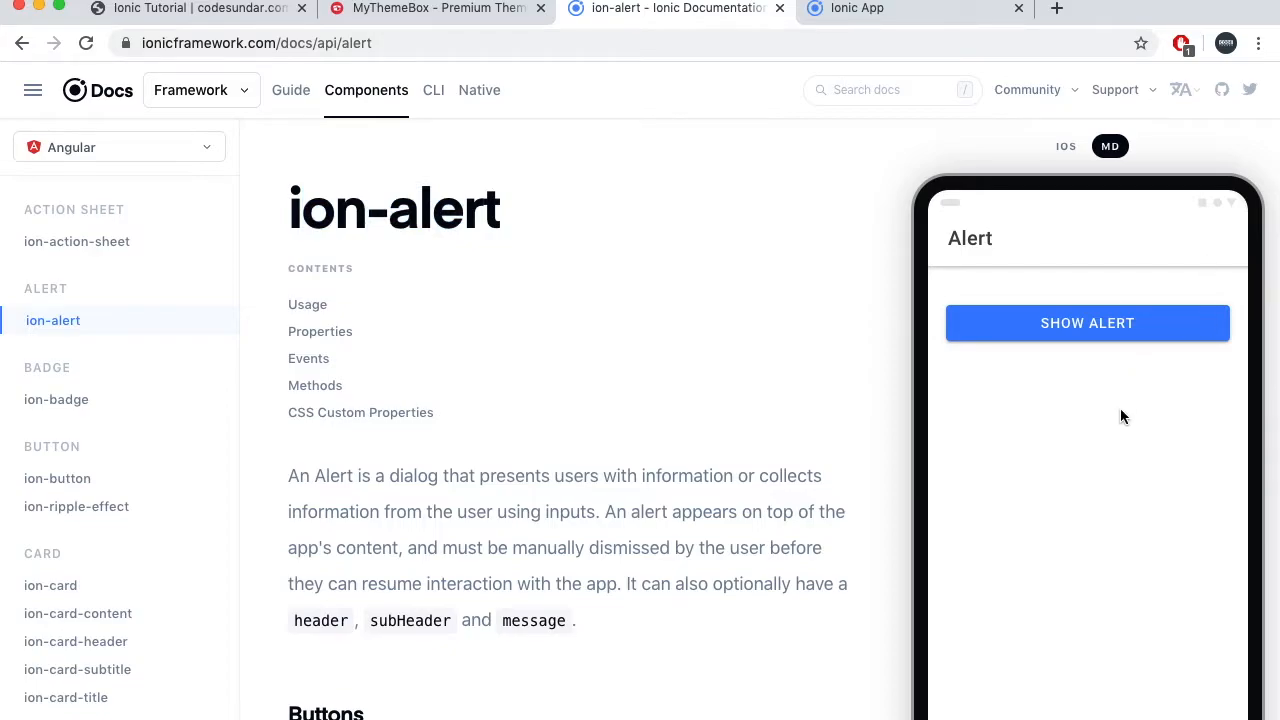
mouse_move(1032, 470)
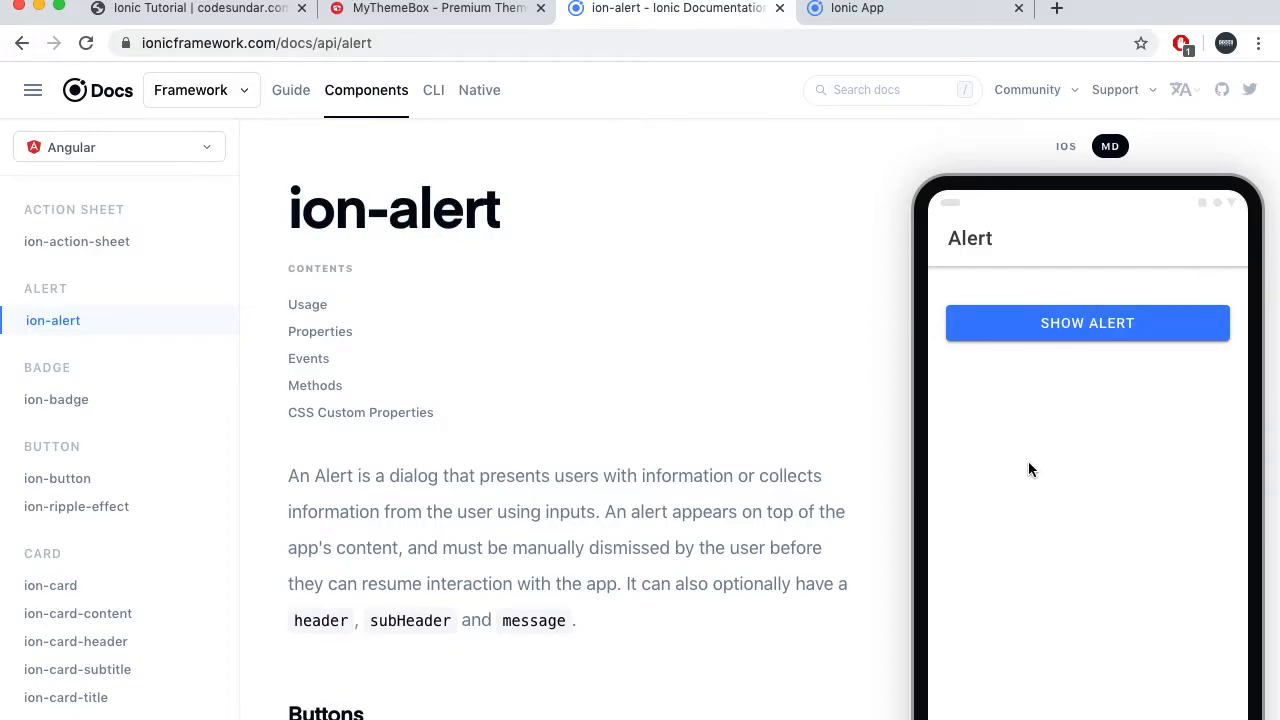
click(1087, 322)
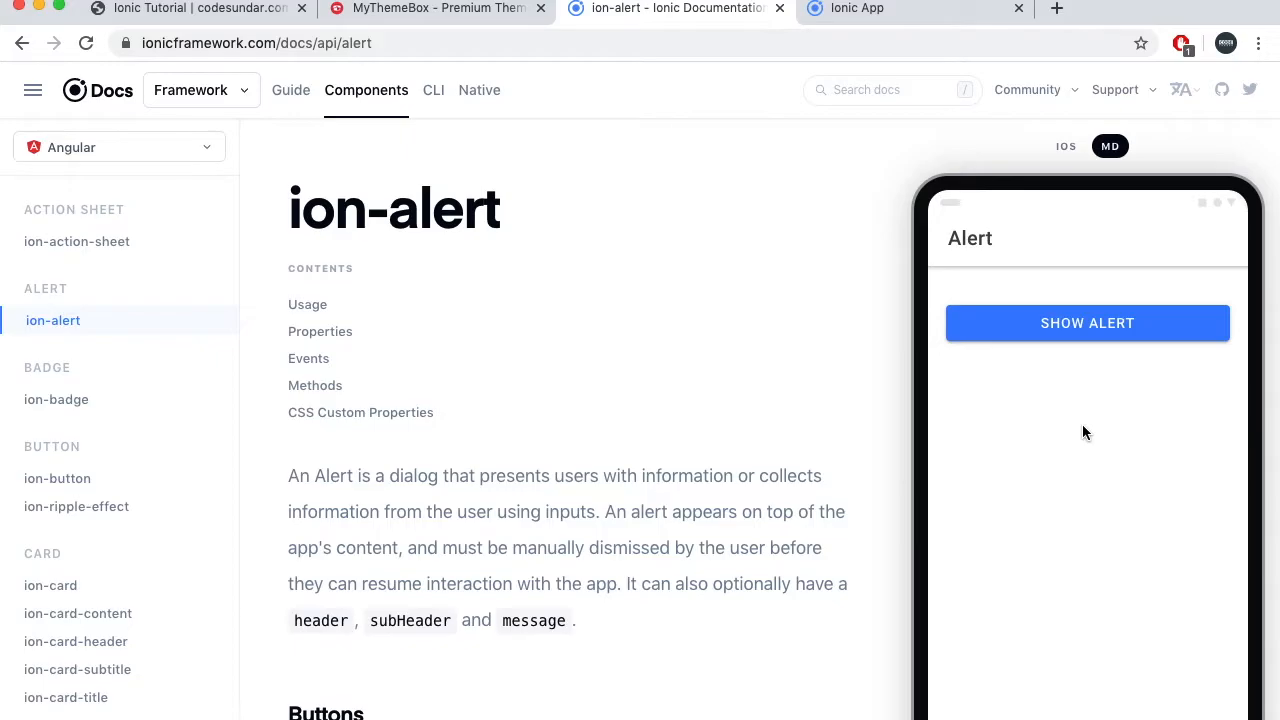
mouse_move(685, 365)
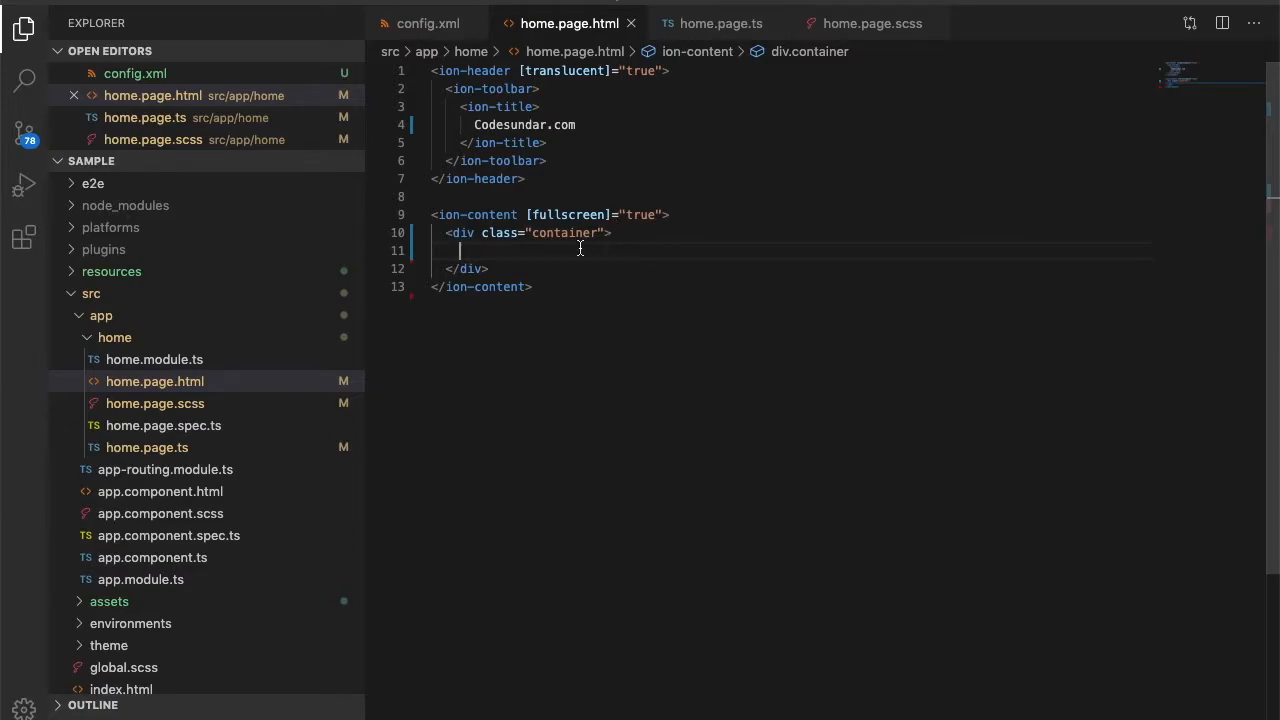
Add <ion-button>Show Alert</ion-button> to the container div, then go to home.page.ts
text(<ion-button>Show Alert</ion-button>)
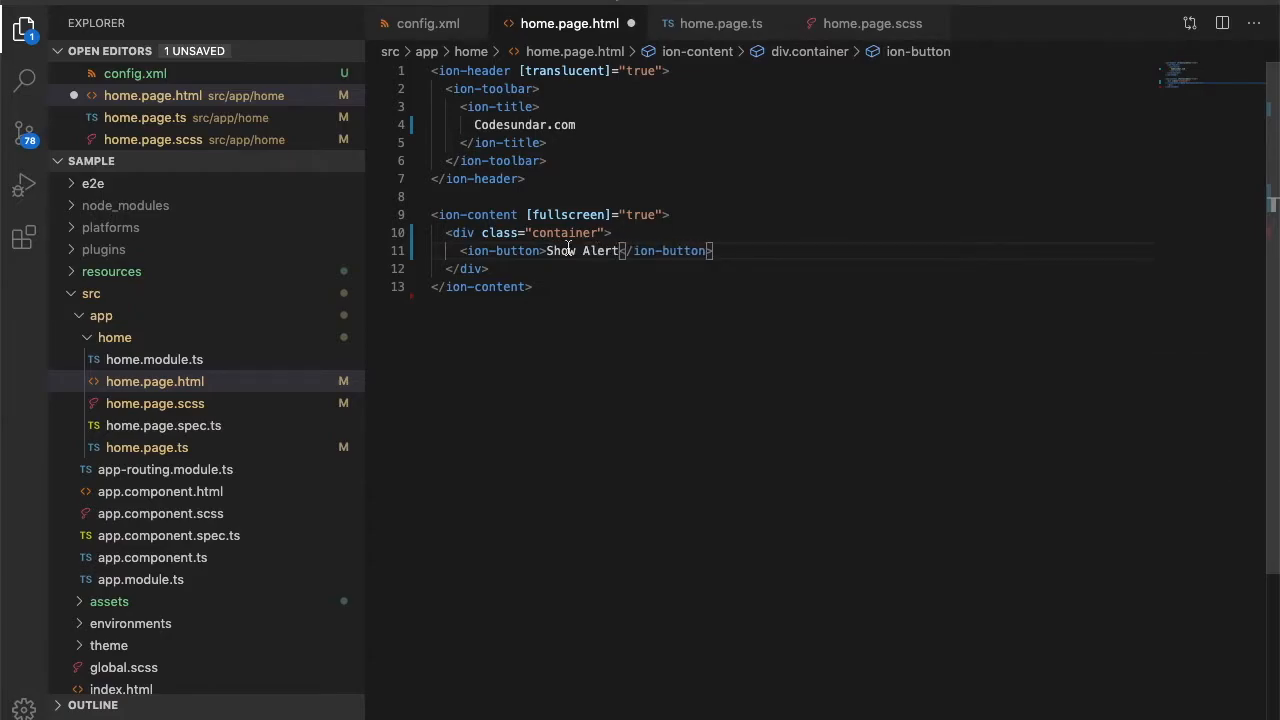
click(720, 23)
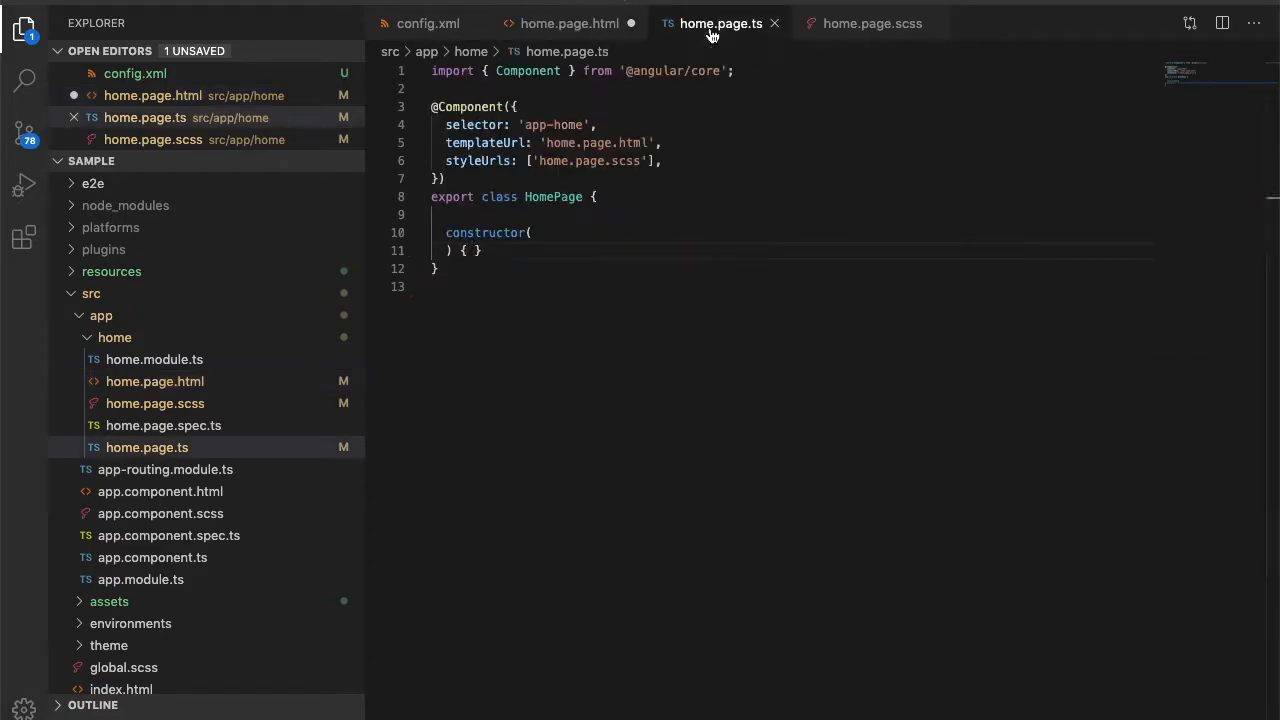
Add an empty async showAlert() method below the constructor
click(533, 232)
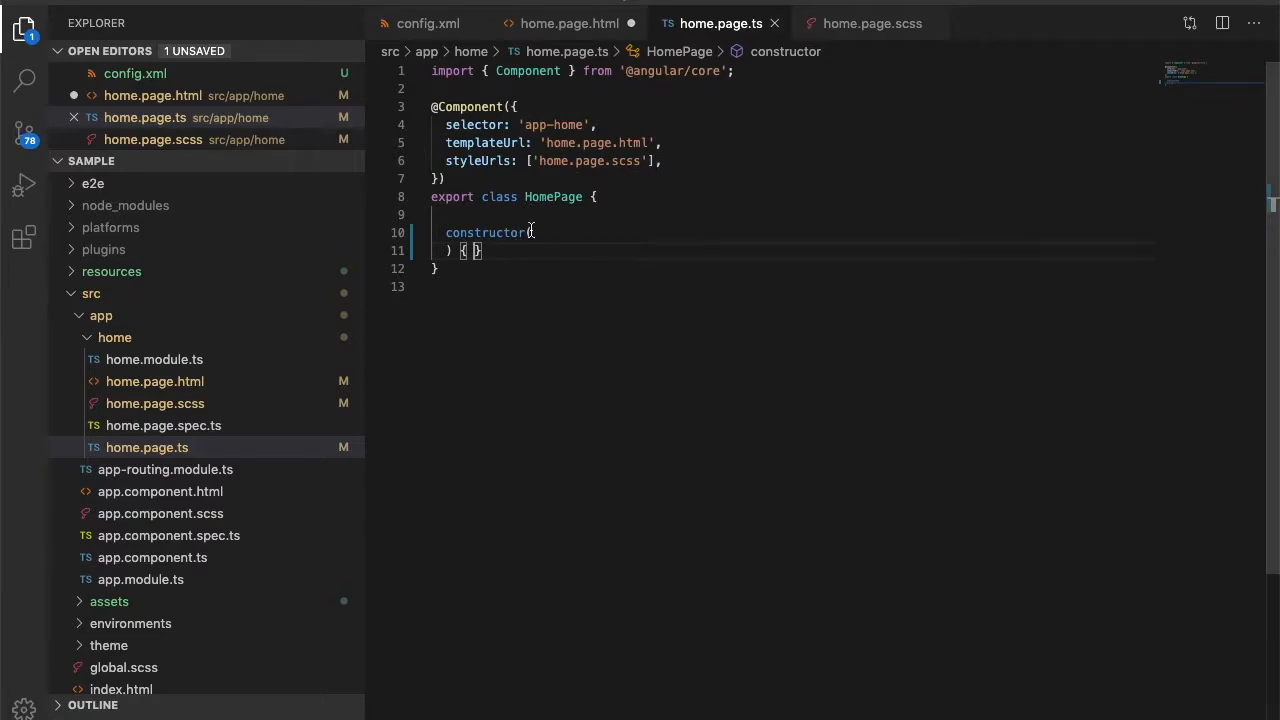
key(Enter)
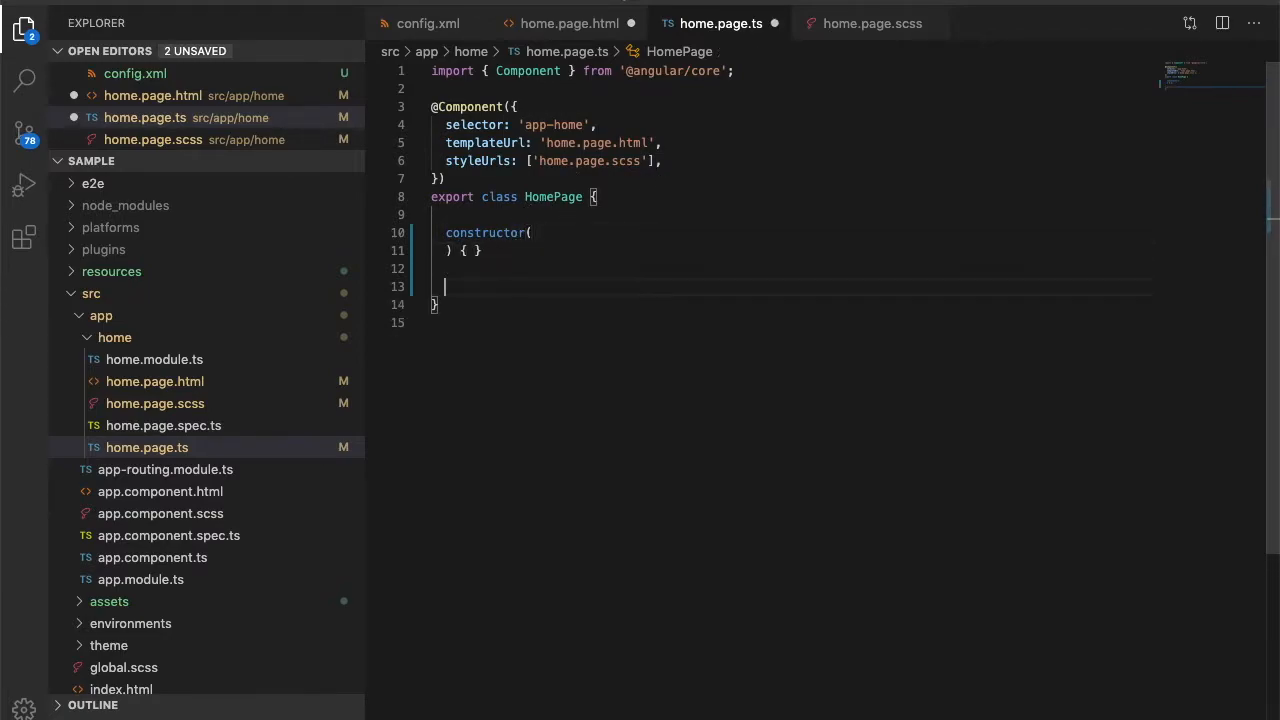
text(async s)
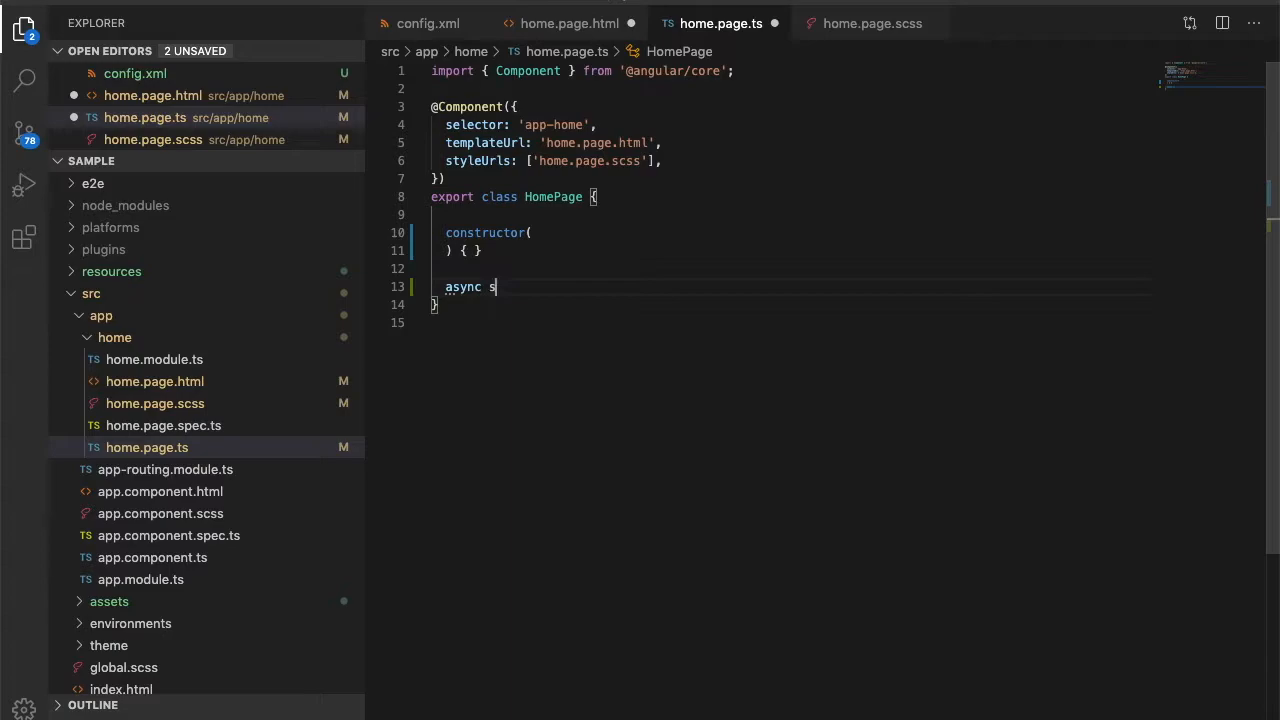
text(howA)
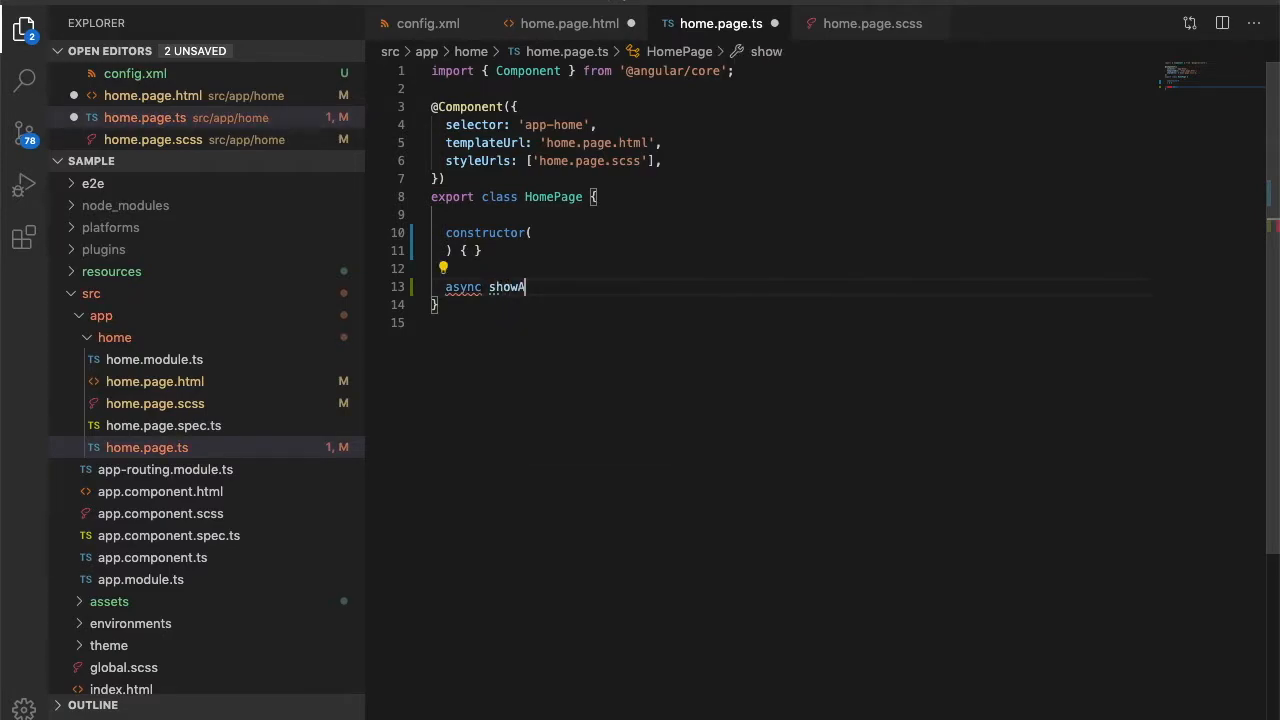
text(lert(){)
text(a)
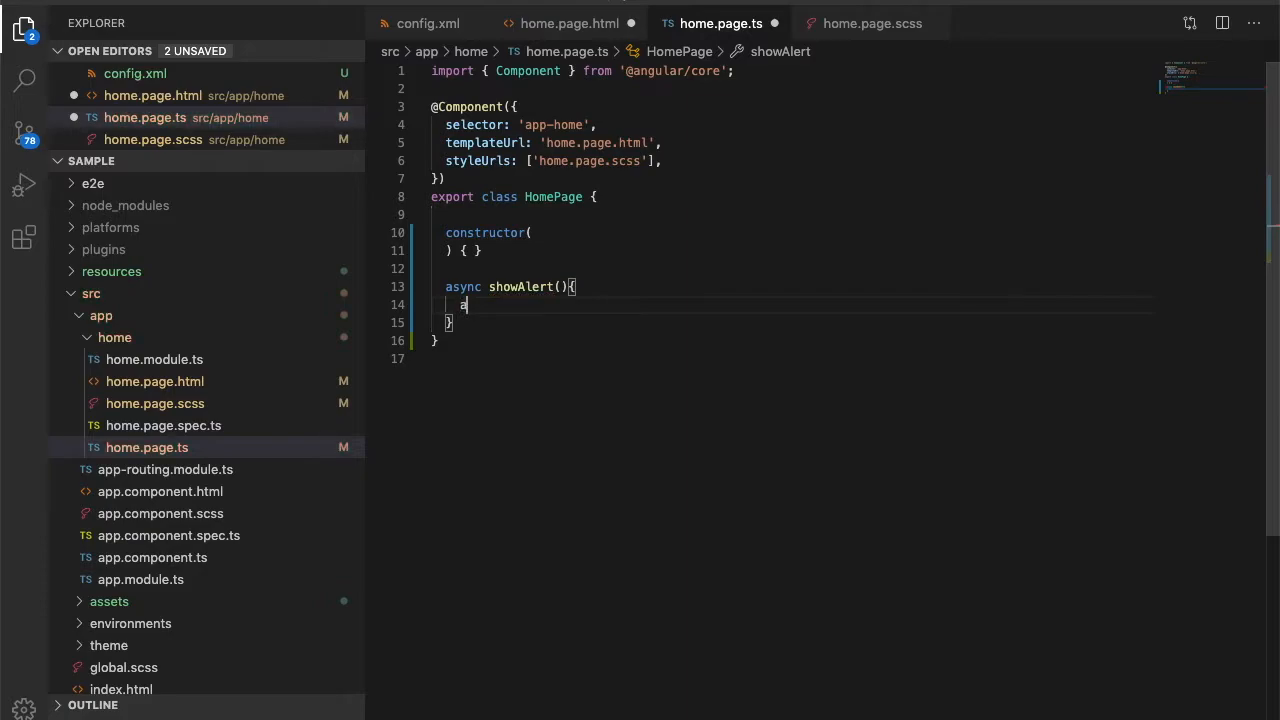
key(Backspace)
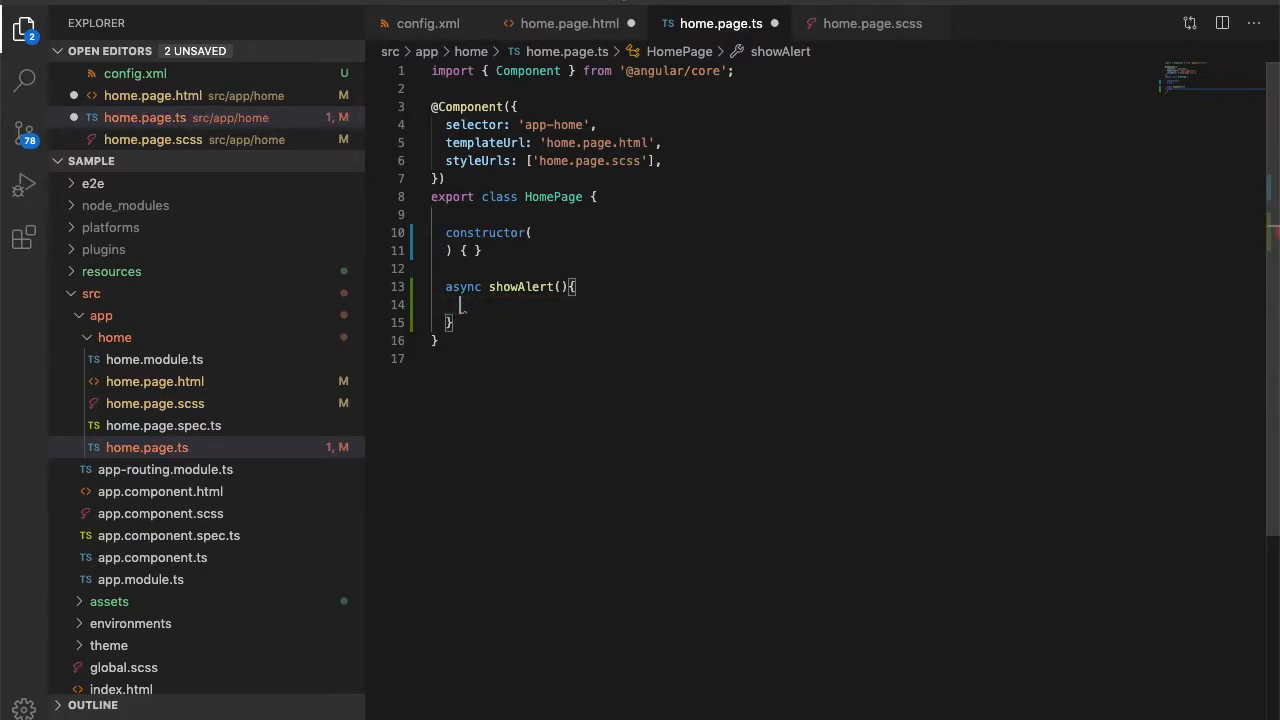
text(private a)
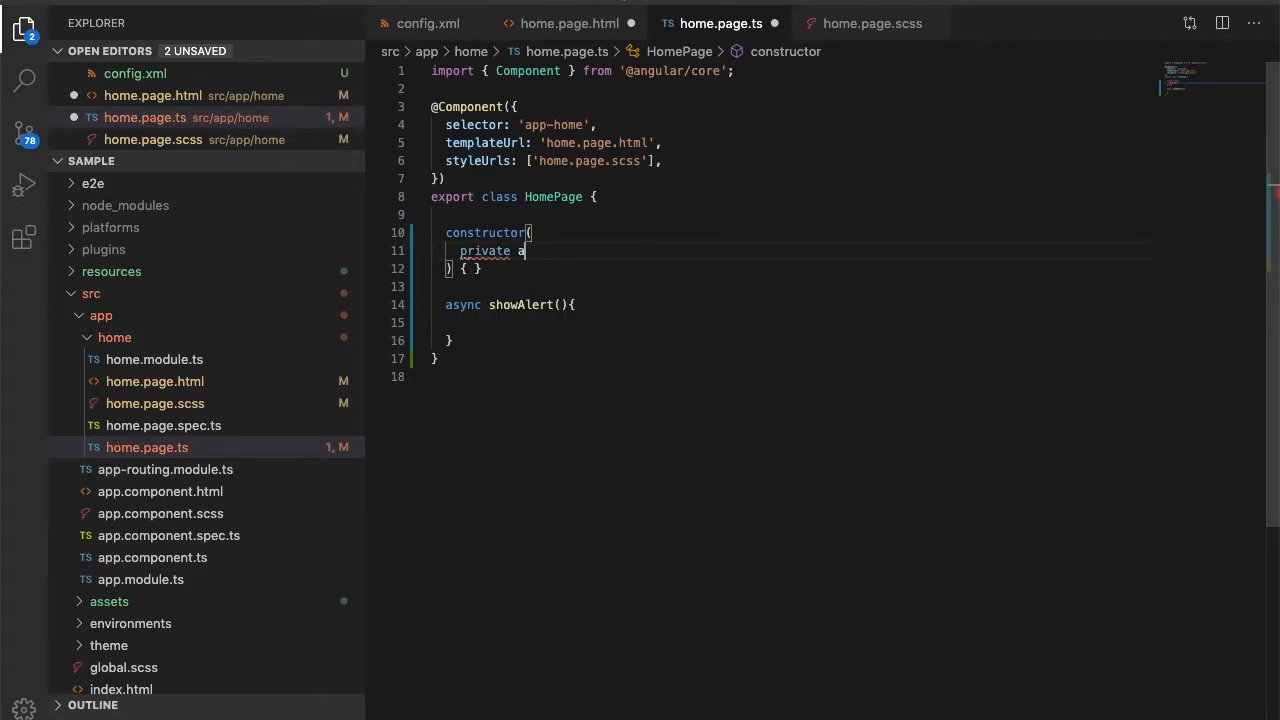
text(lertCtrl:)
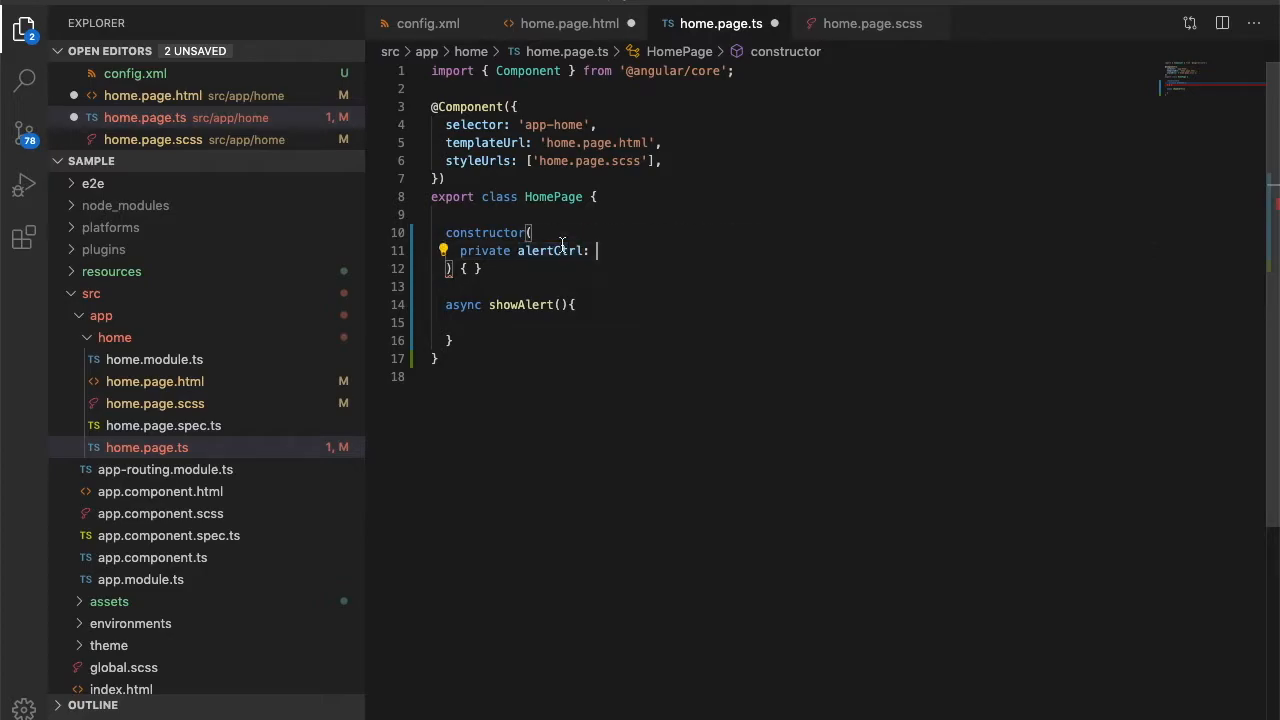
text(AlertController)
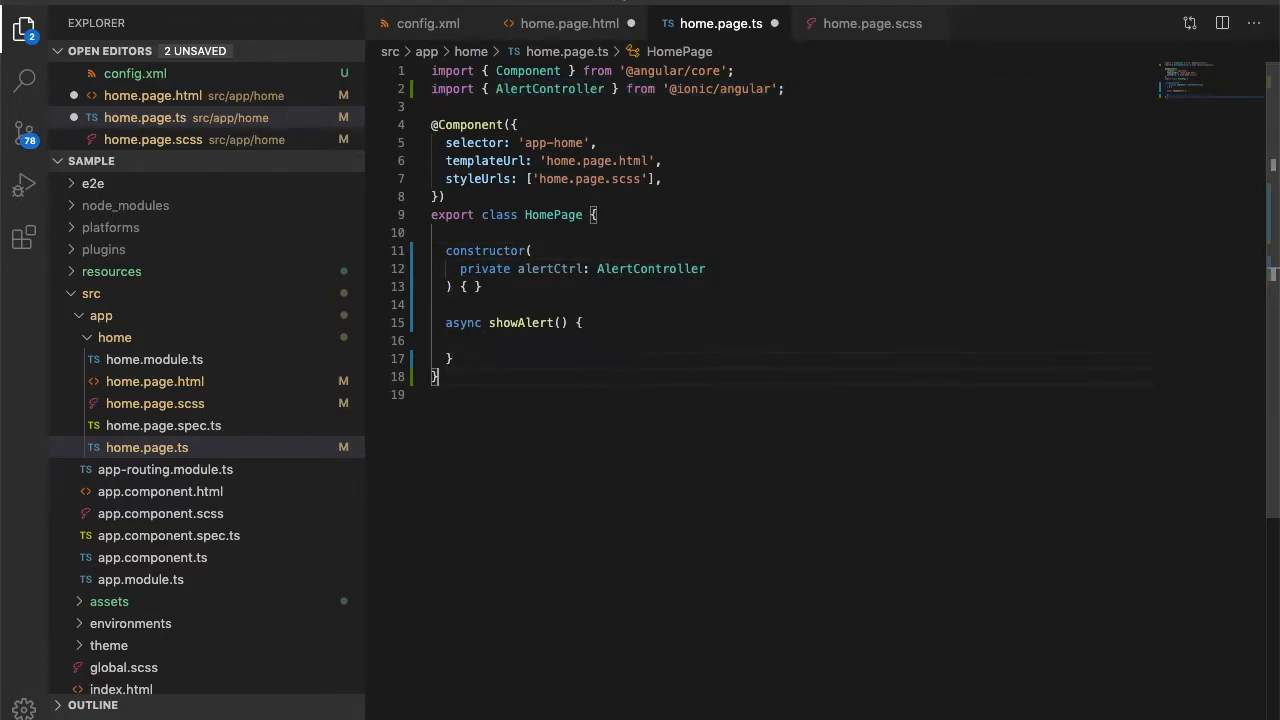
Write await this.alertCtrl.create({}).then(res => res.present()) inside showAlert
text(this.alertCtrl.create()
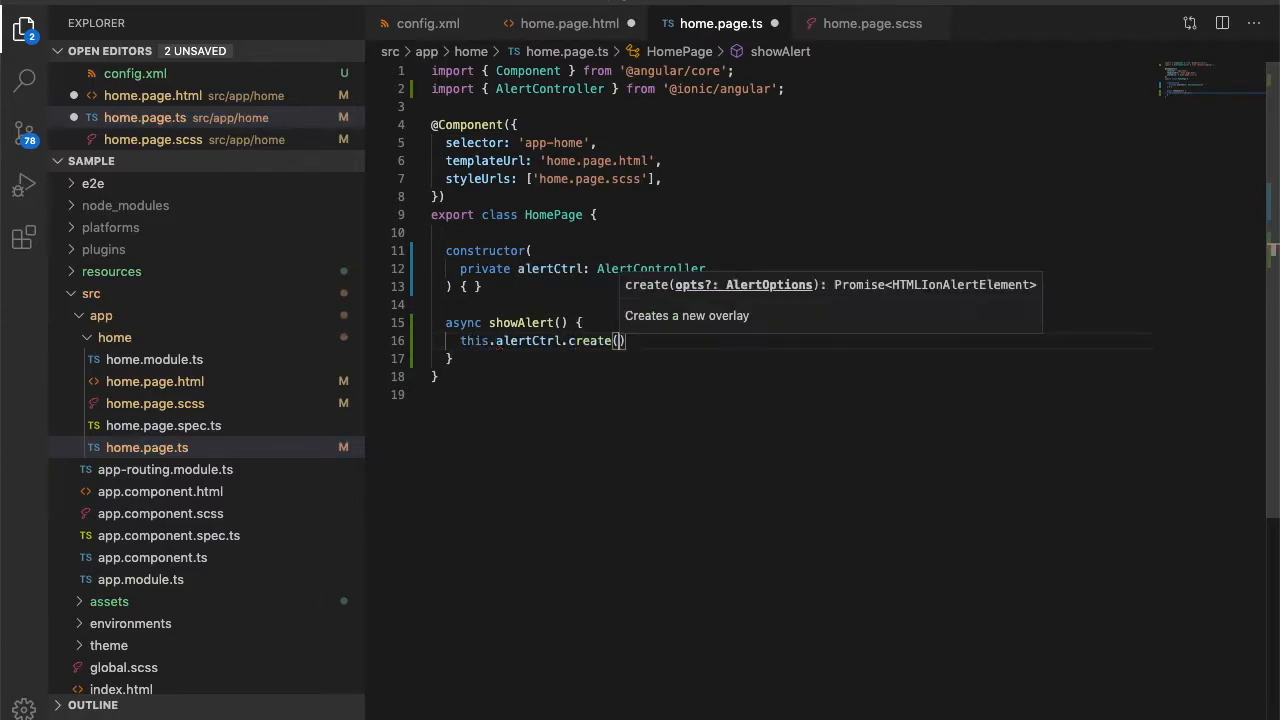
text(await)
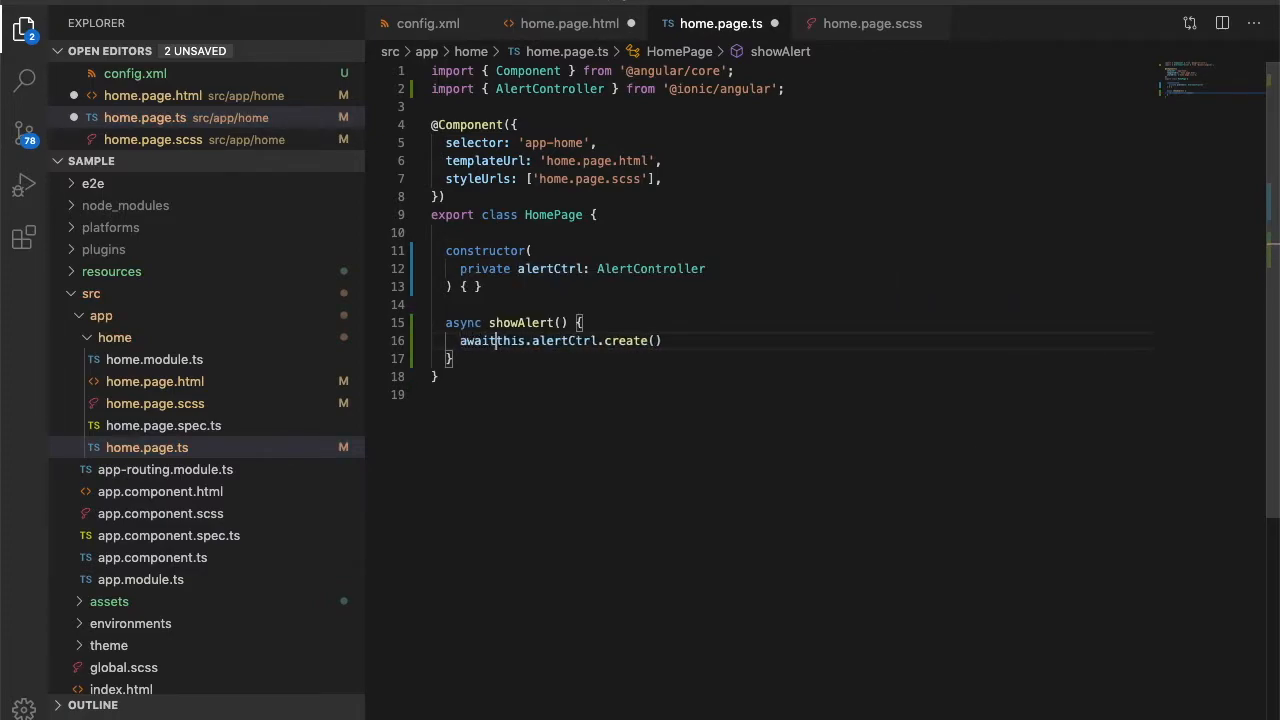
text({)
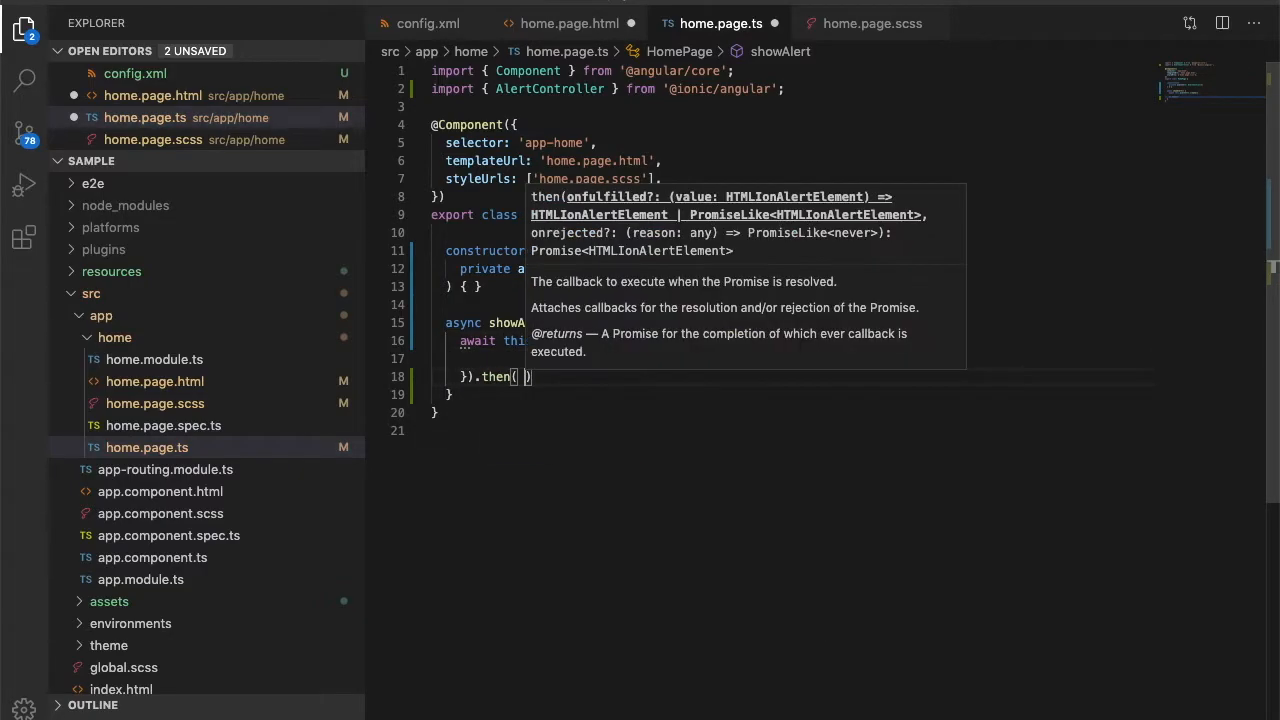
text(res=>)
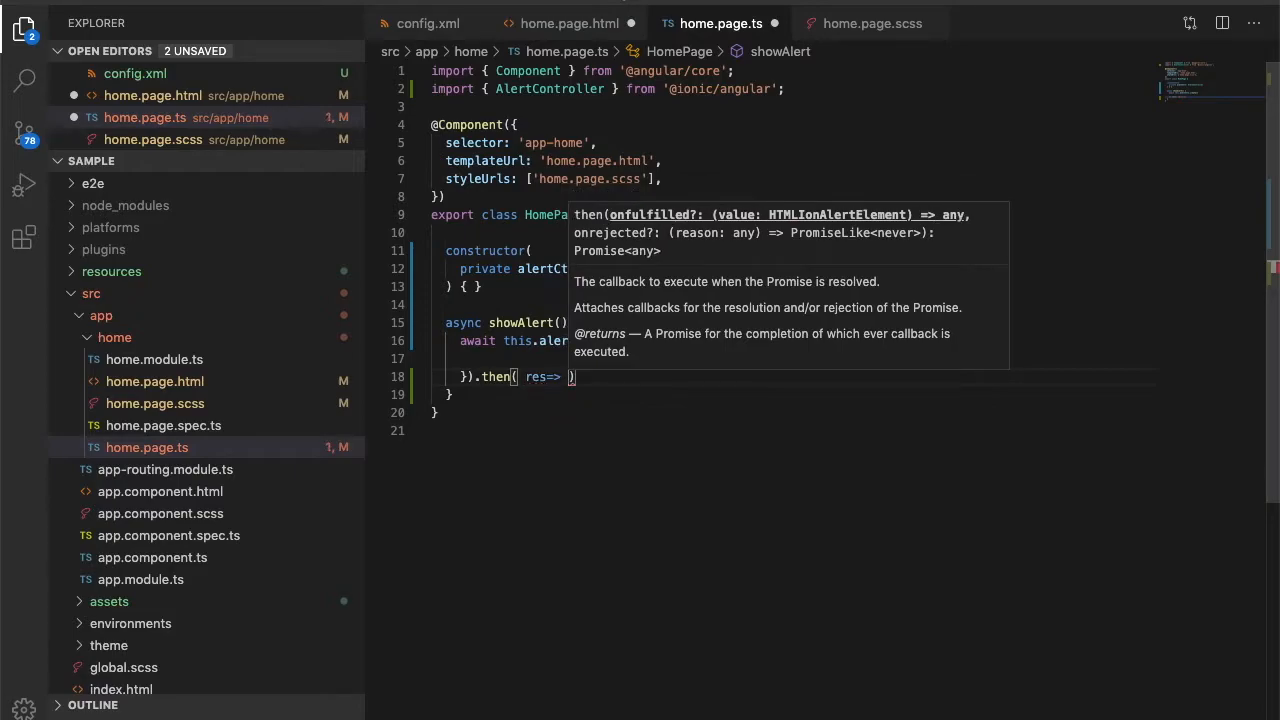
text(res.present())
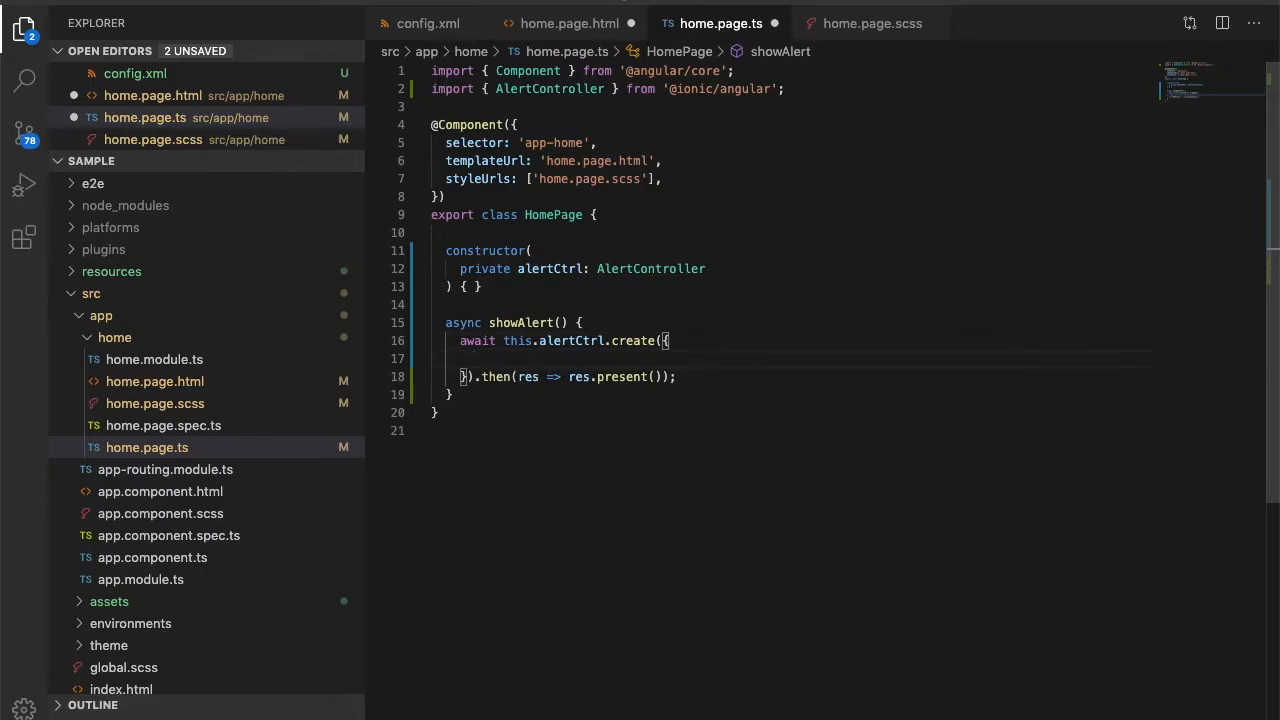
Set alert header 'Enter Promo', subHeader 'Promocode' and message 'Please enter you promo code'
text(header:)
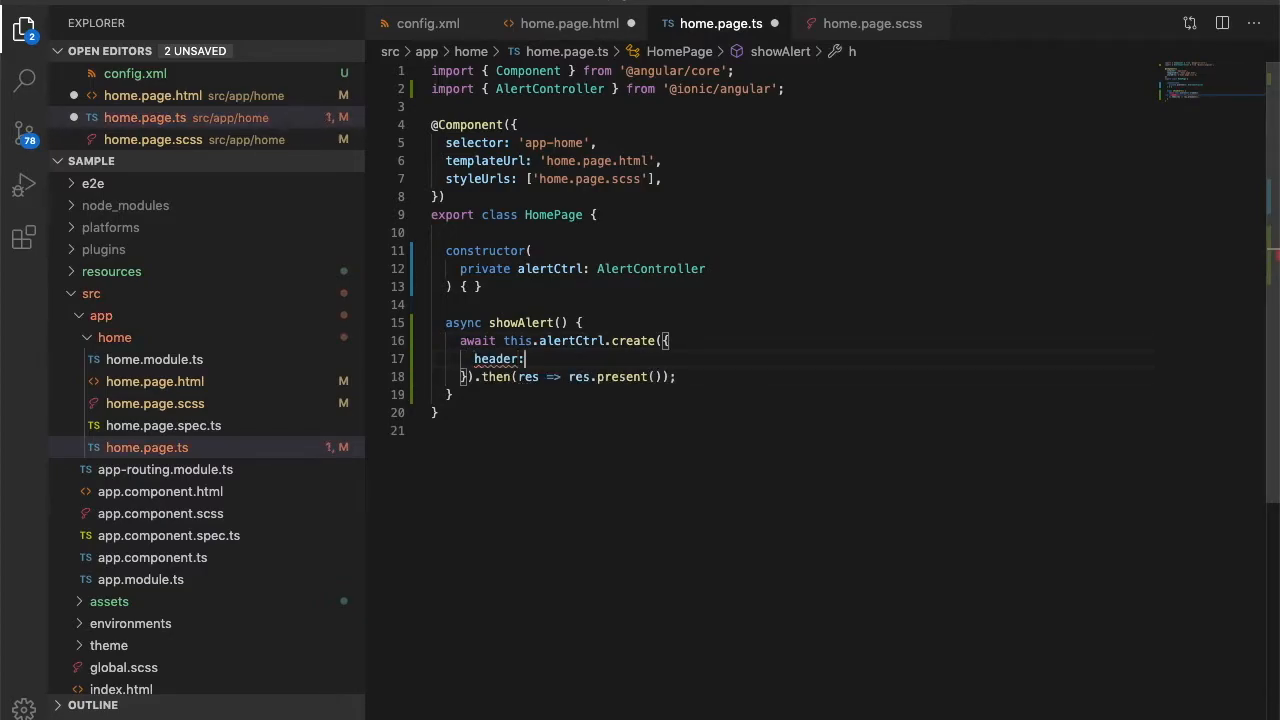
text("Enter Promo",)
text(subHeader: ")
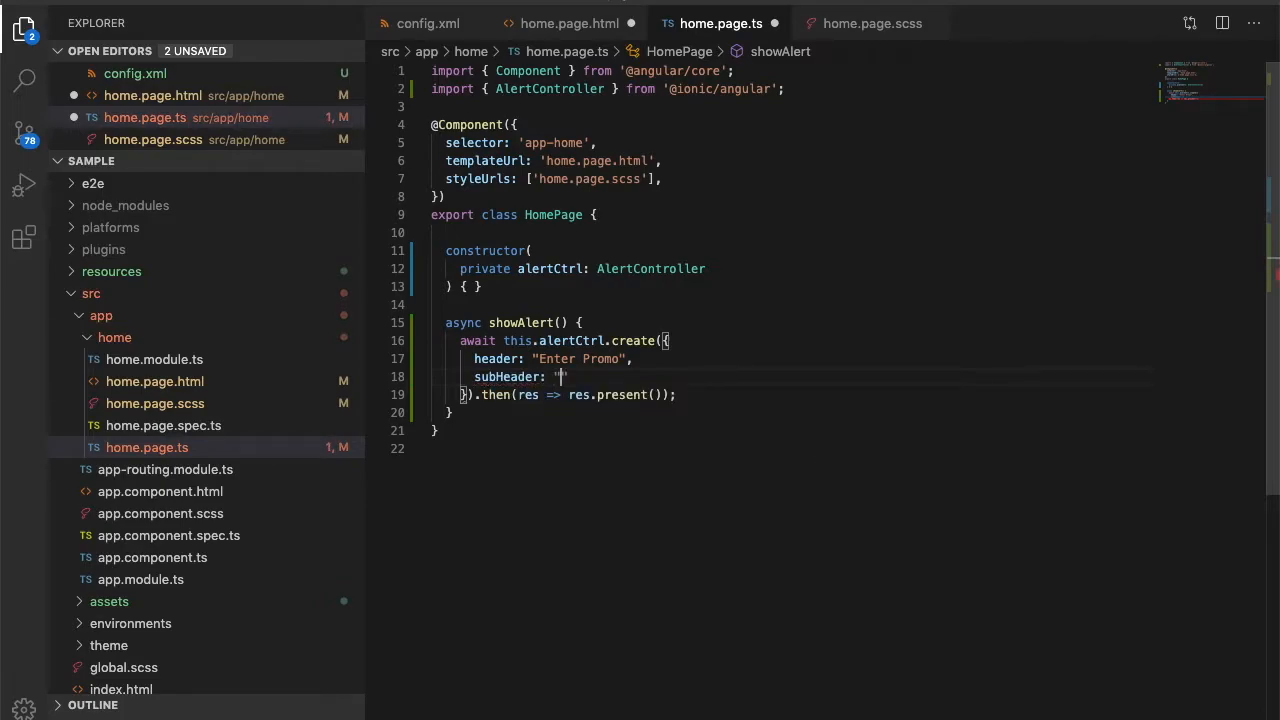
text(Promocode)
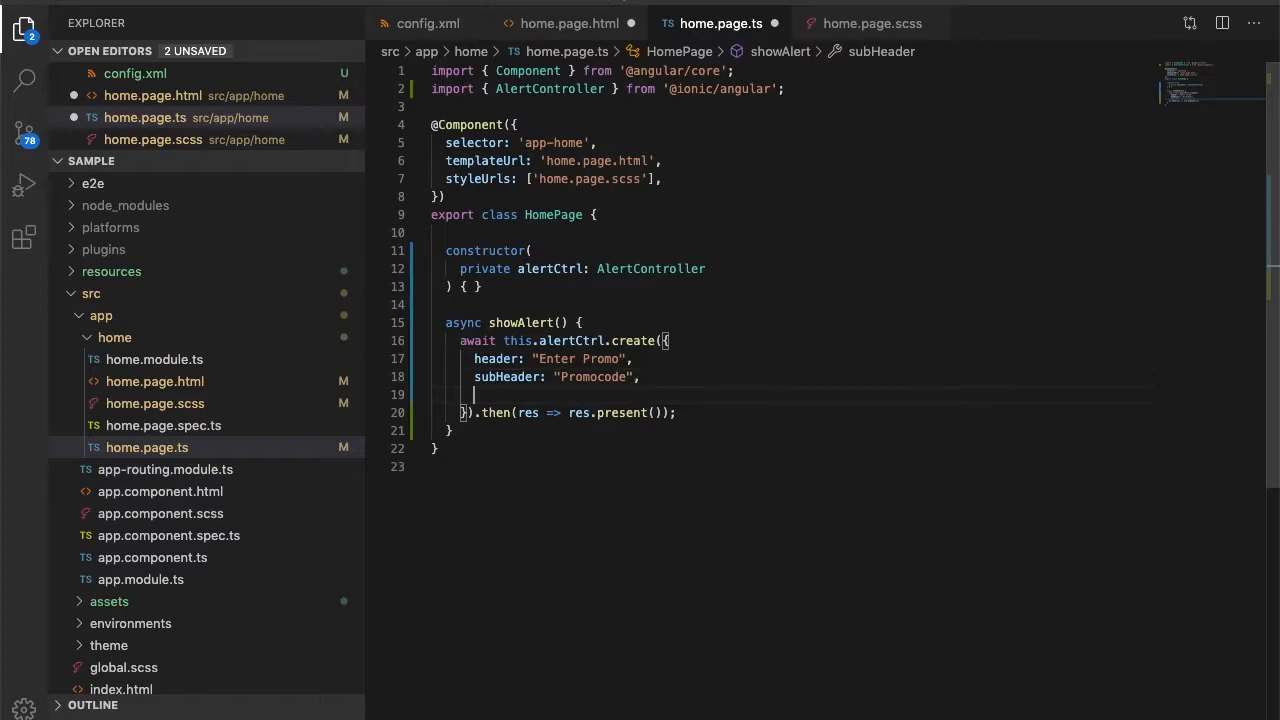
text(message:)
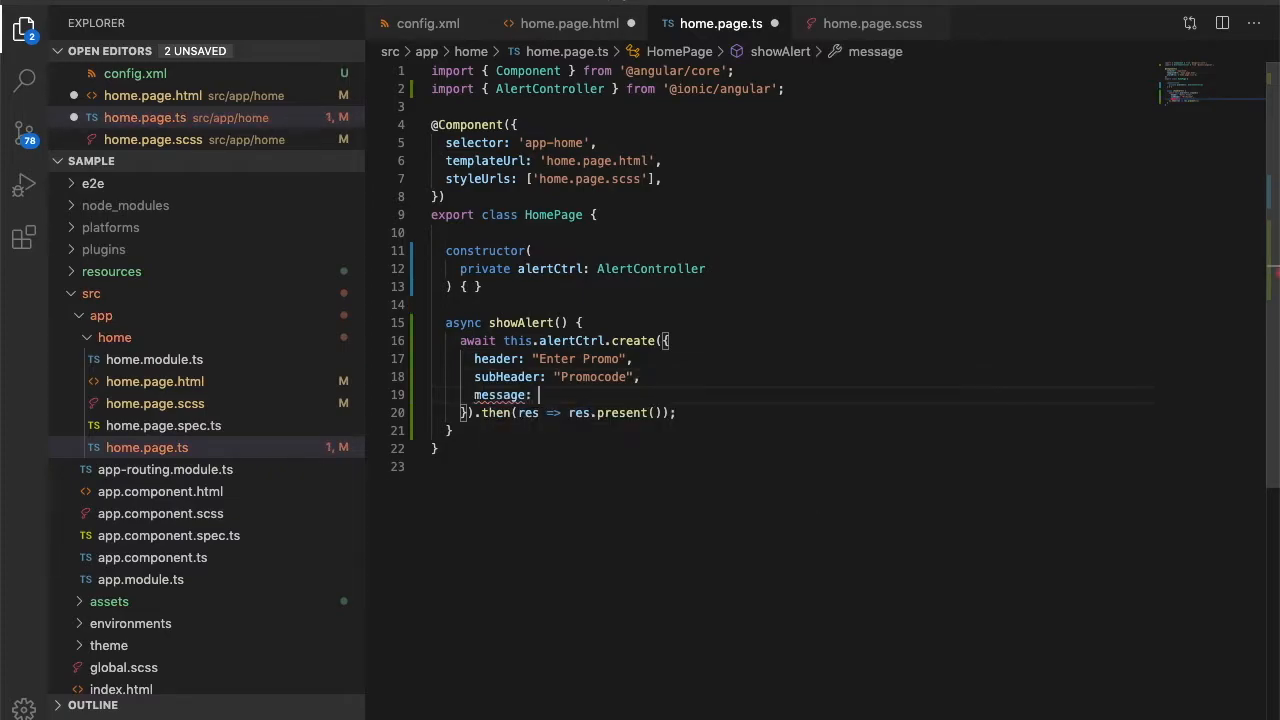
text("Please emt")
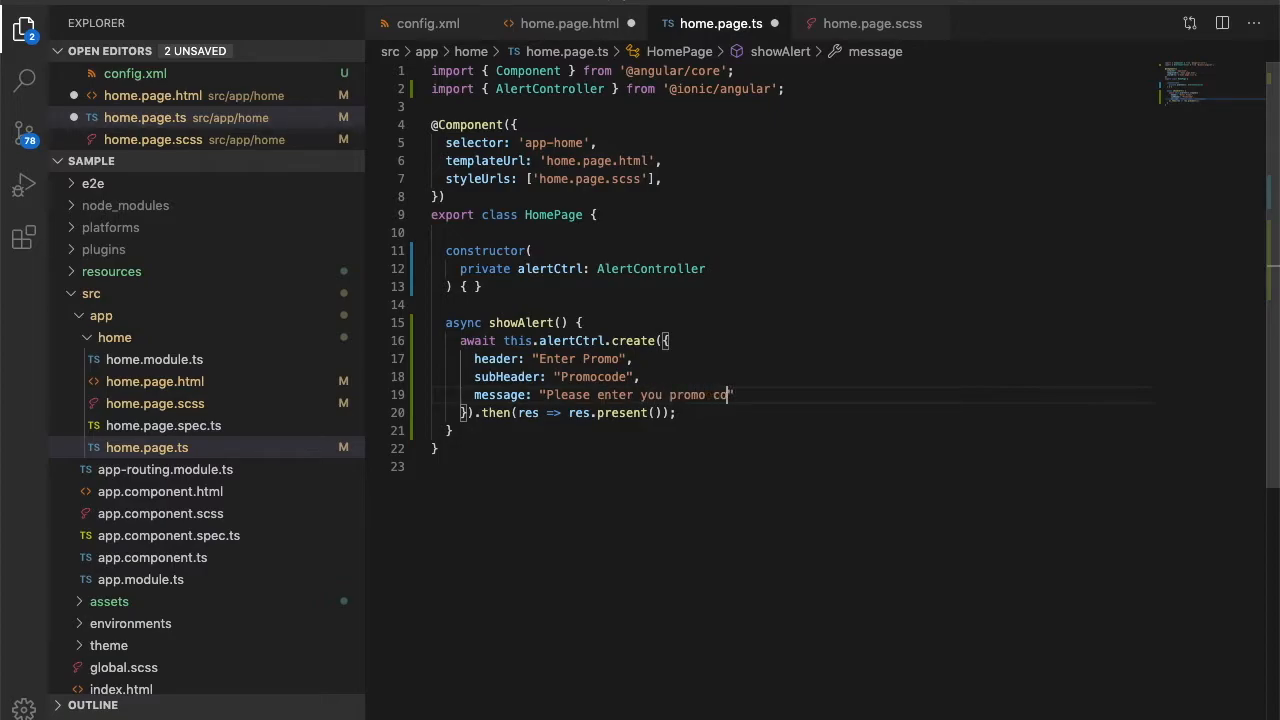
text(de)
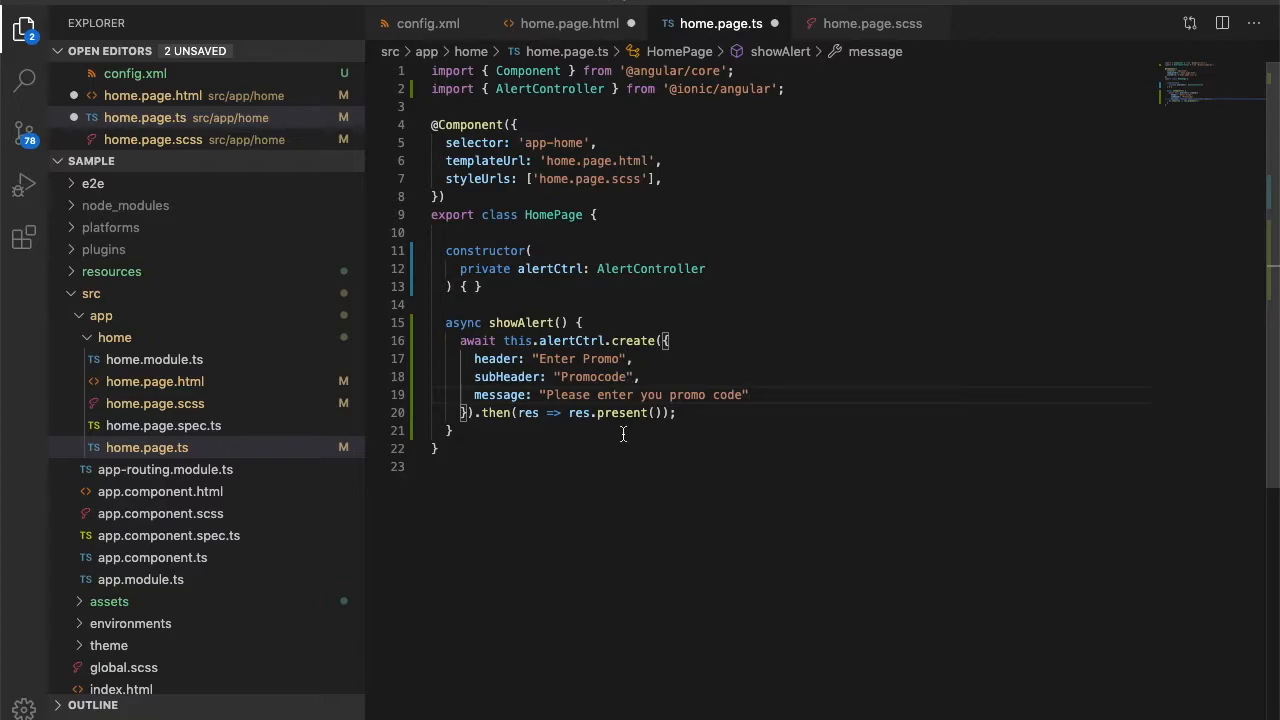
key(Enter)
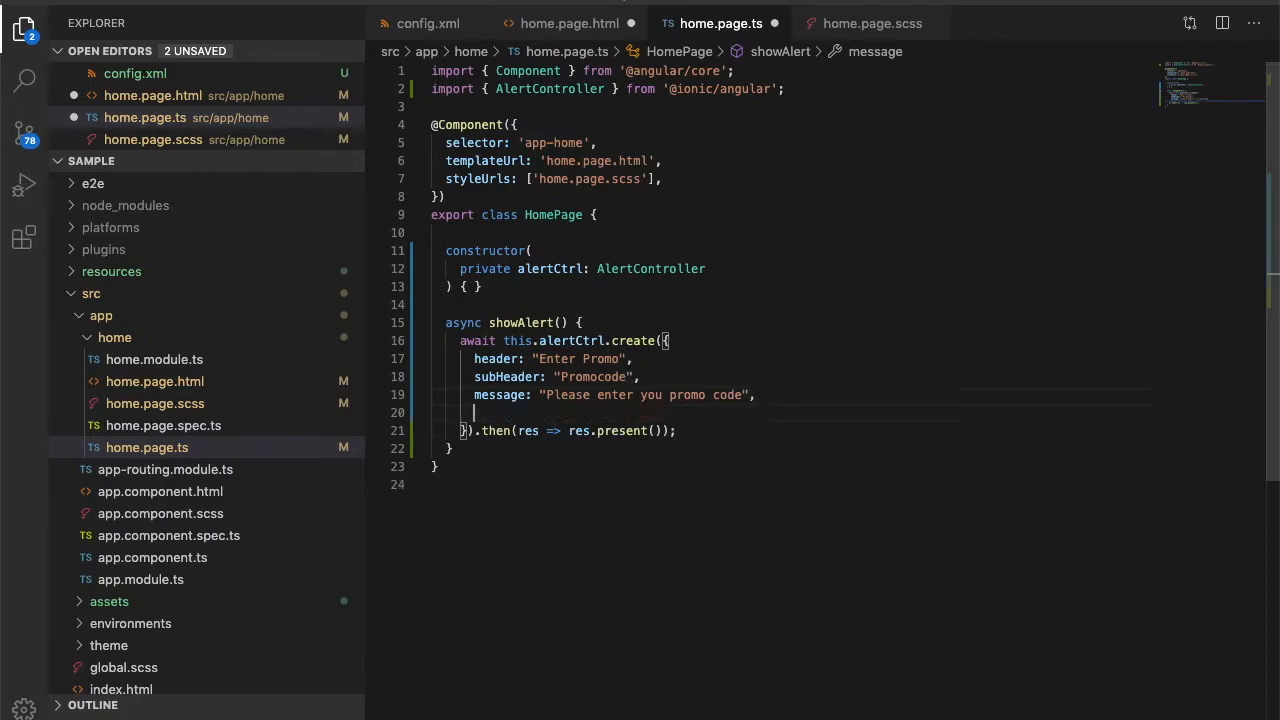
Add an inputs array holding a text input named promo with placeholder 'Promo code'
text(inputs:)
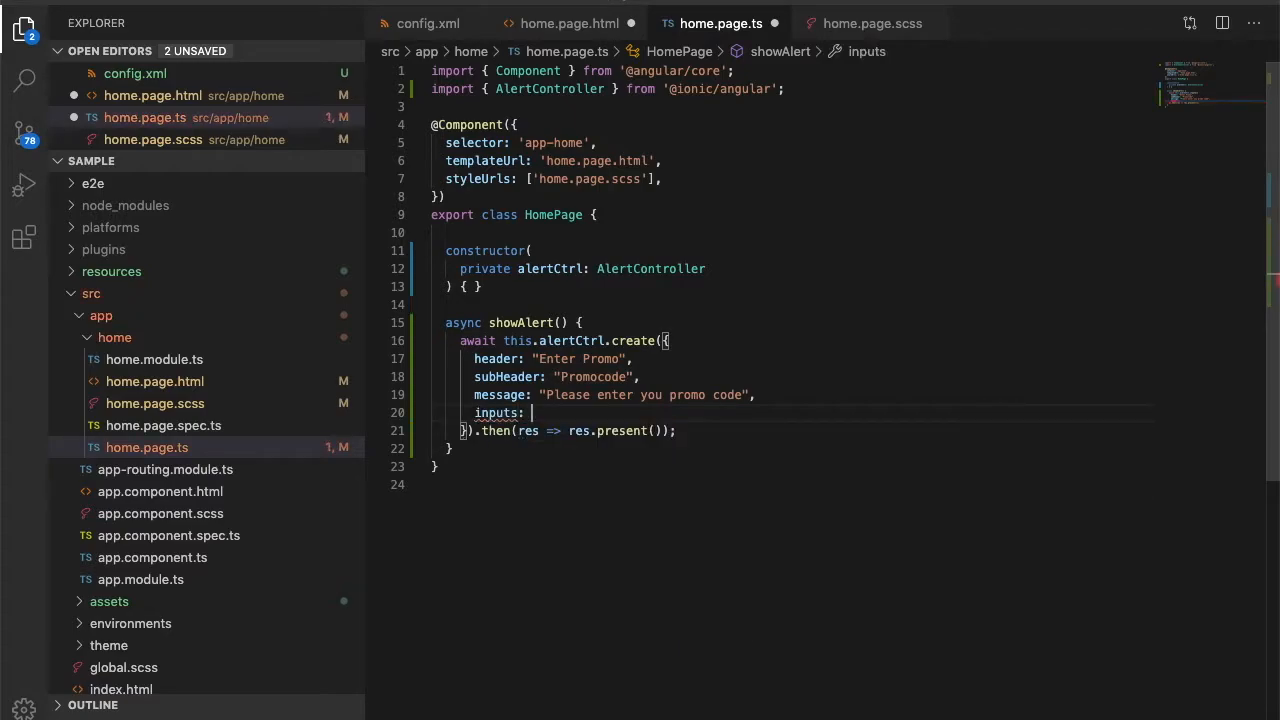
text(p)
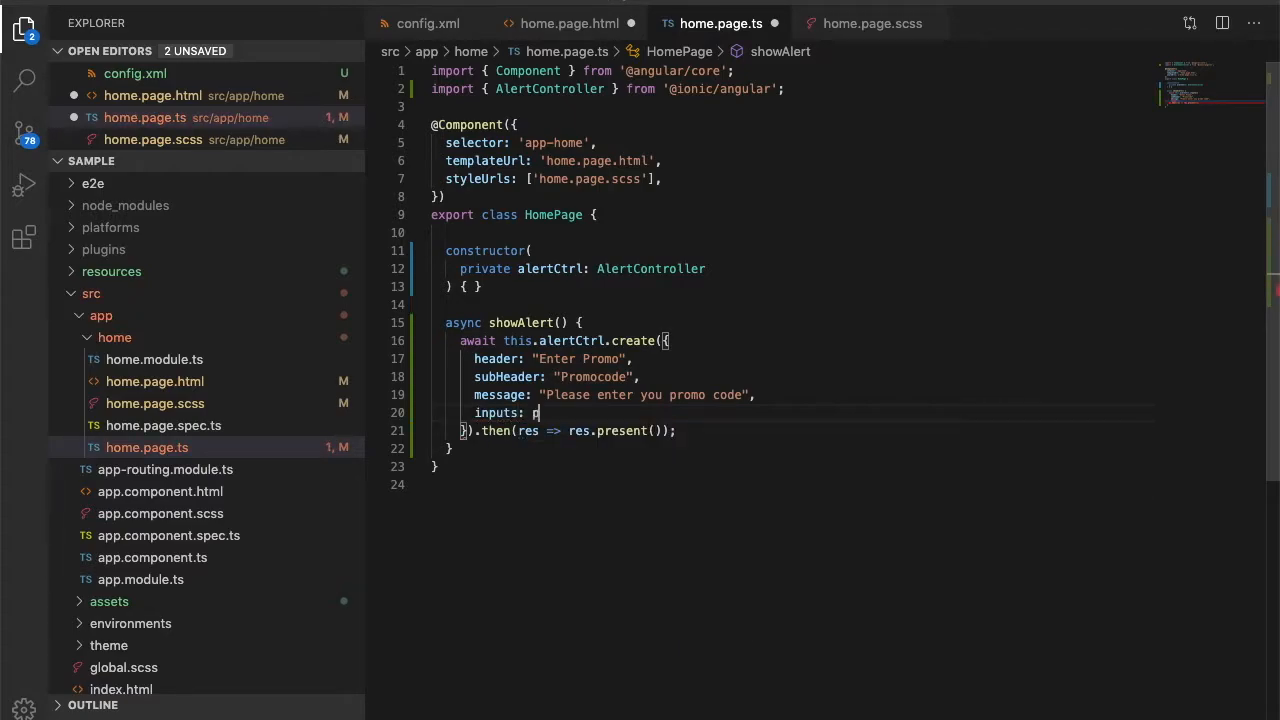
text([)
text({ )
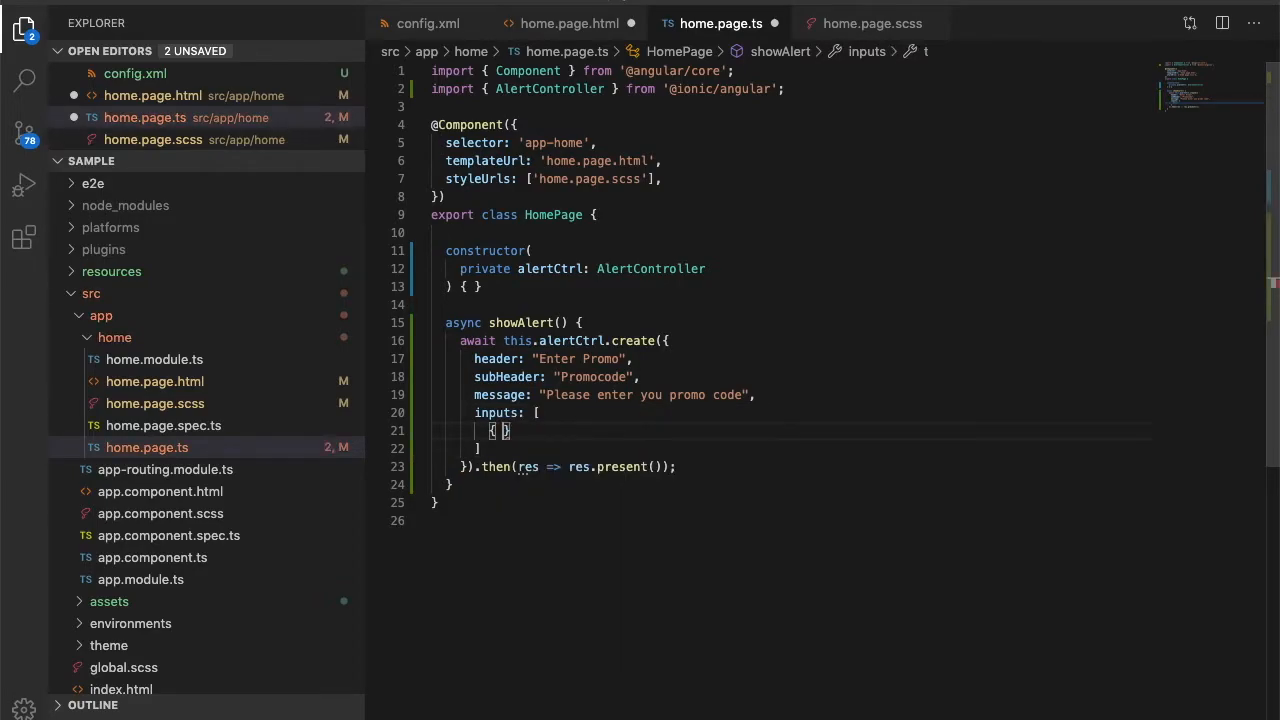
text(m)
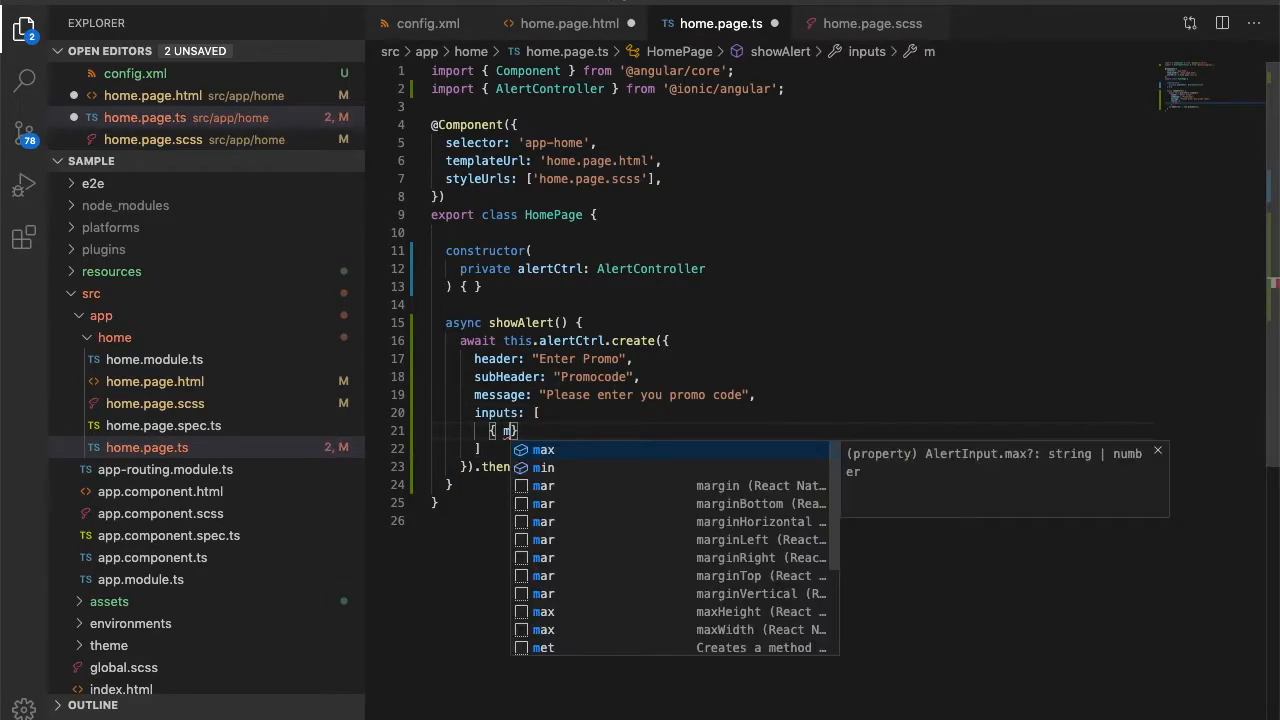
text(type: 'text)
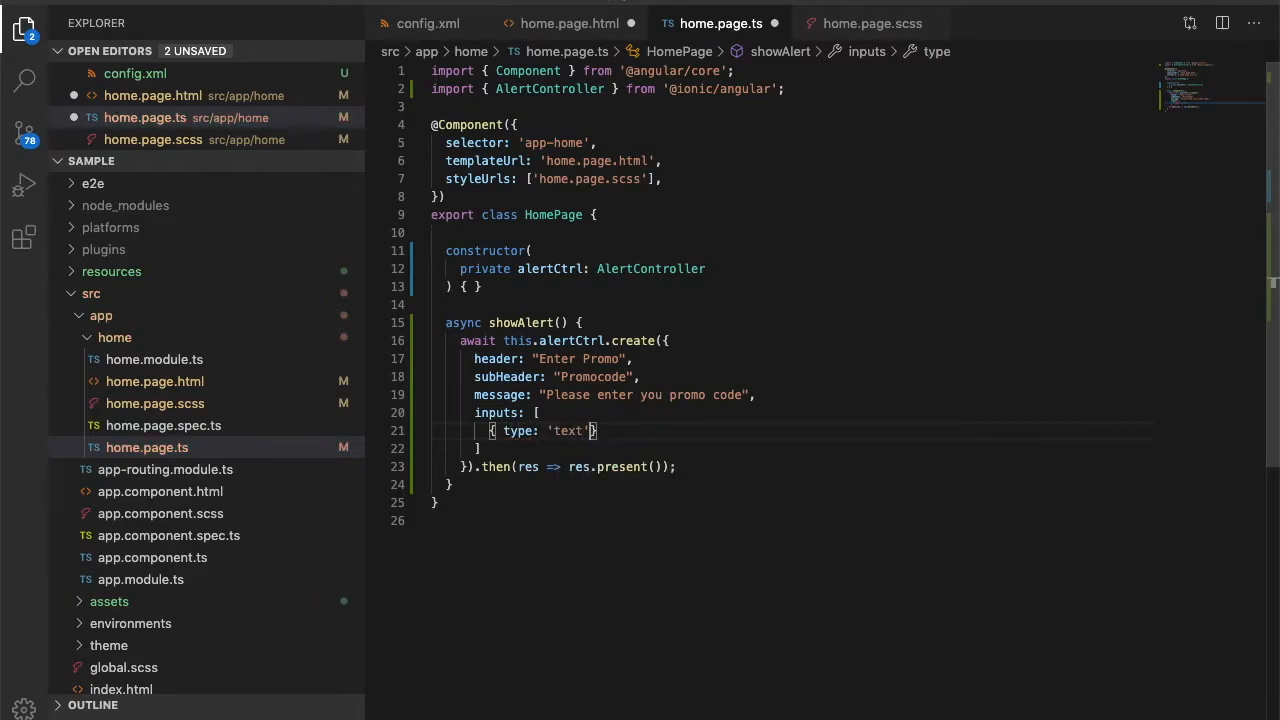
text(, name: '')
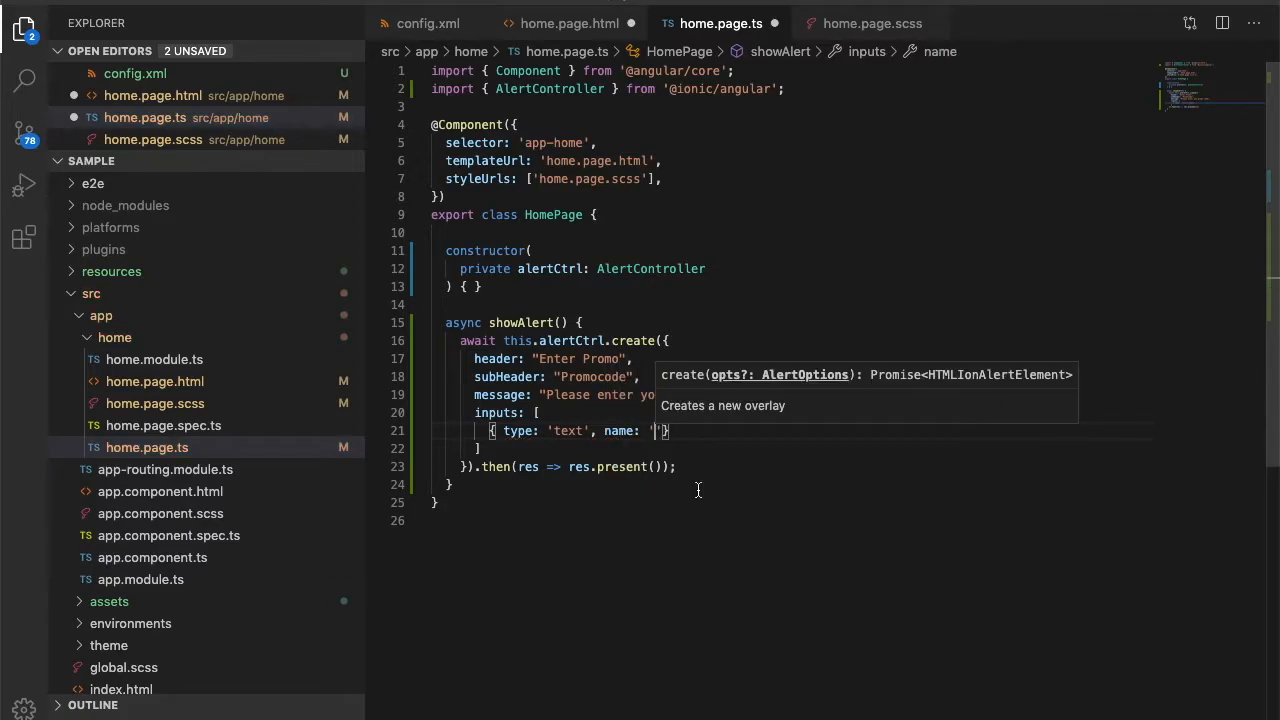
text(promo)
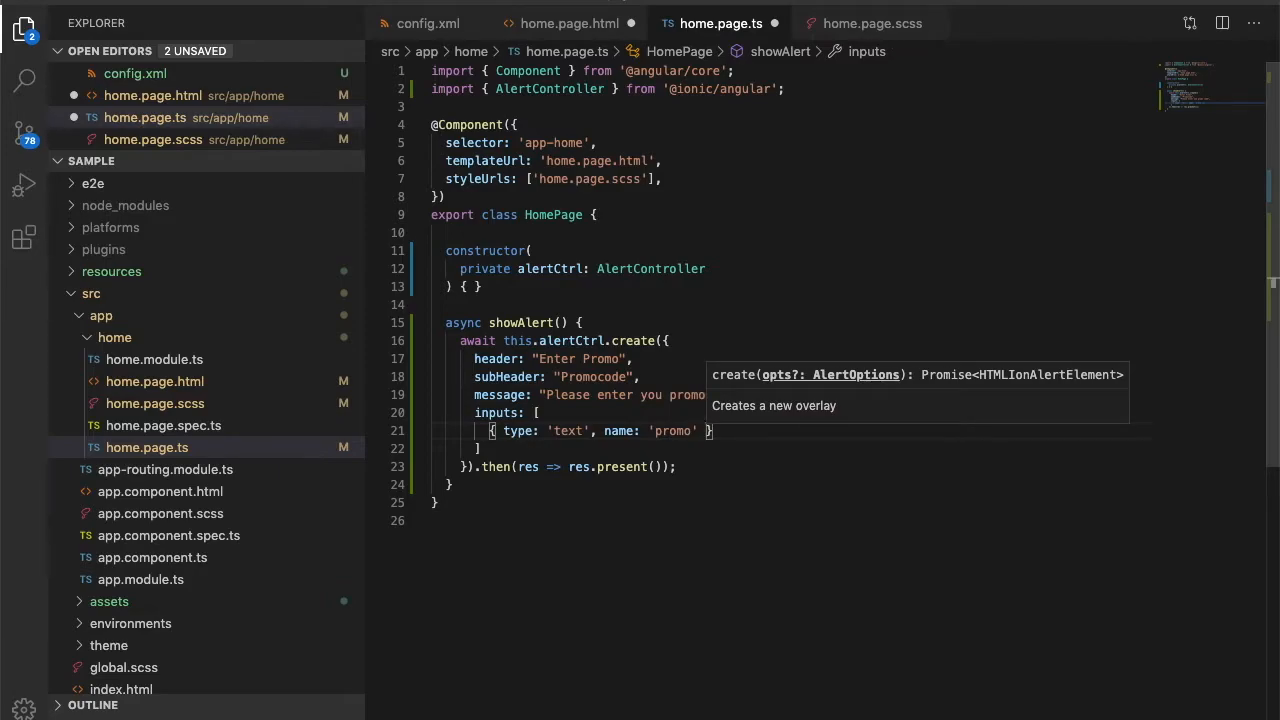
text(, placeholder)
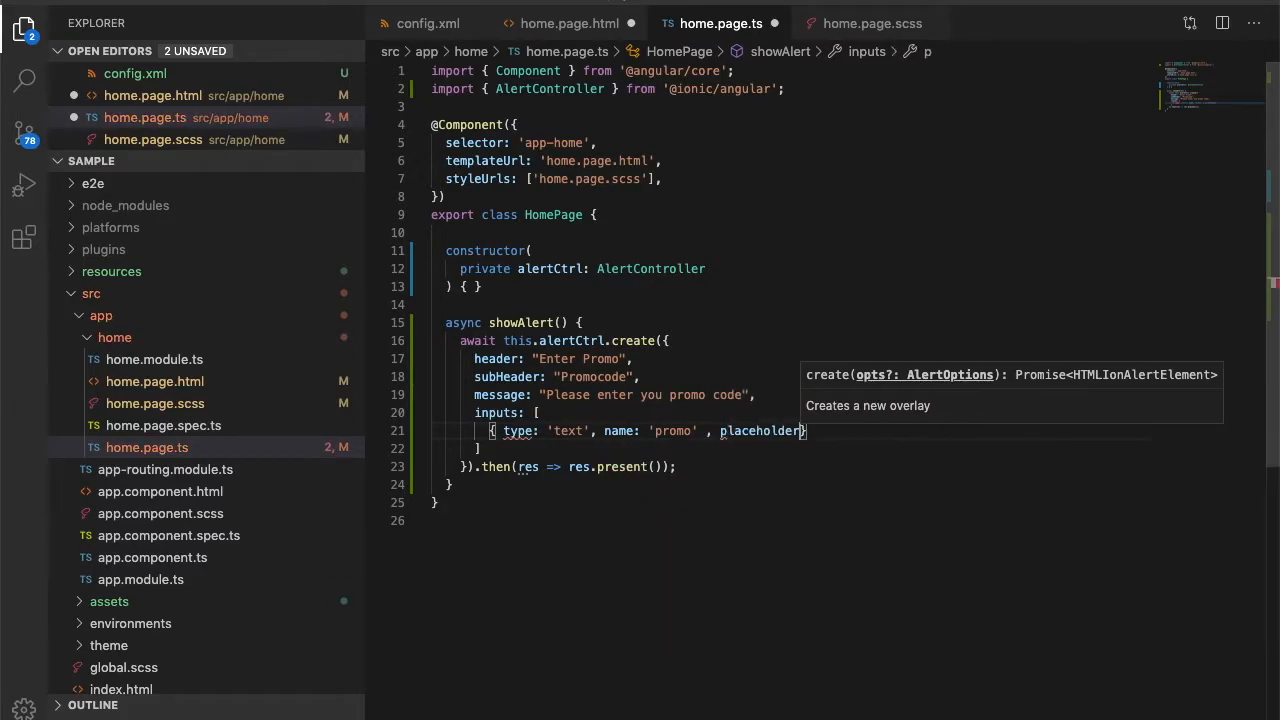
text(: "P")
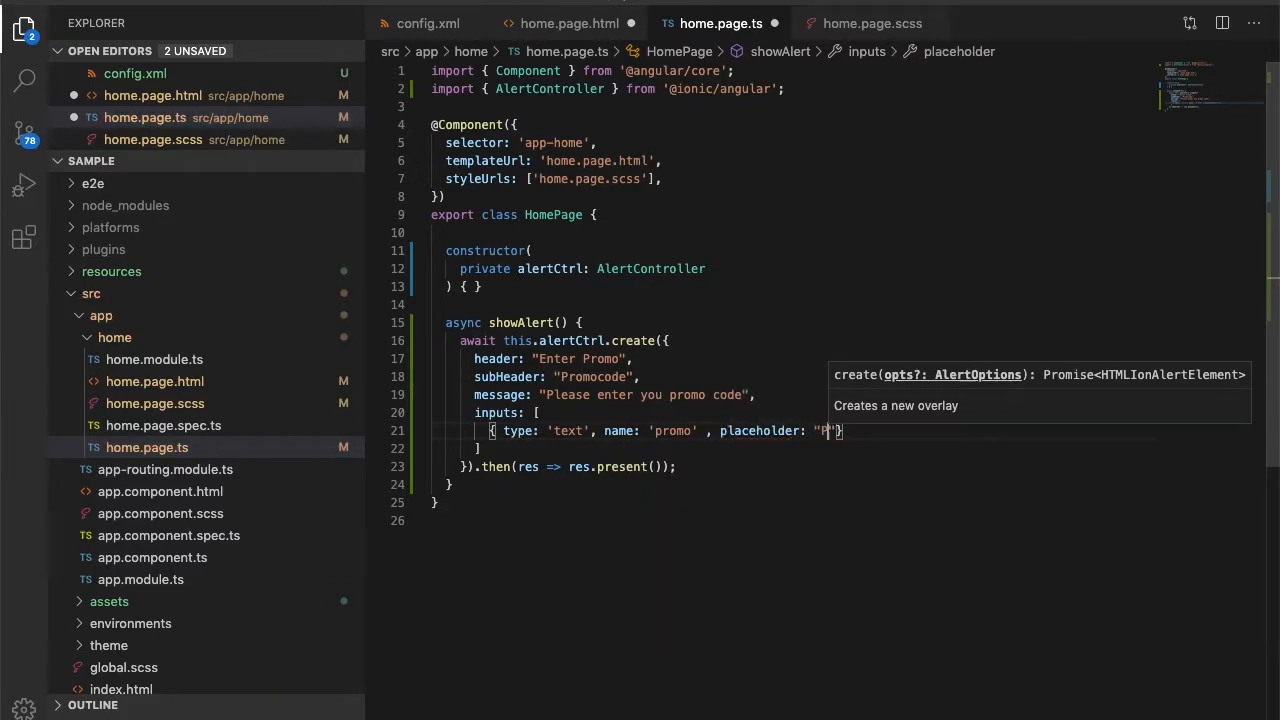
text(romo code)
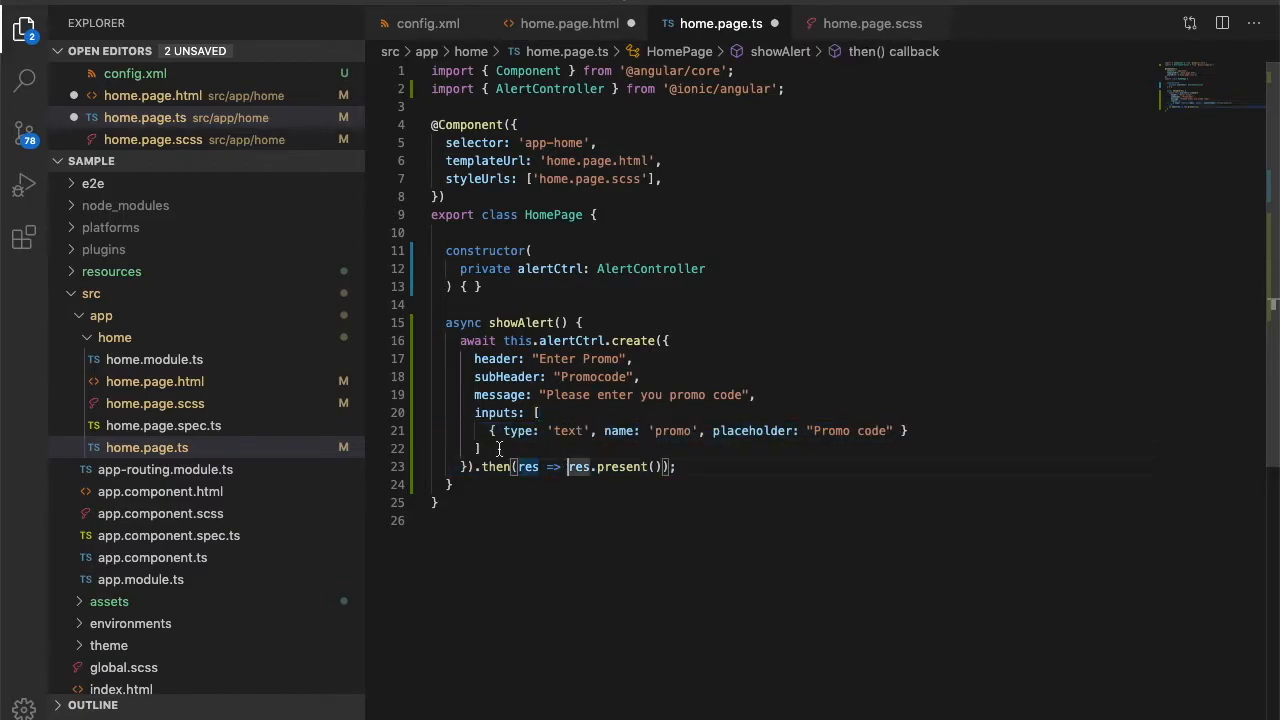
Add a buttons array: an 'Apply' button with empty arrow handler, plus an empty second button
text(buttons)
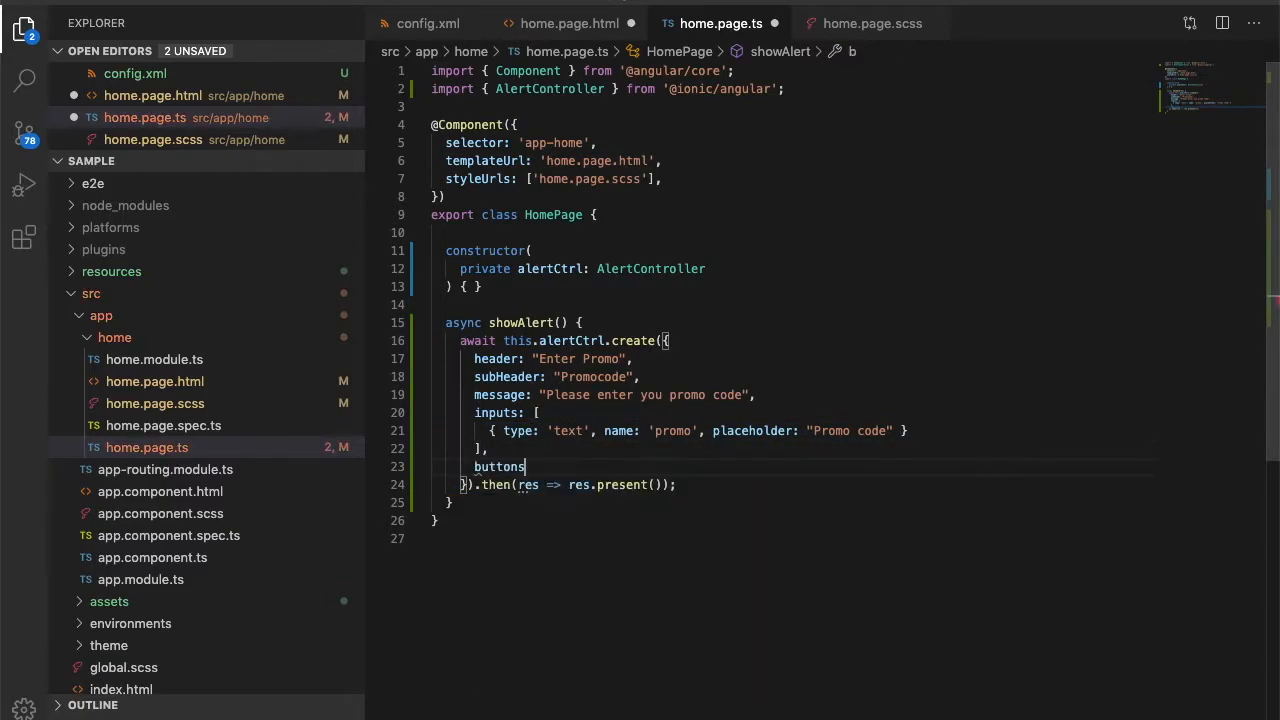
text(:[)
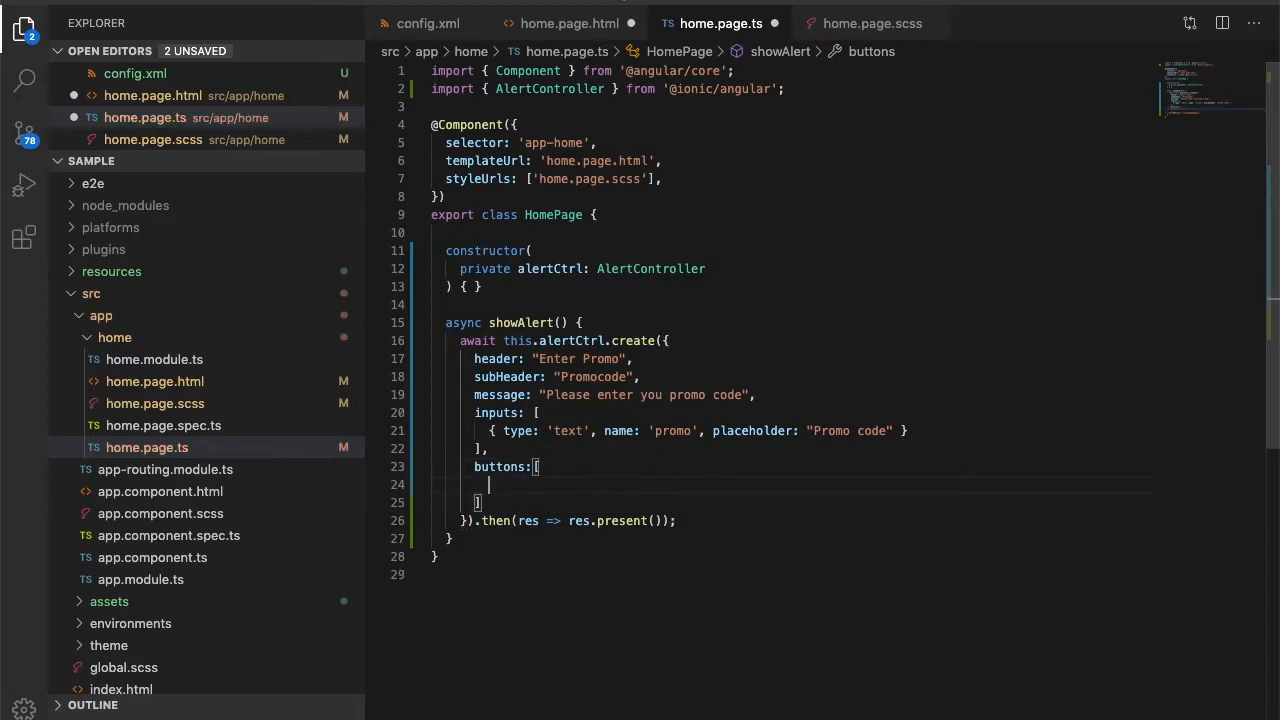
text({ text})
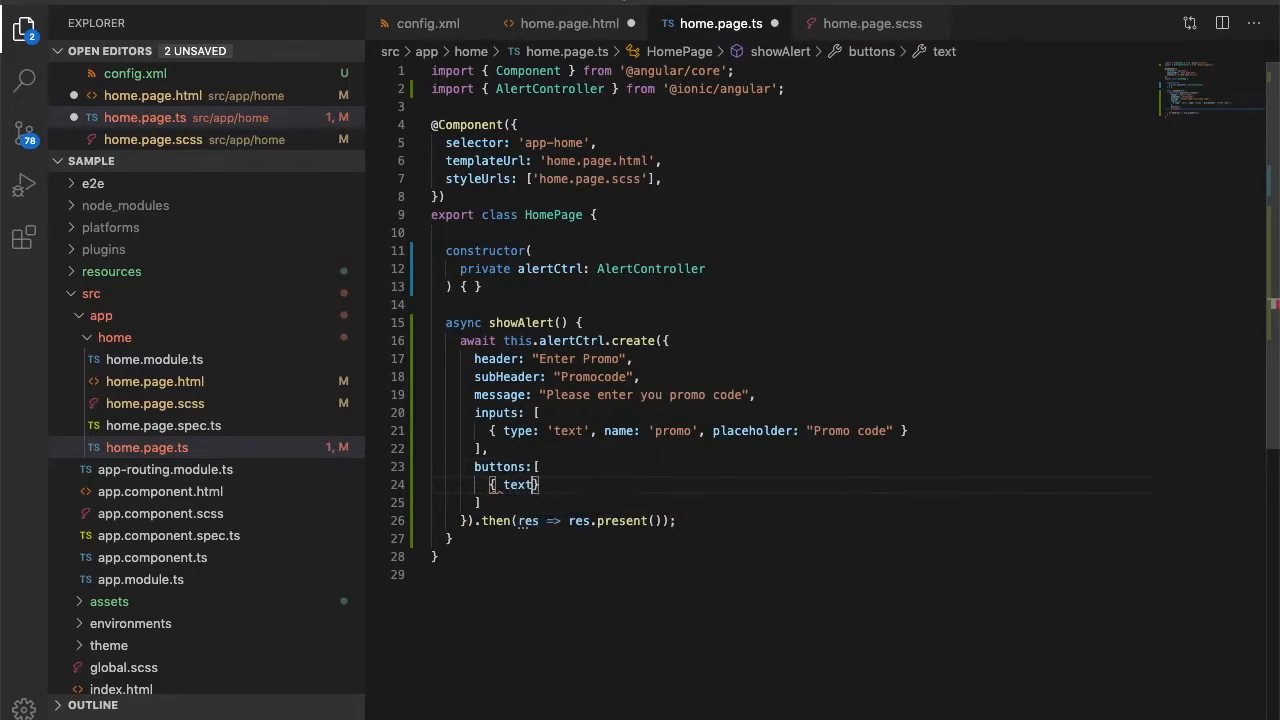
text(: "A")
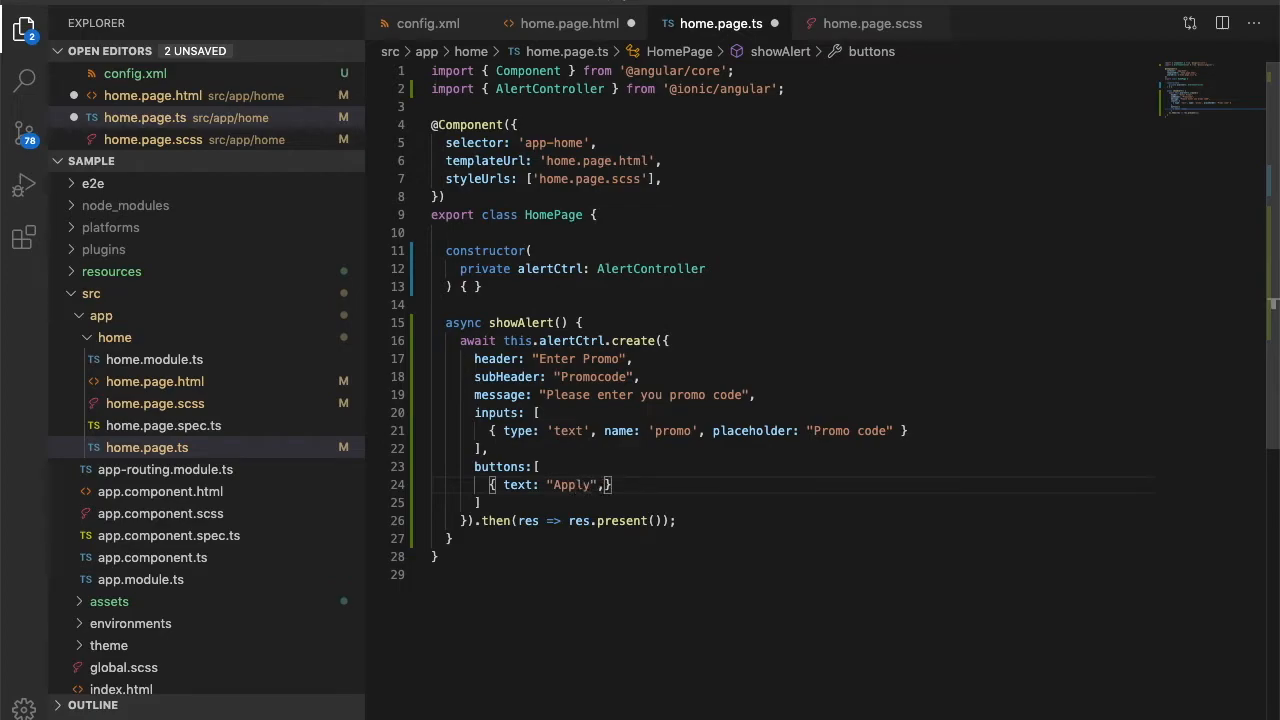
text(h)
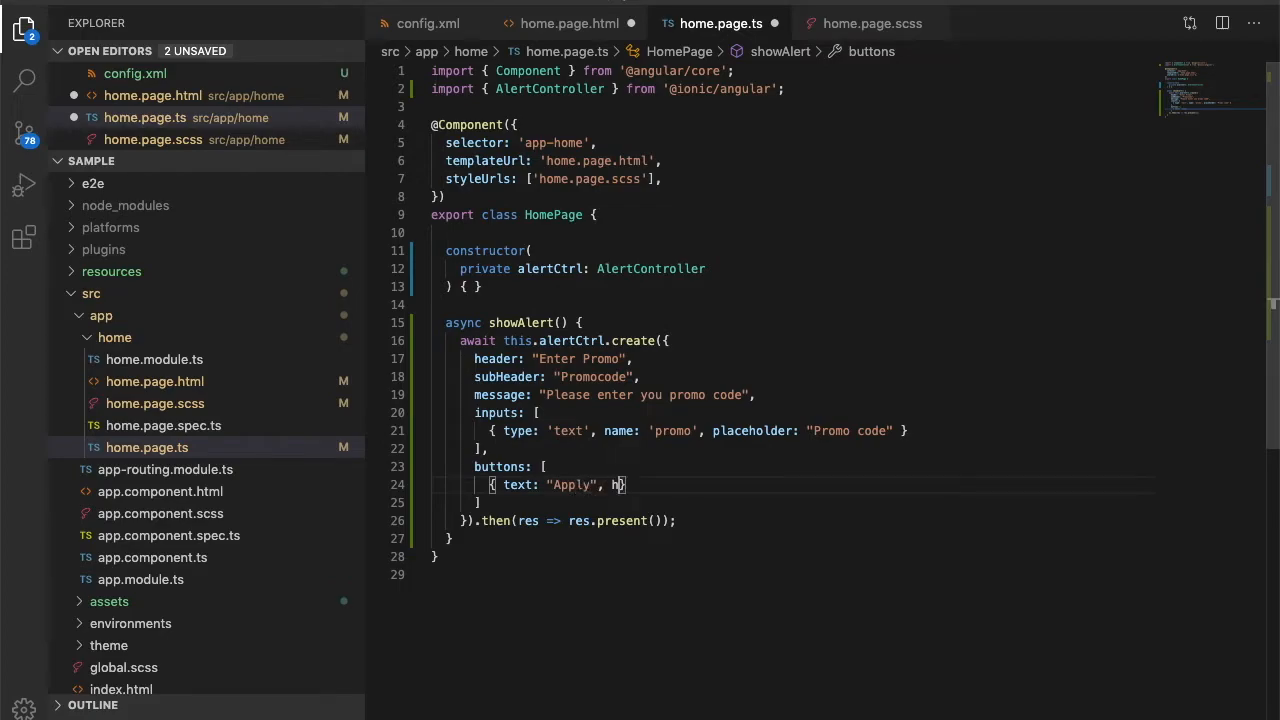
text(andler)
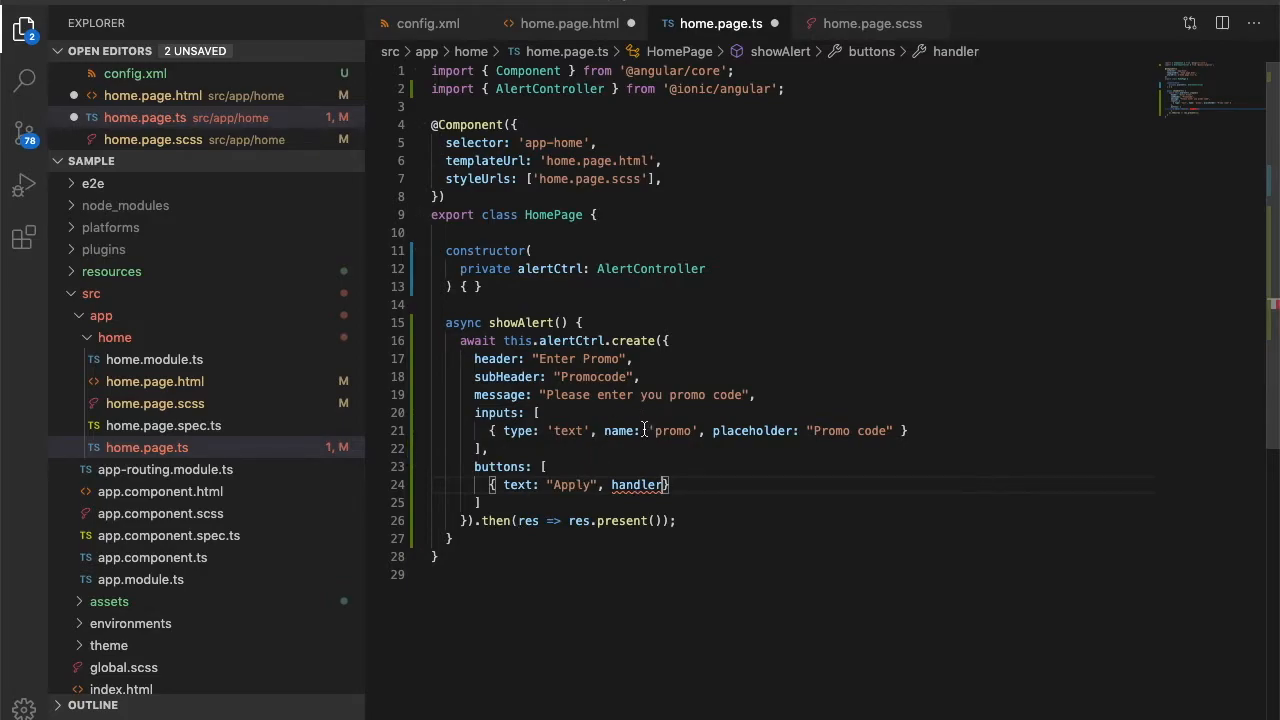
double_click(677, 431)
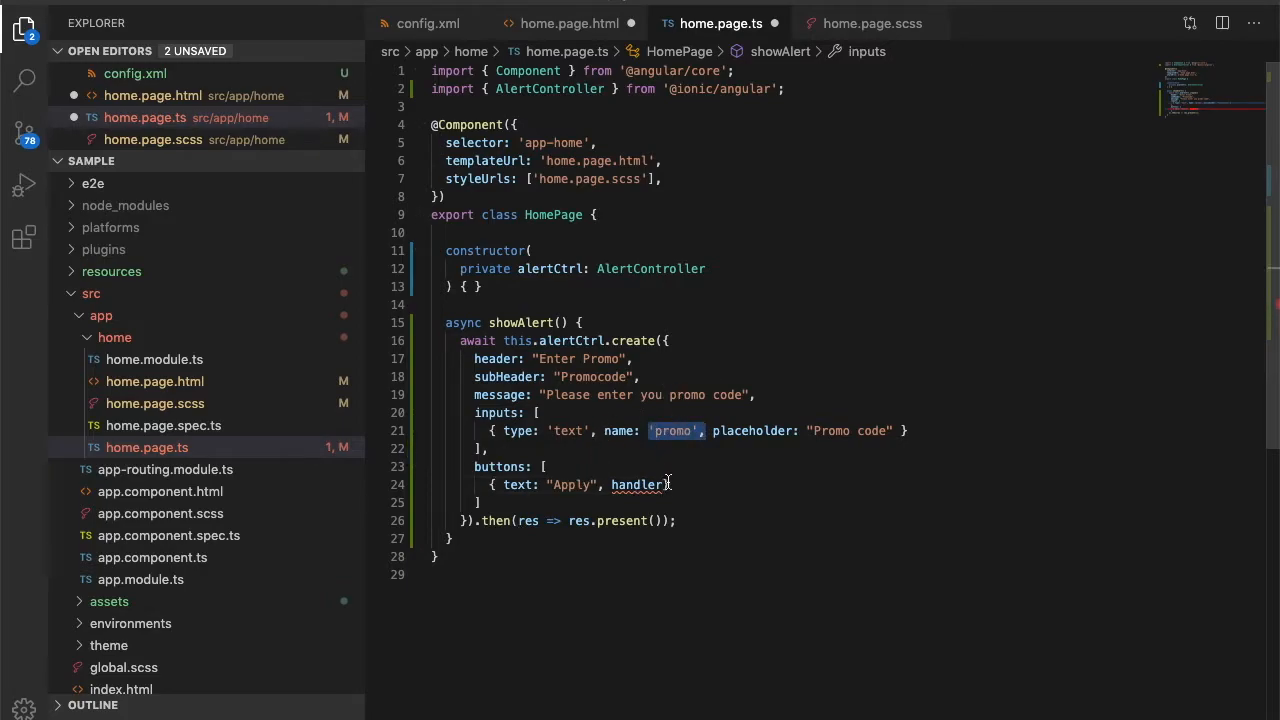
click(682, 485)
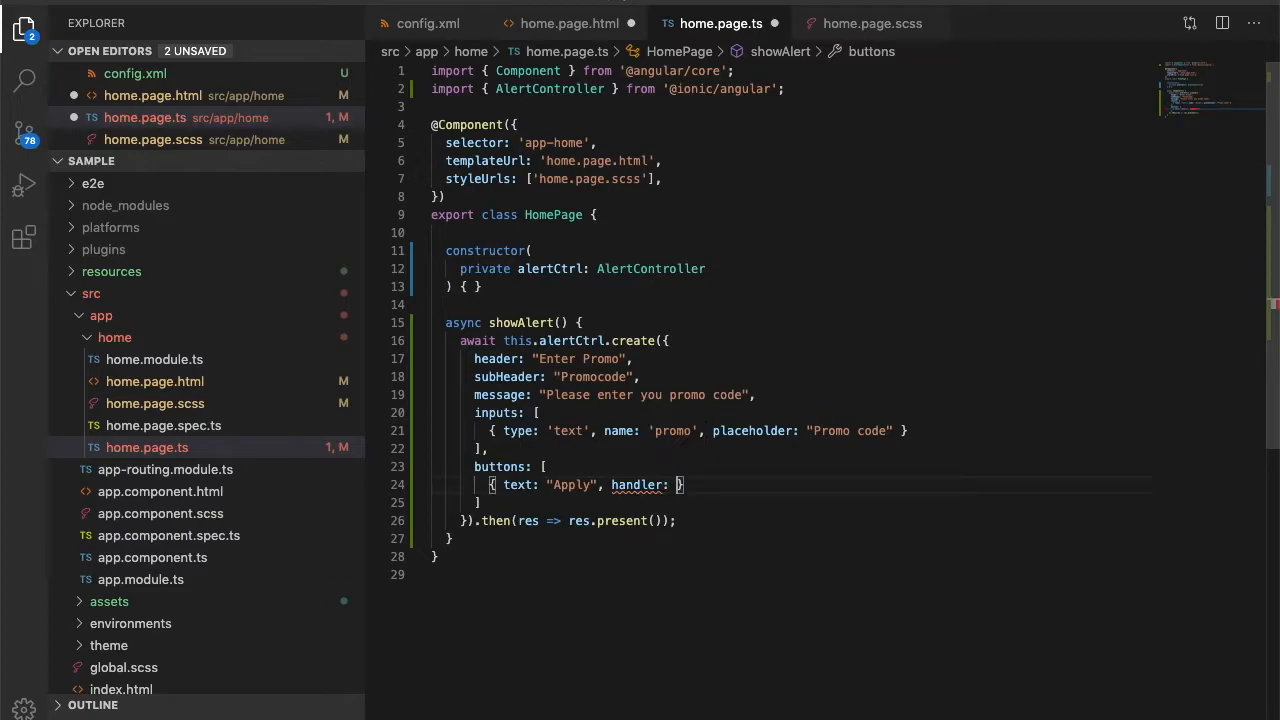
text(() => {)
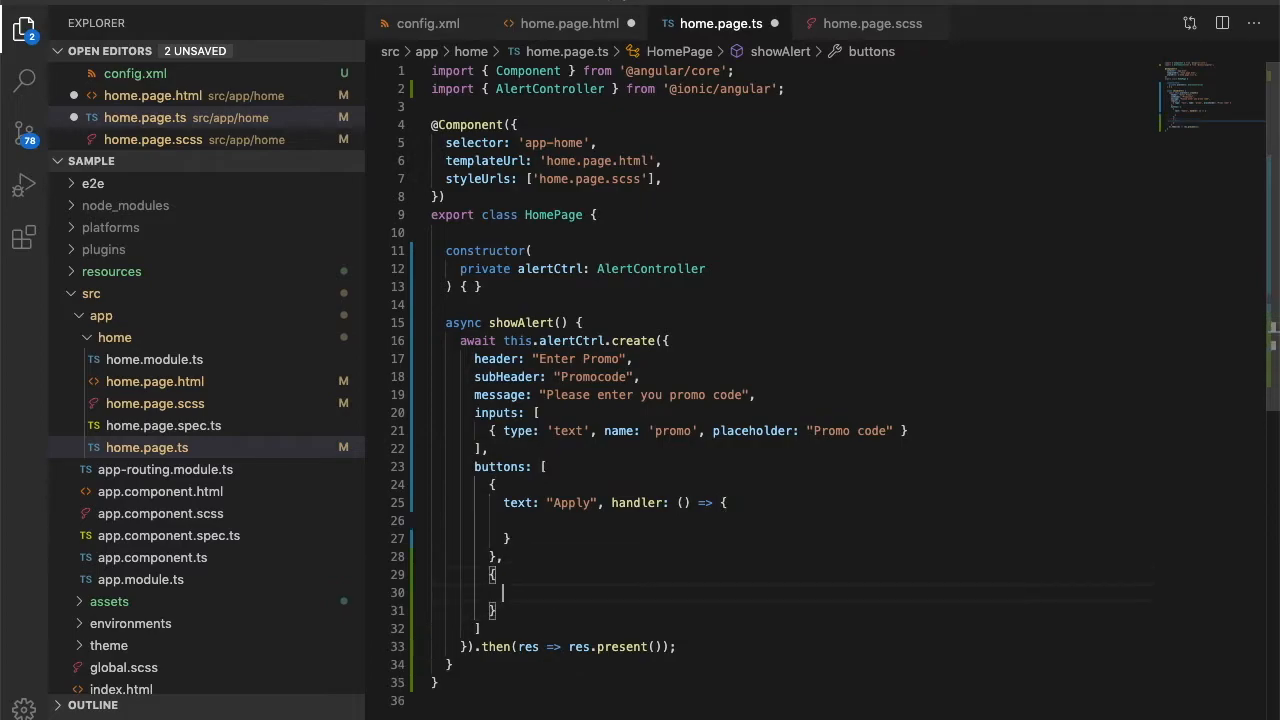
Give the second button text 'Cancel' and select the Apply button's handler
text(text: ")
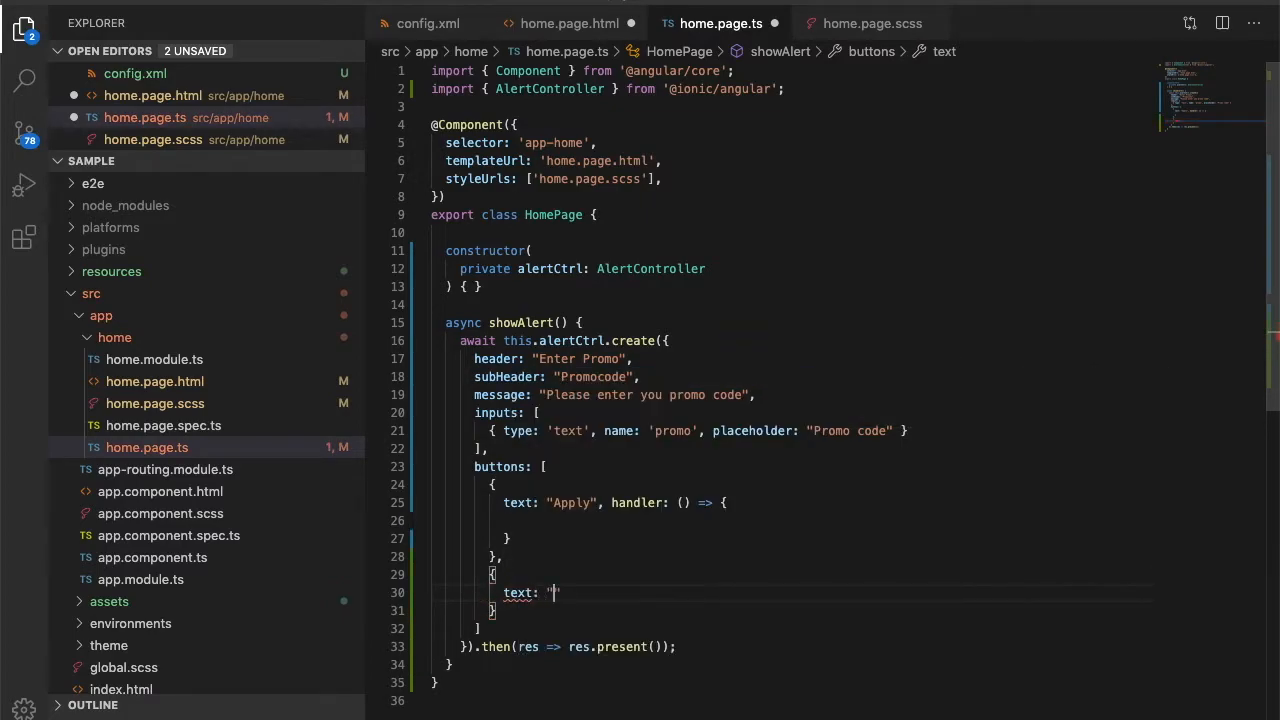
text(Canc)
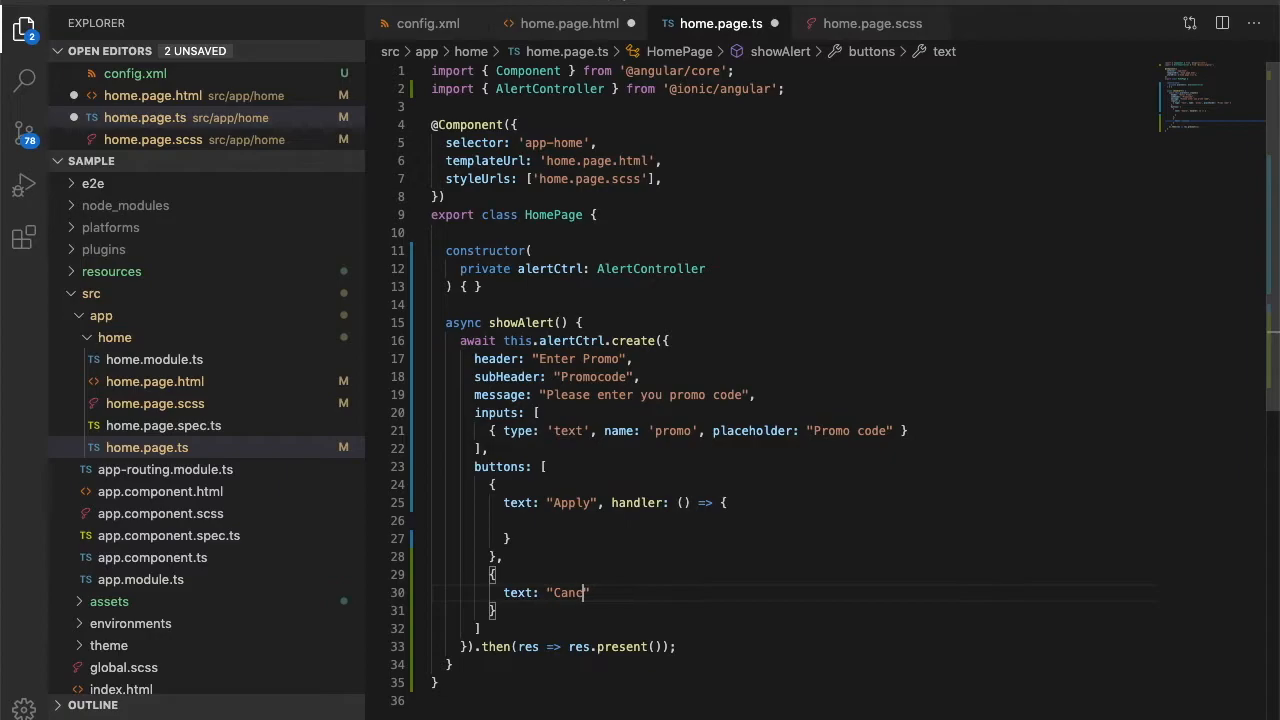
text(el)
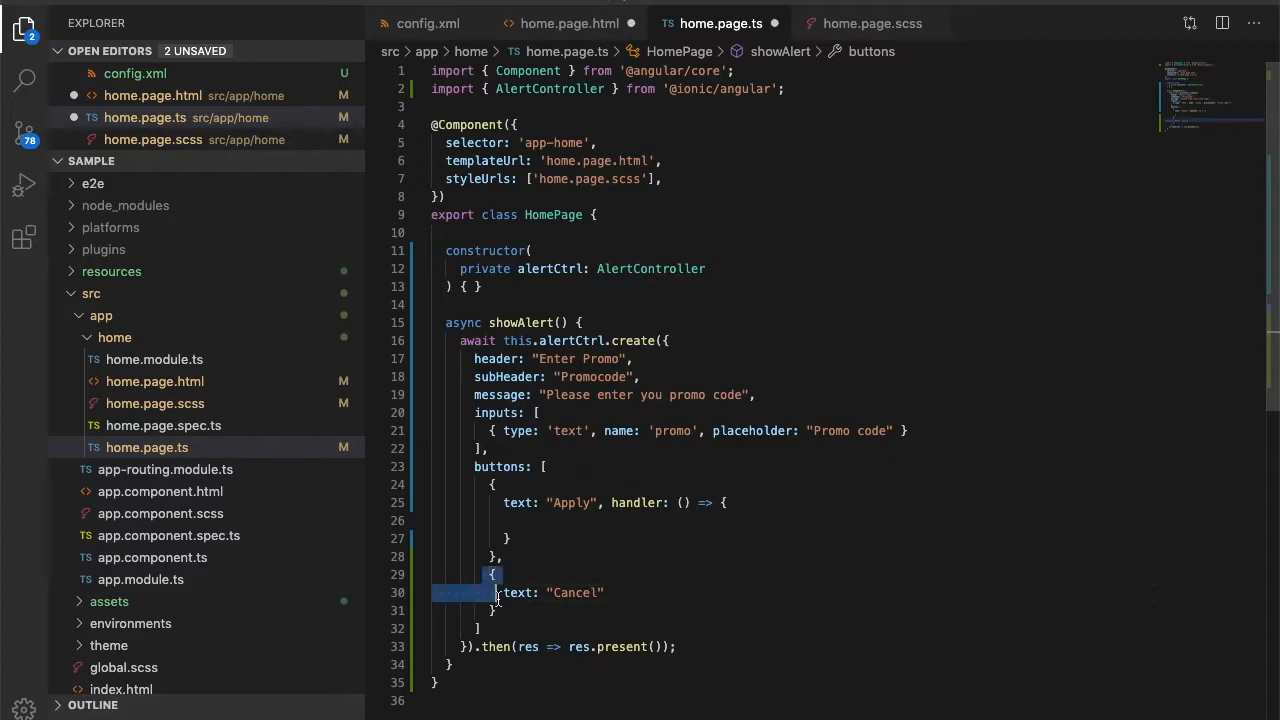
click(535, 592)
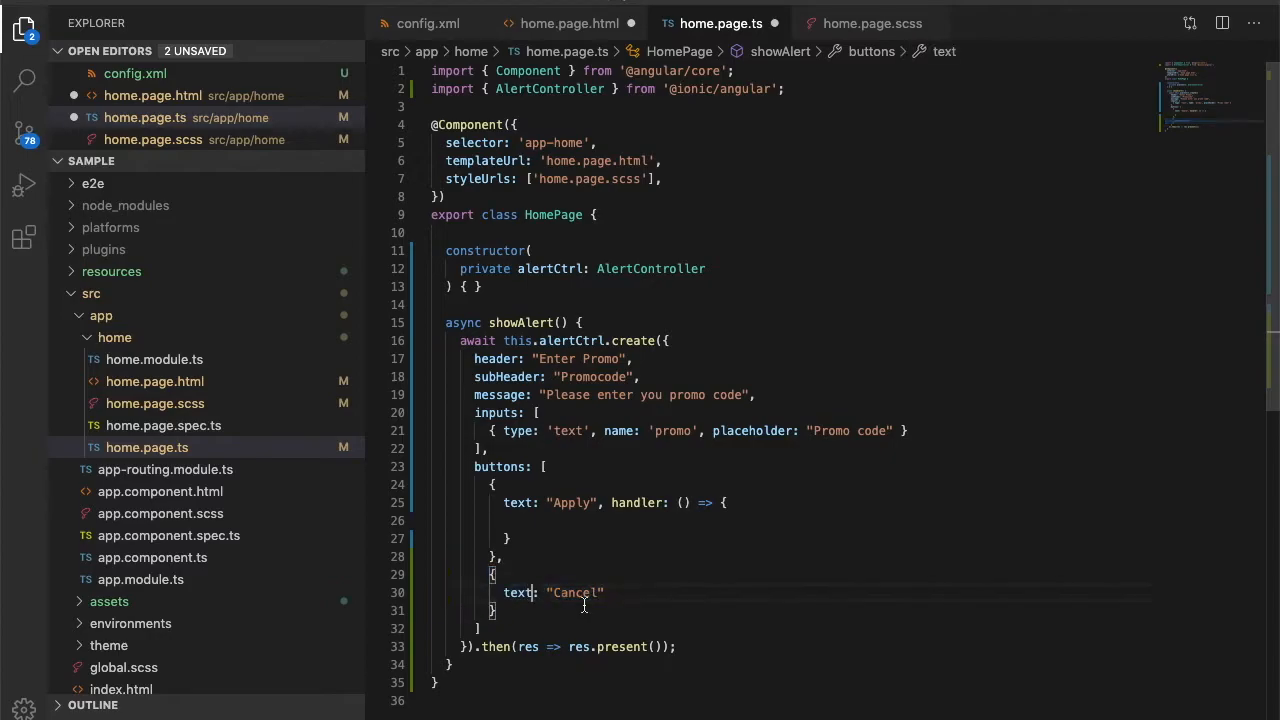
double_click(634, 502)
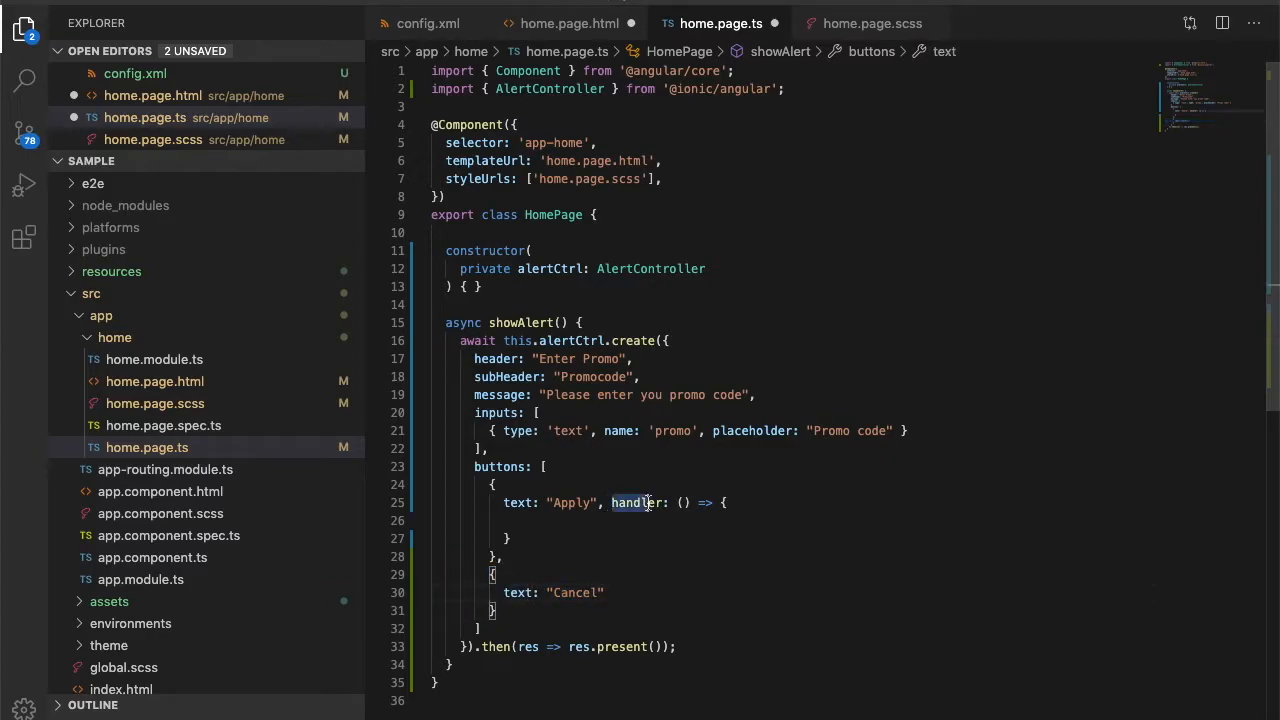
Make the Apply handler take res and log res.promo, then save home.page.ts
text(res)
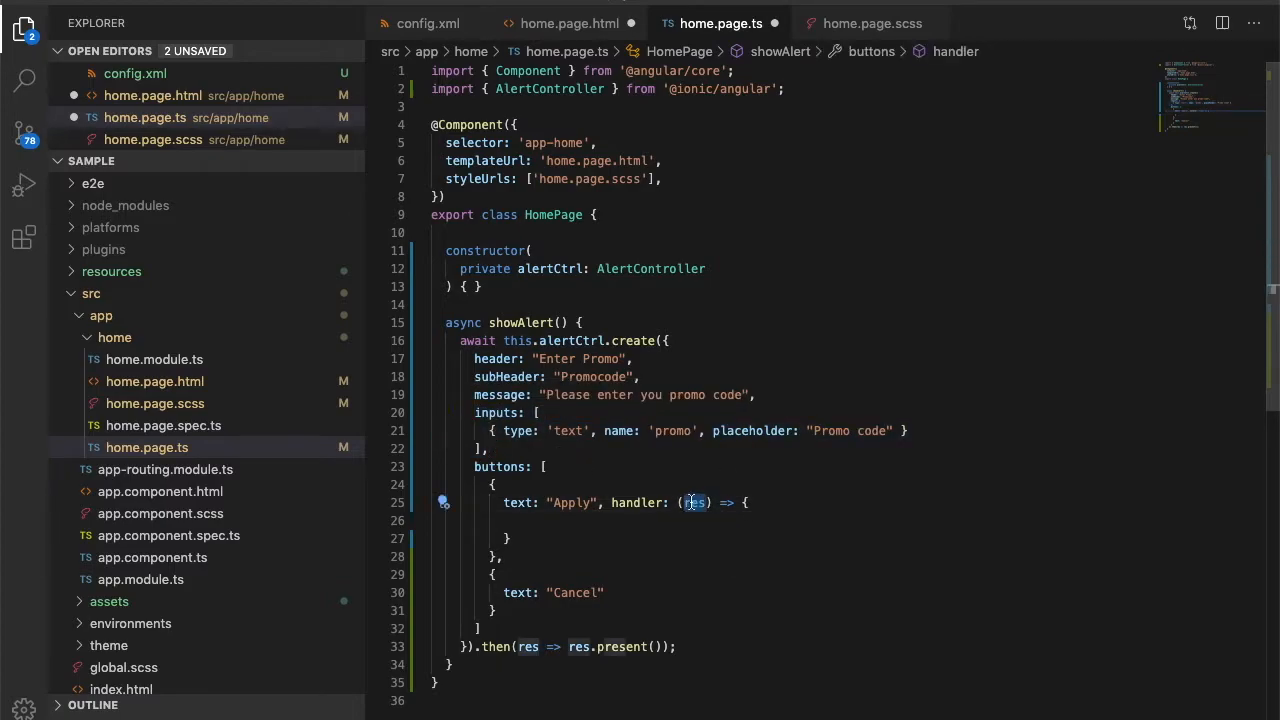
key(Enter)
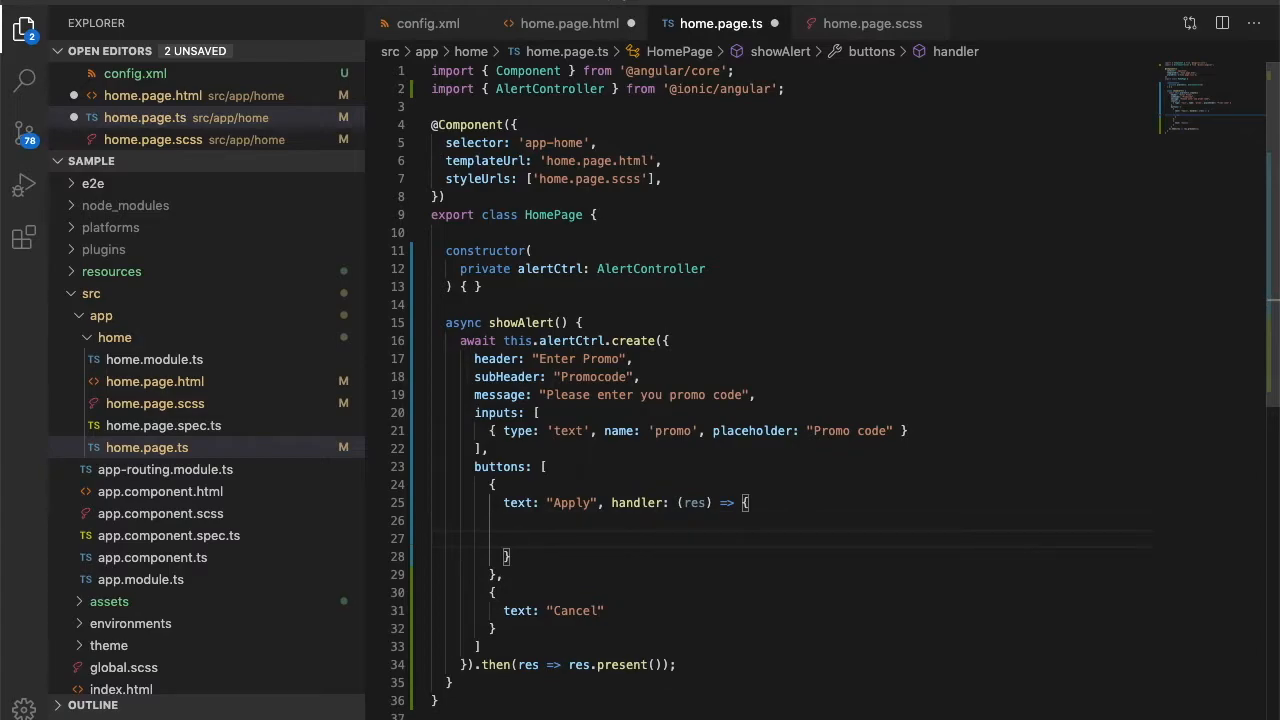
text(console.log()
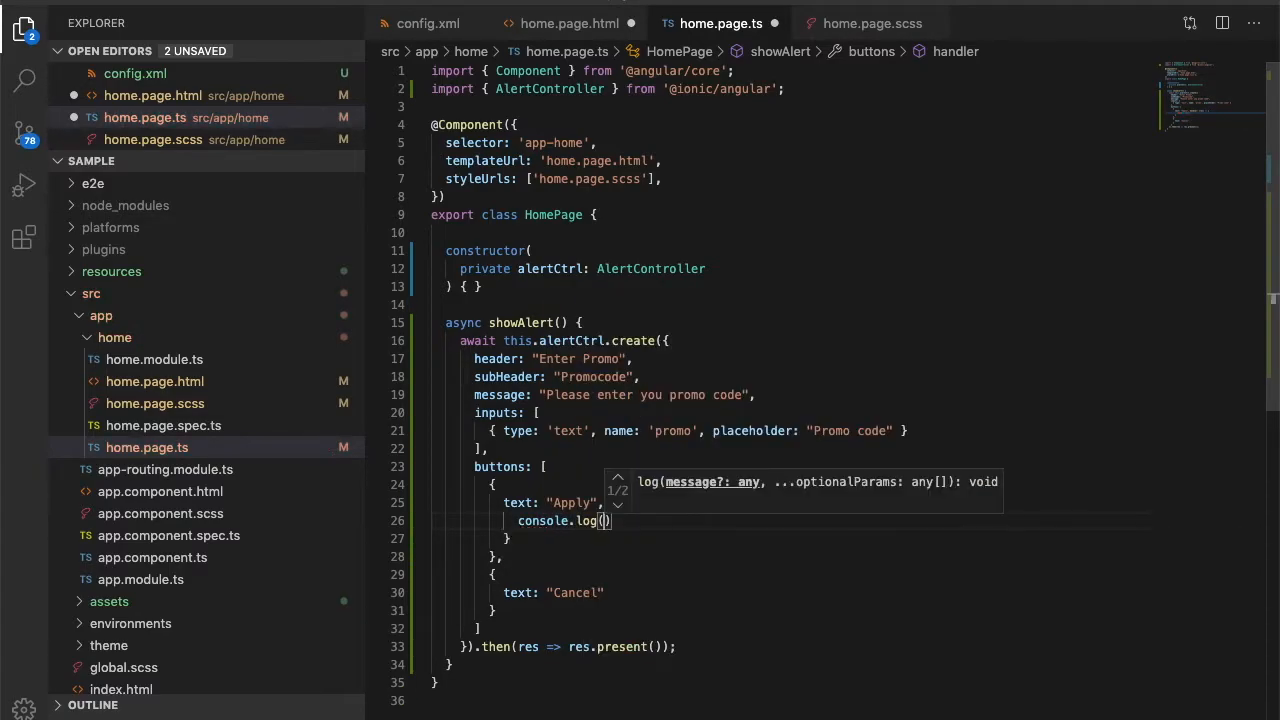
text(res.)
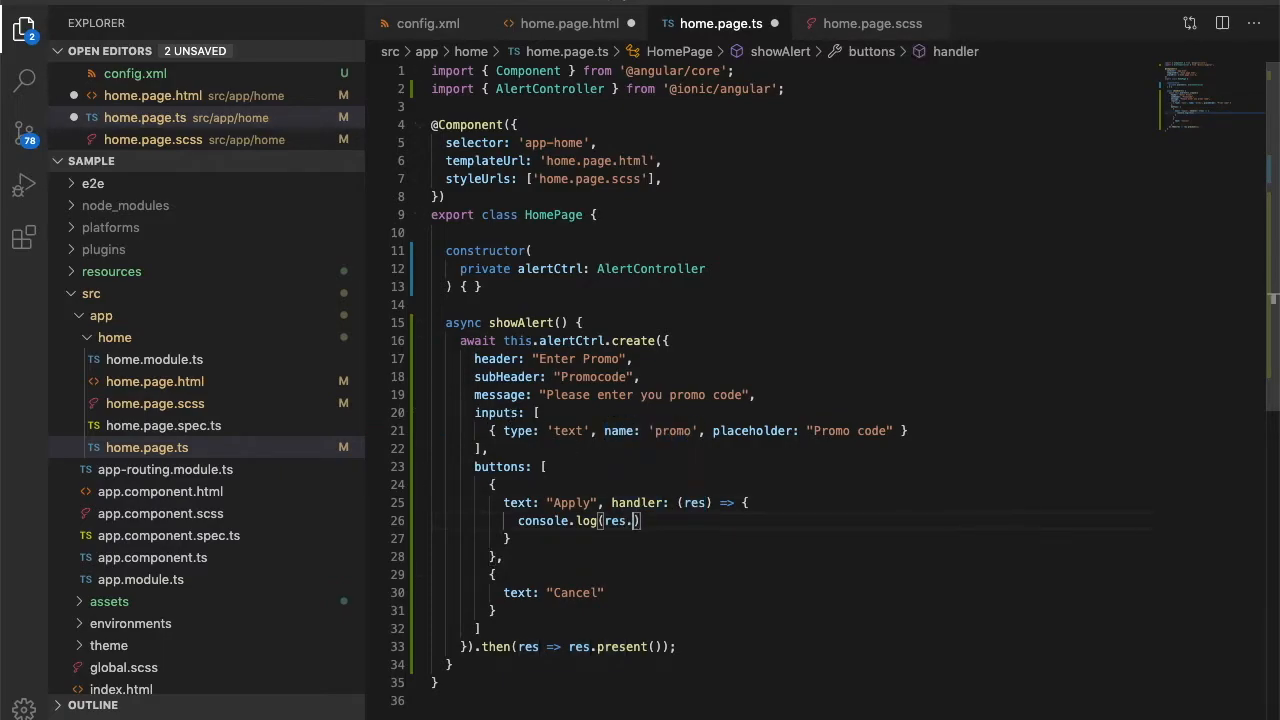
text(promo)
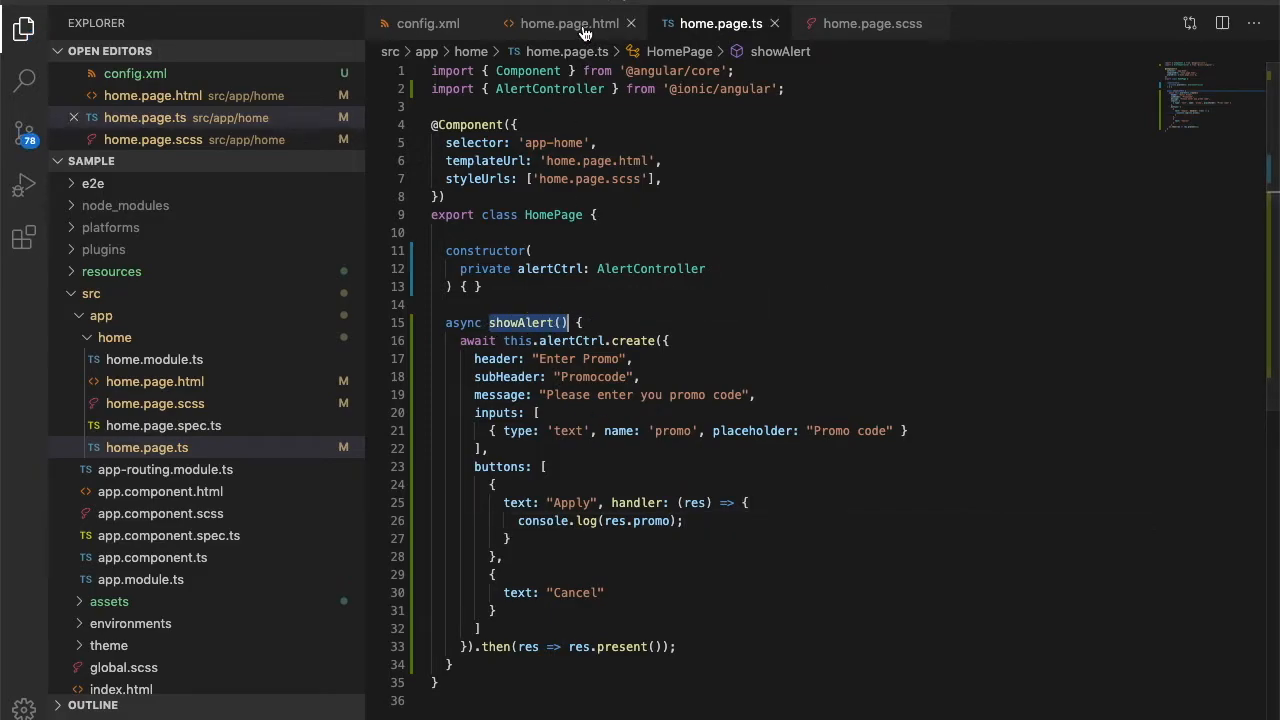
In home.page.html, bind the Show Alert ion-button's click to showAlert()
click(567, 23)
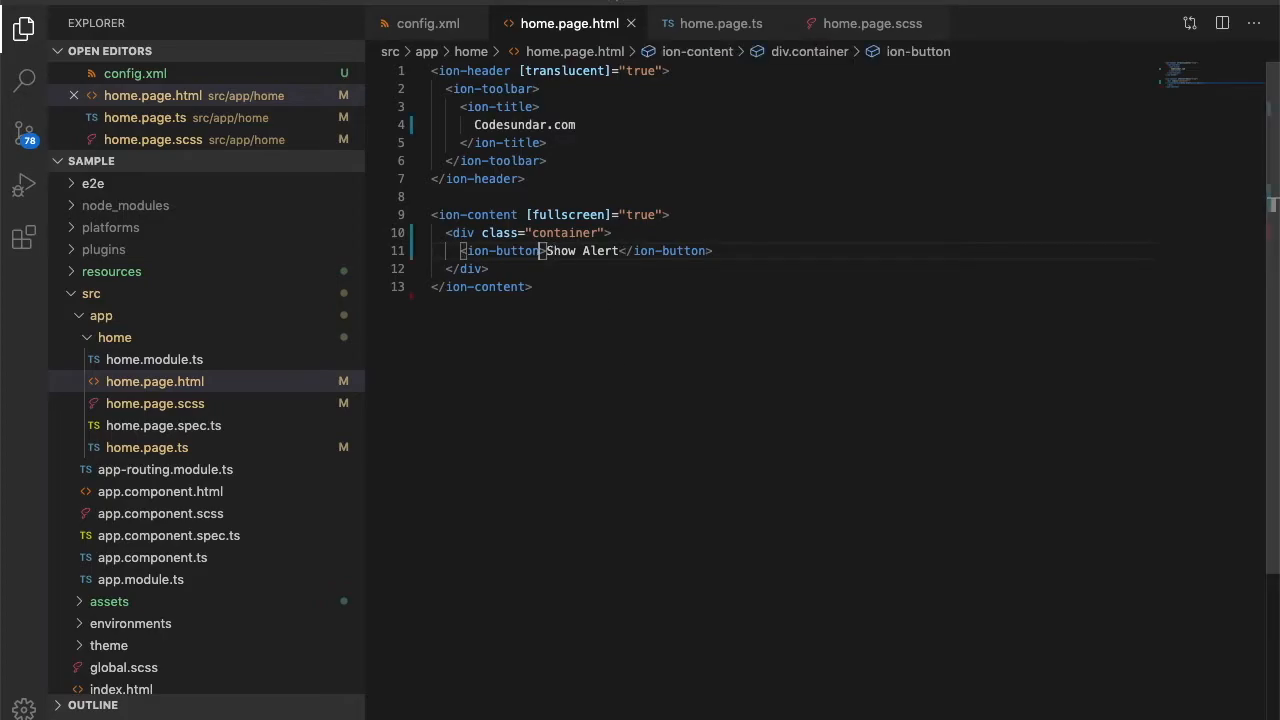
text((click))
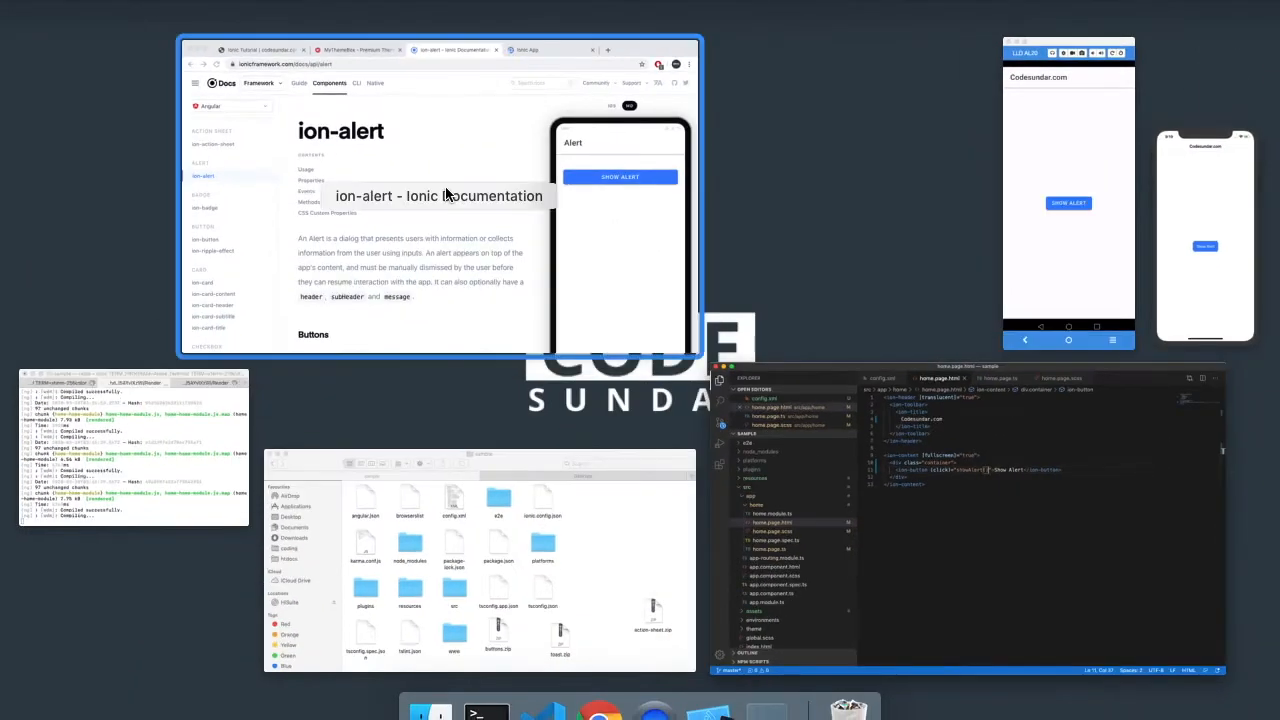
In Chrome's app preview, open the Enter Promo alert, enter DISCOUNT10, then close it
click(855, 8)
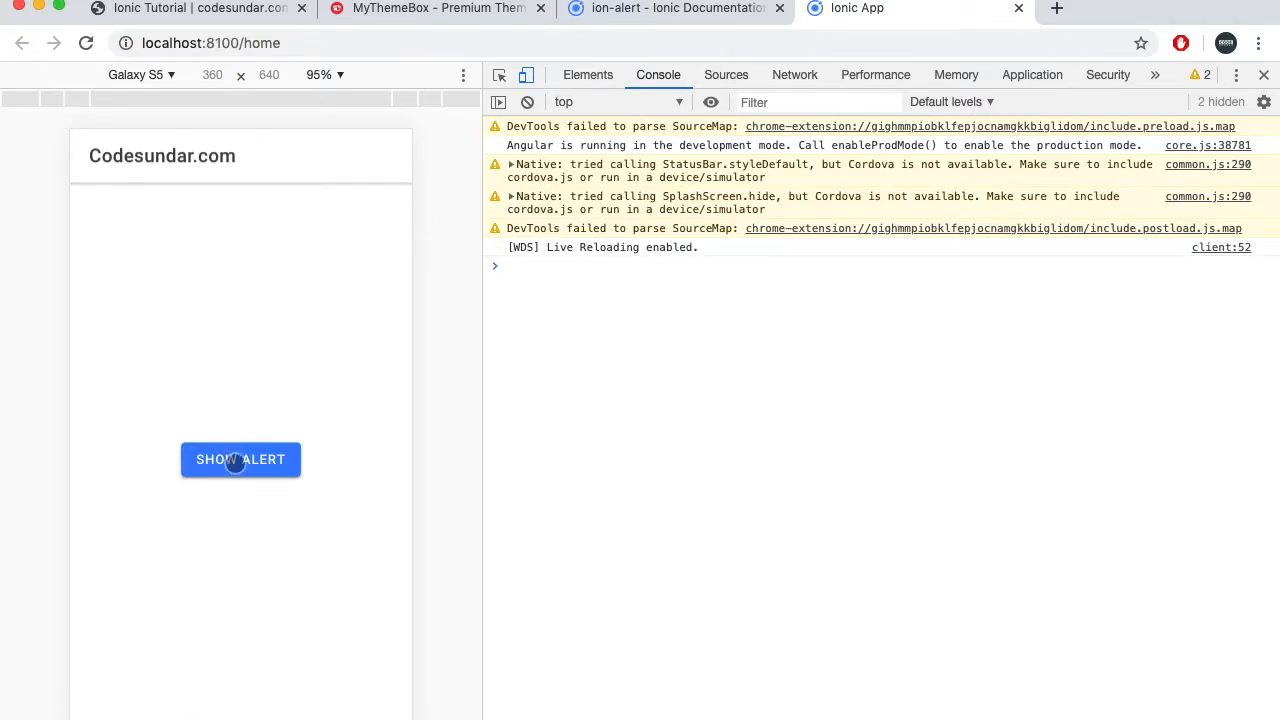
click(240, 459)
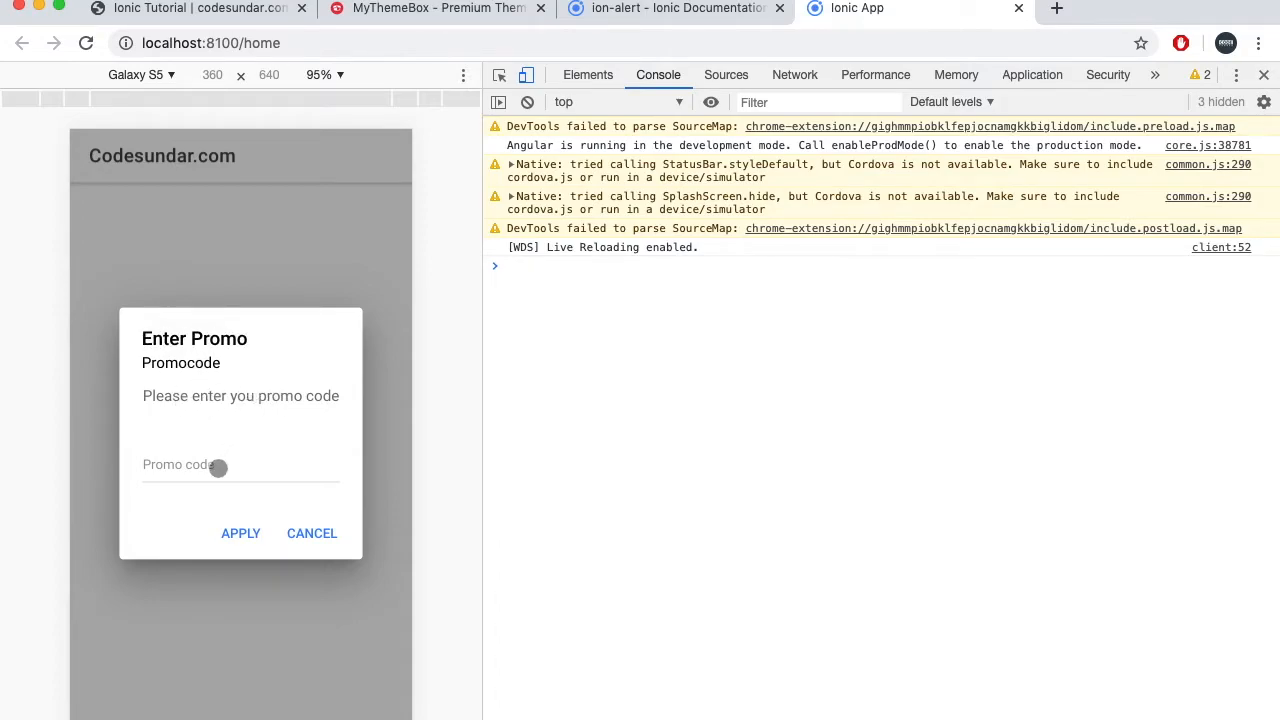
click(240, 464)
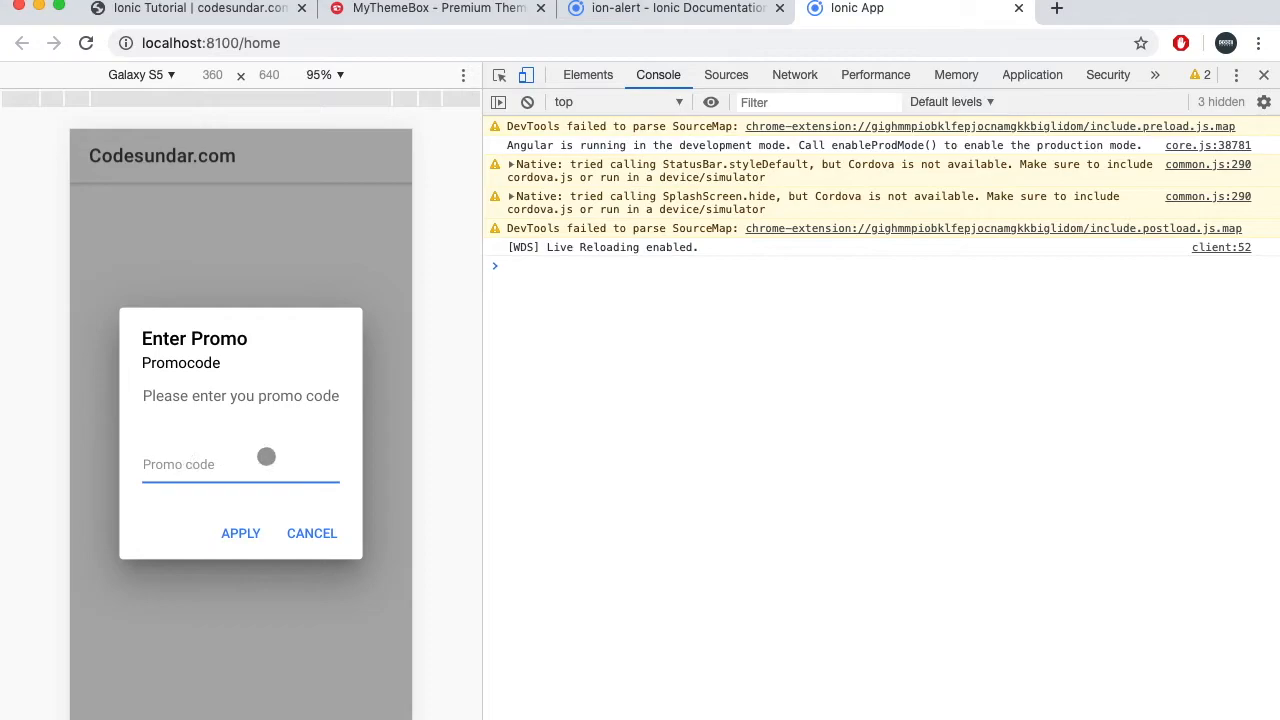
mouse_move(347, 467)
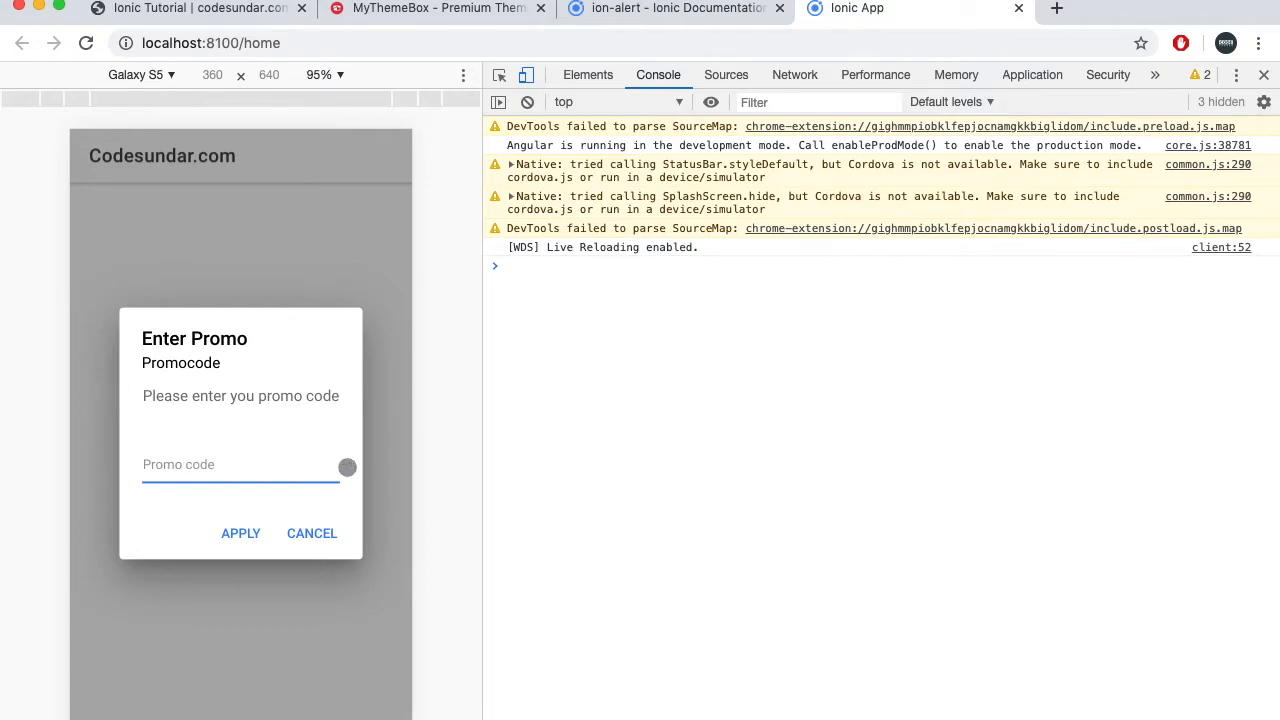
text(D)
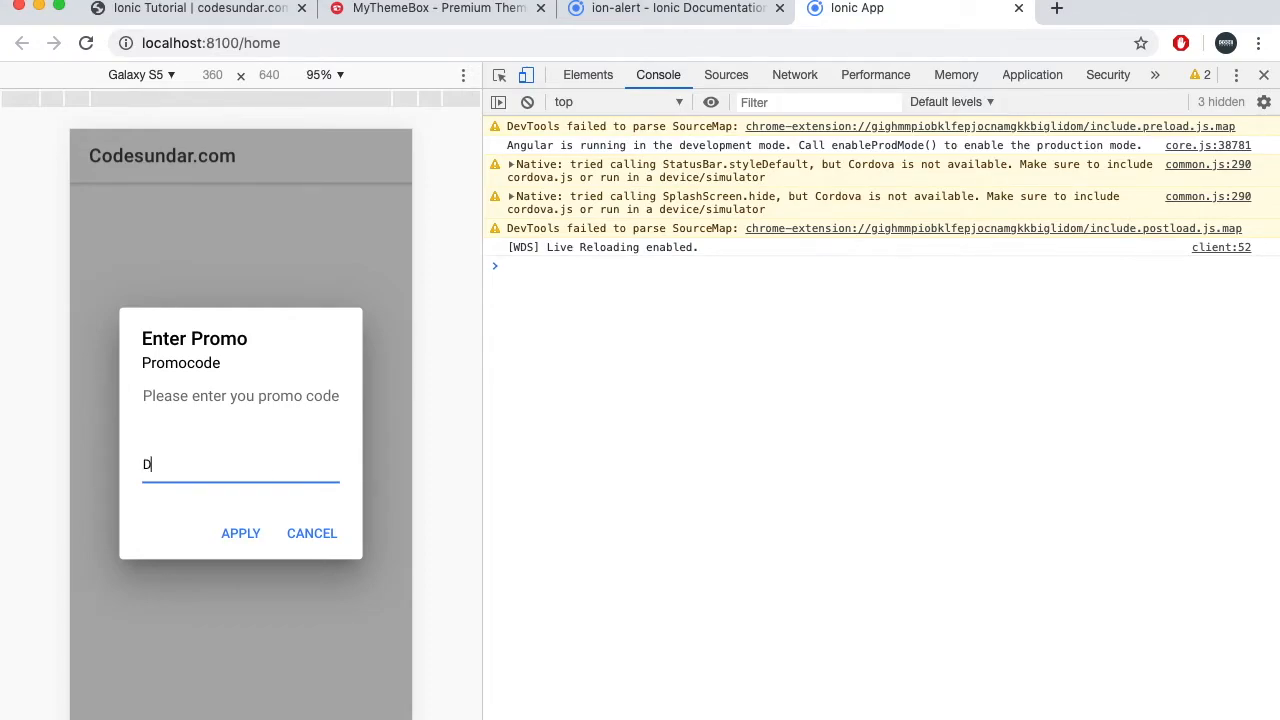
text(ISCOUNT10)
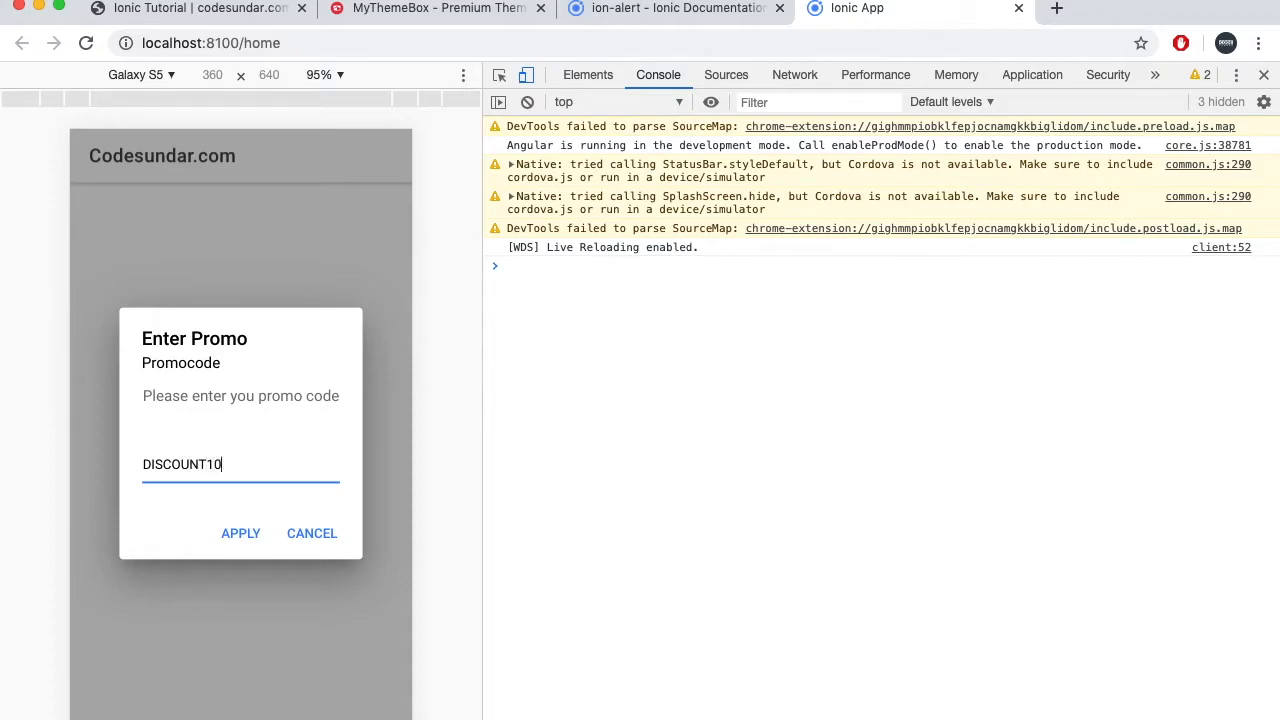
click(311, 533)
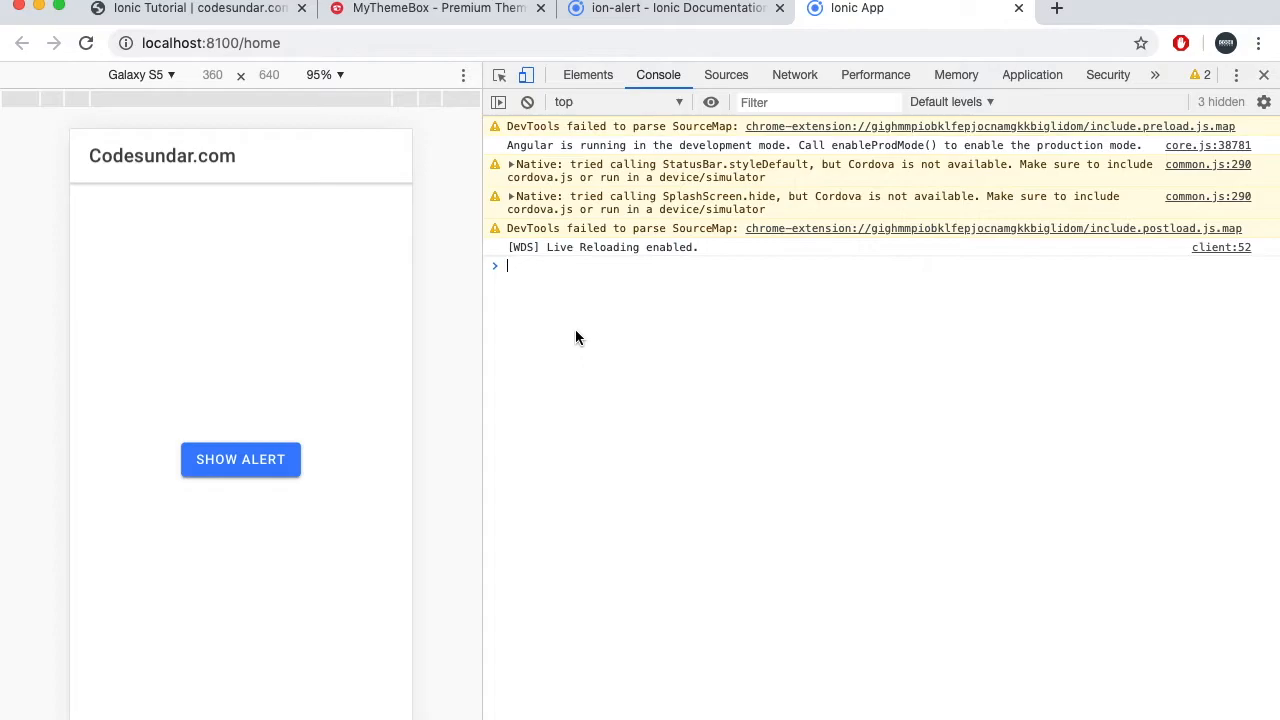
Reopen the promo alert, enter FREE and apply it
click(240, 459)
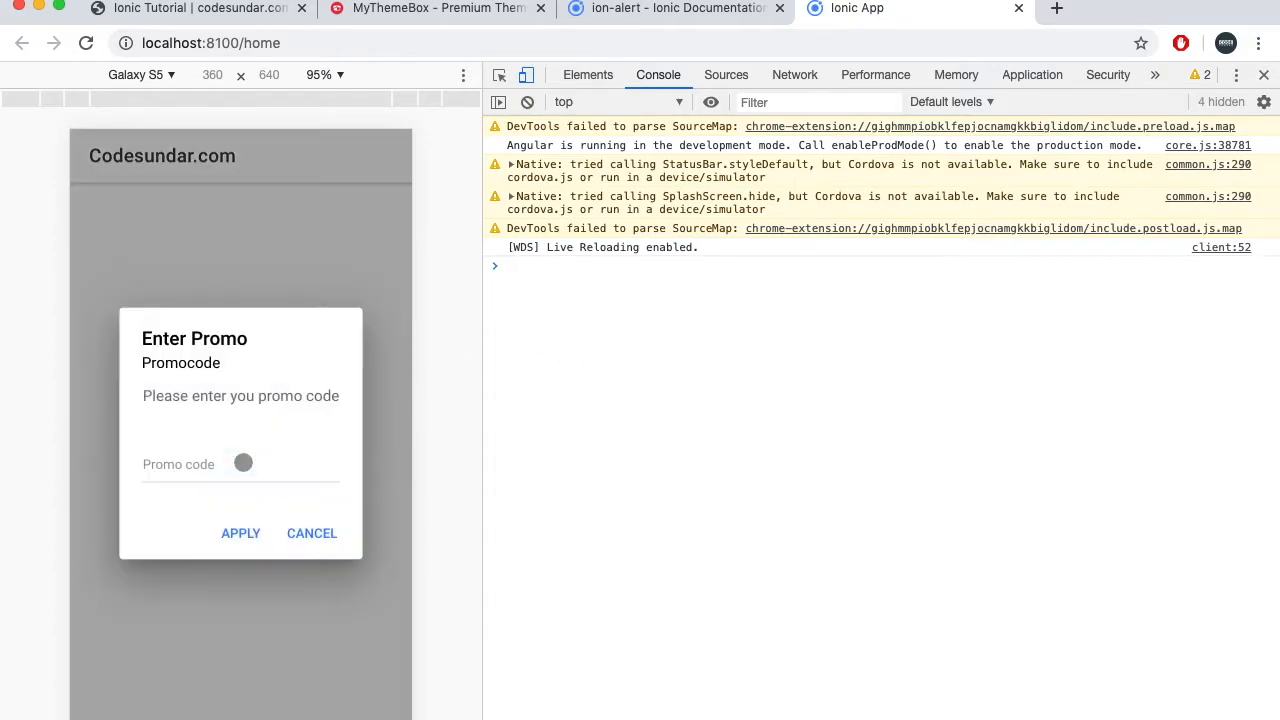
text(FREE)
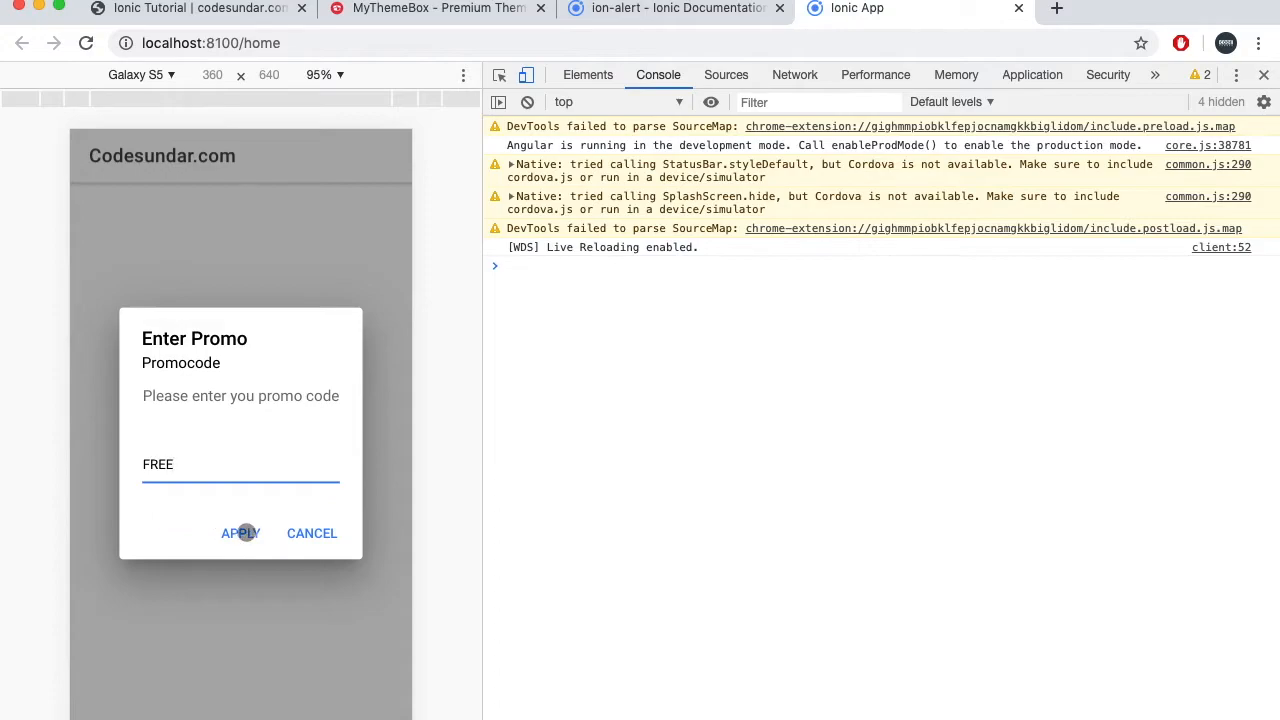
click(240, 533)
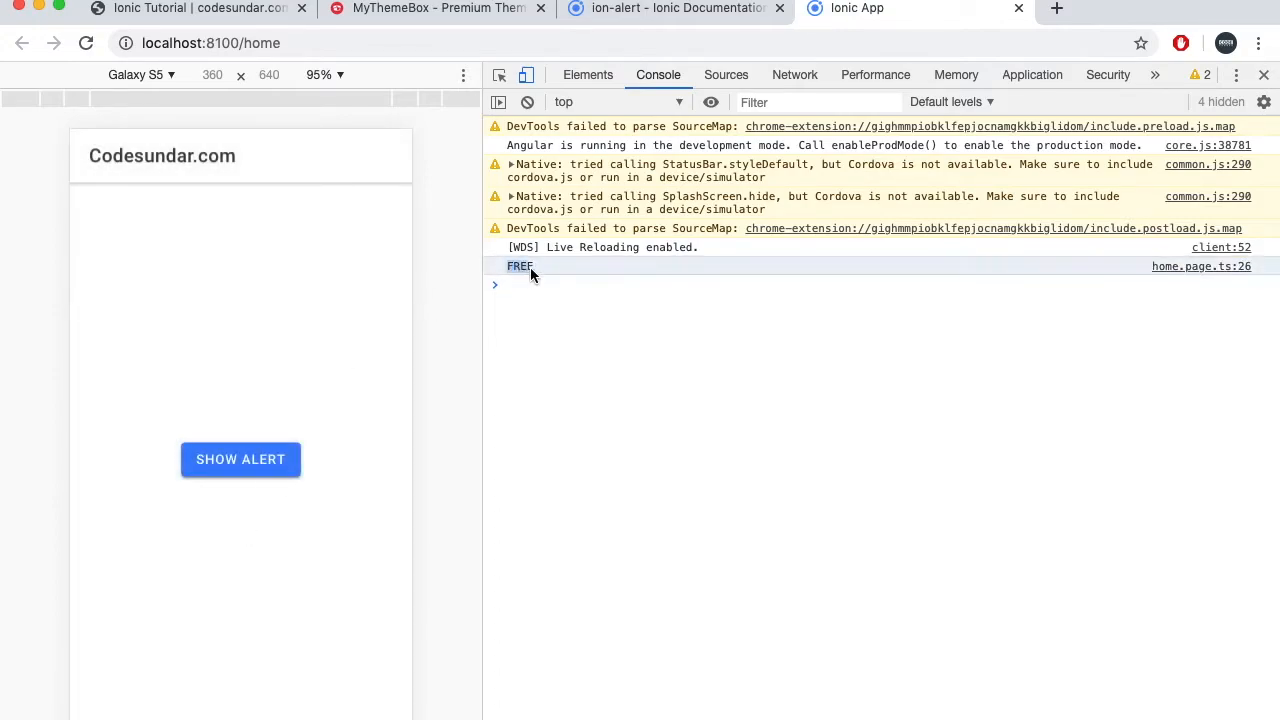
mouse_move(420, 320)
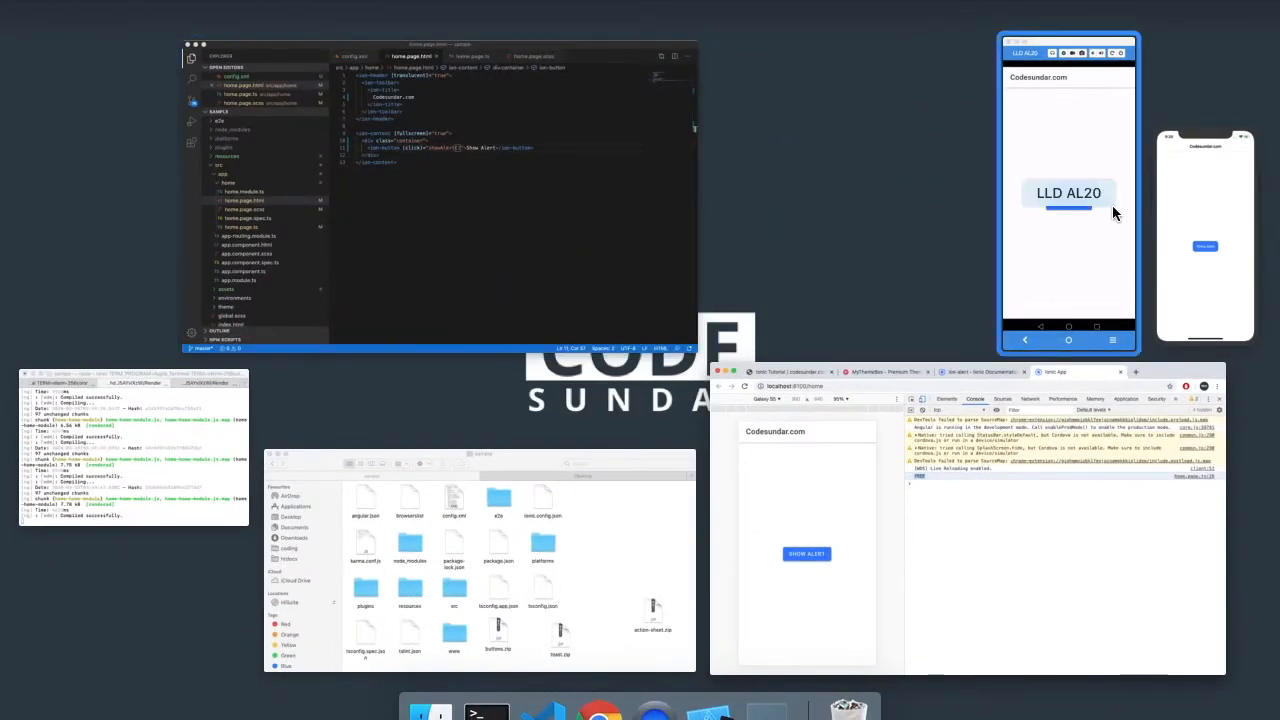
Enter Hey in the Android emulator's alert, then open, fill and apply it on iPhone
click(807, 553)
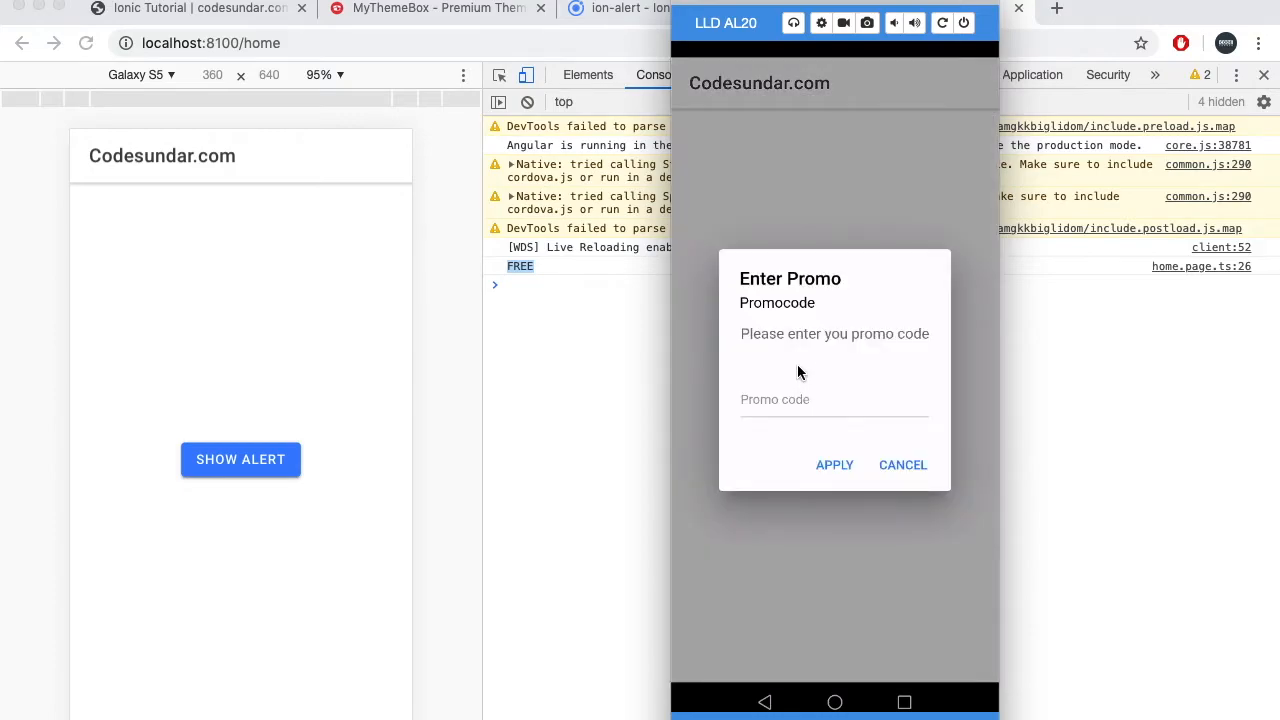
text(Hey)
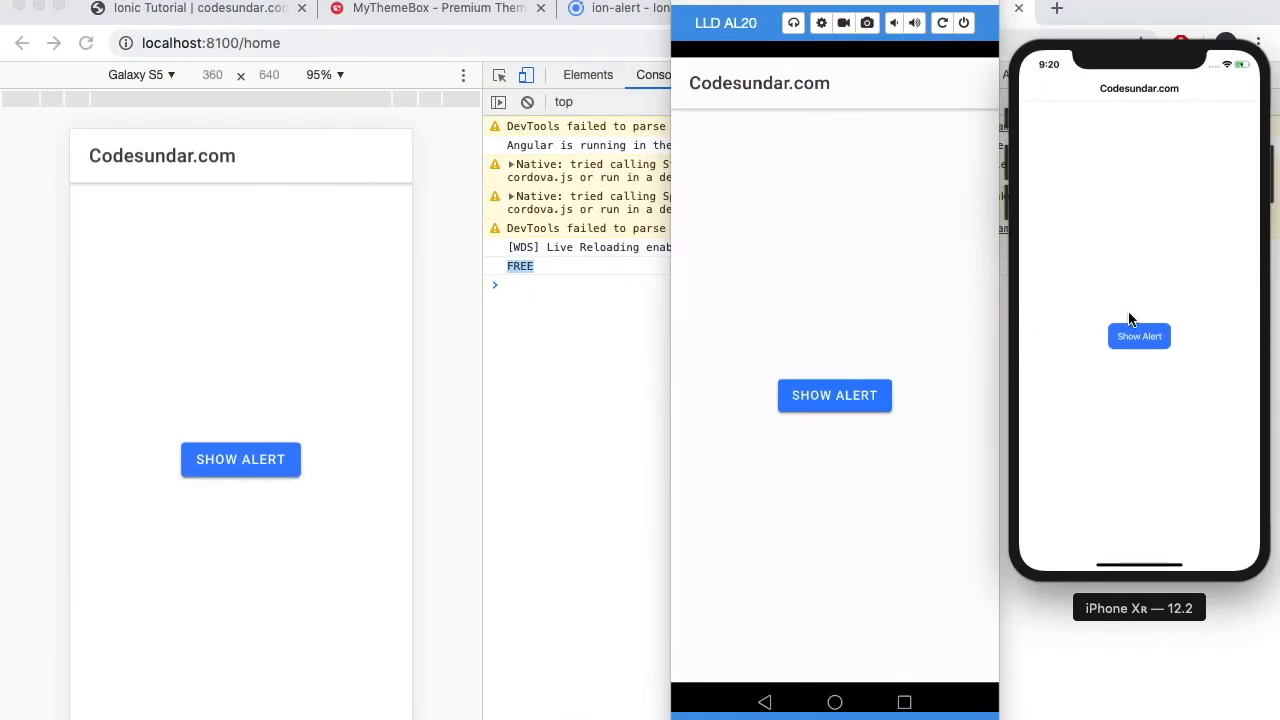
click(1138, 336)
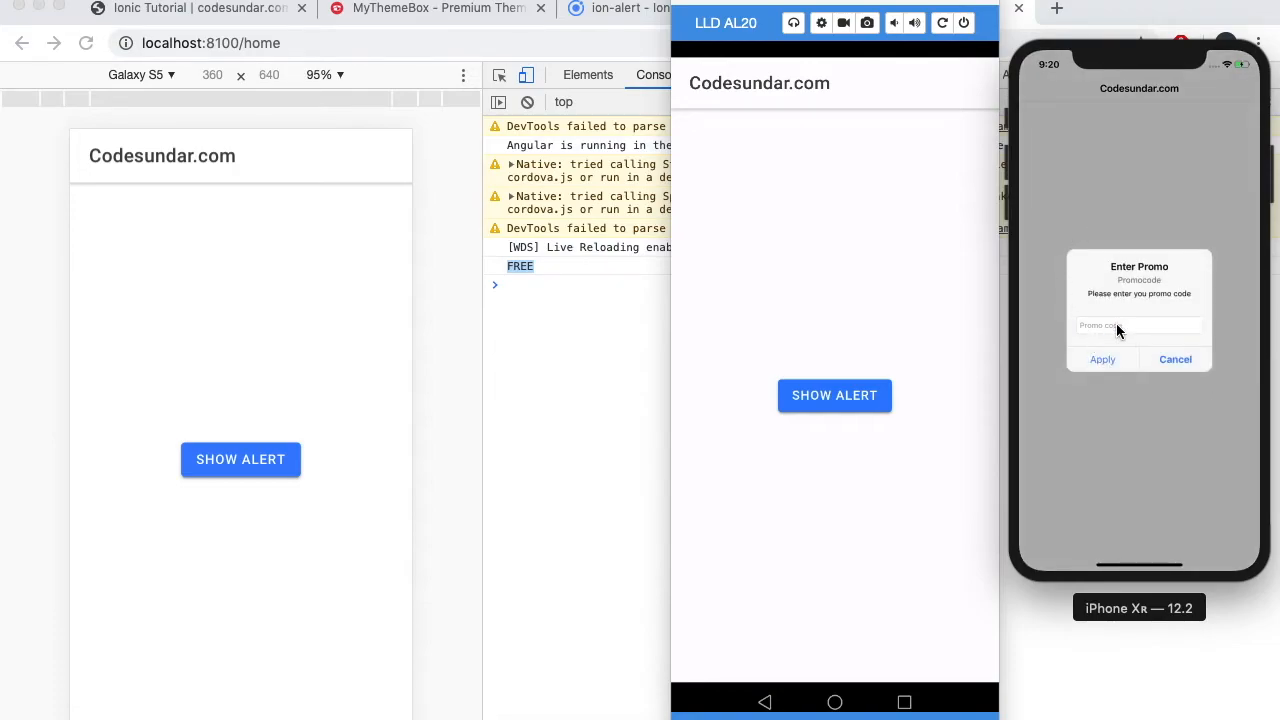
text(Hey)
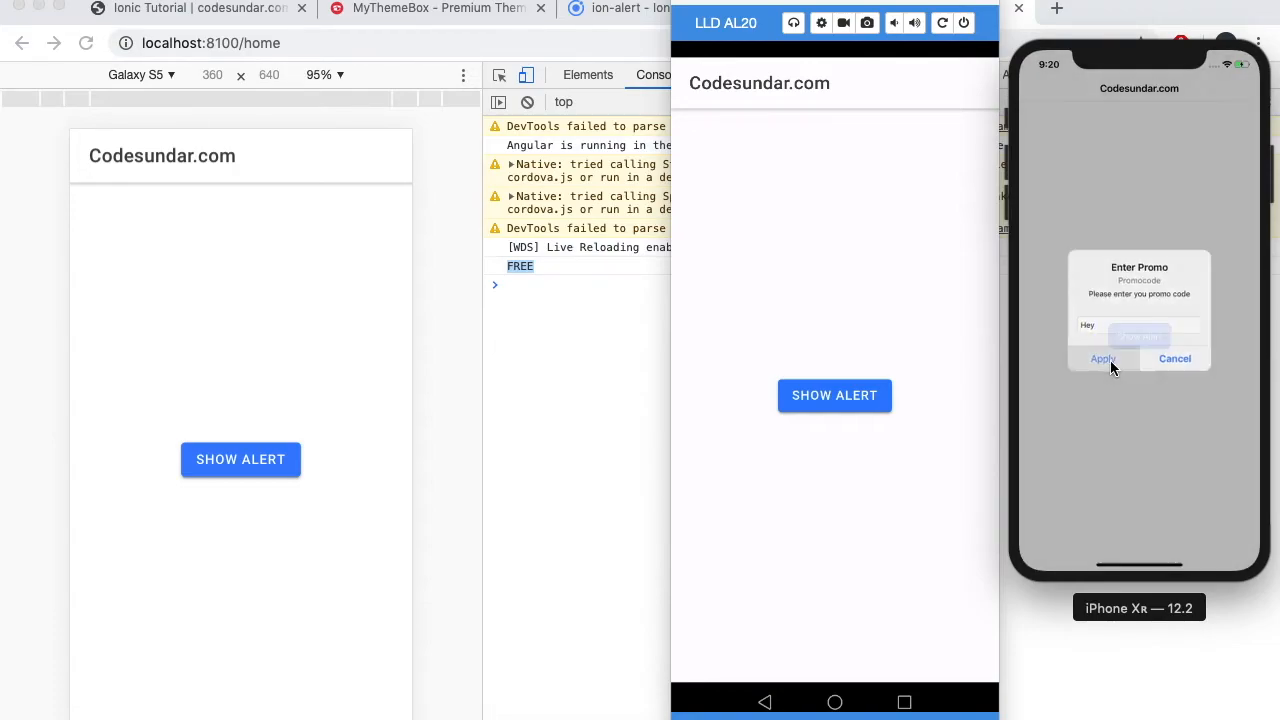
click(1174, 358)
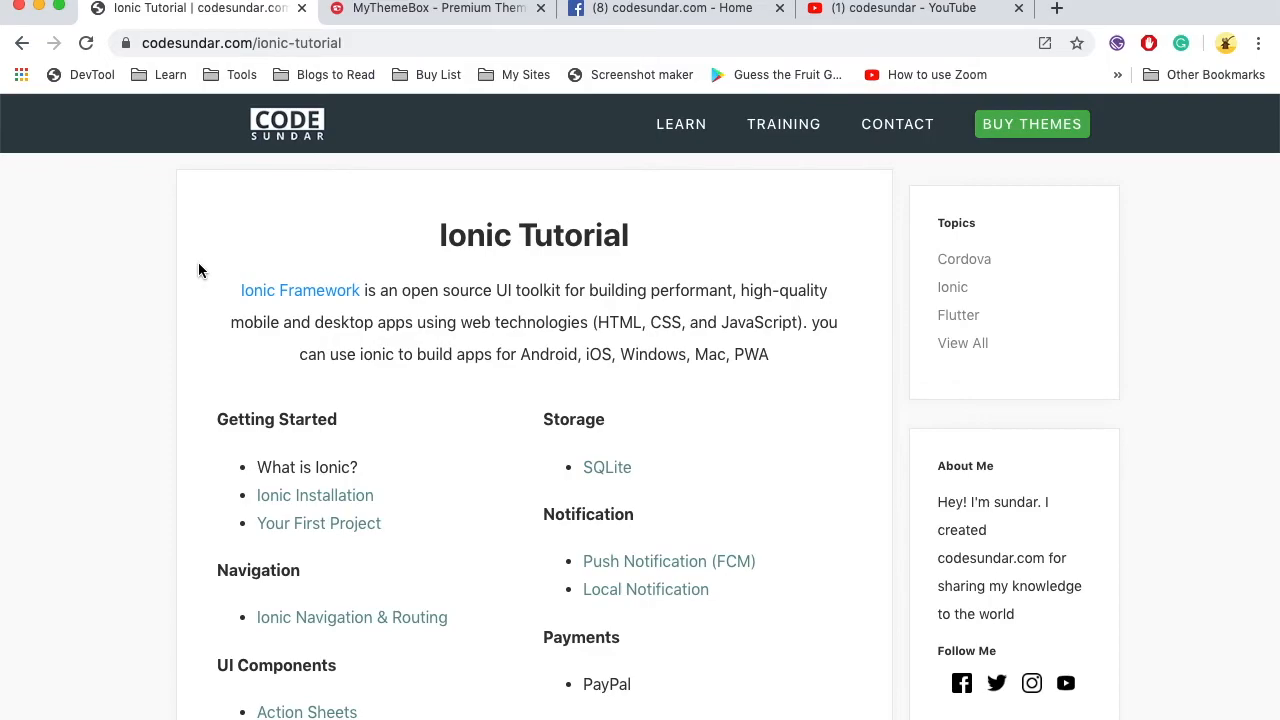
Subscribe to the codesundar YouTube channel
click(242, 43)
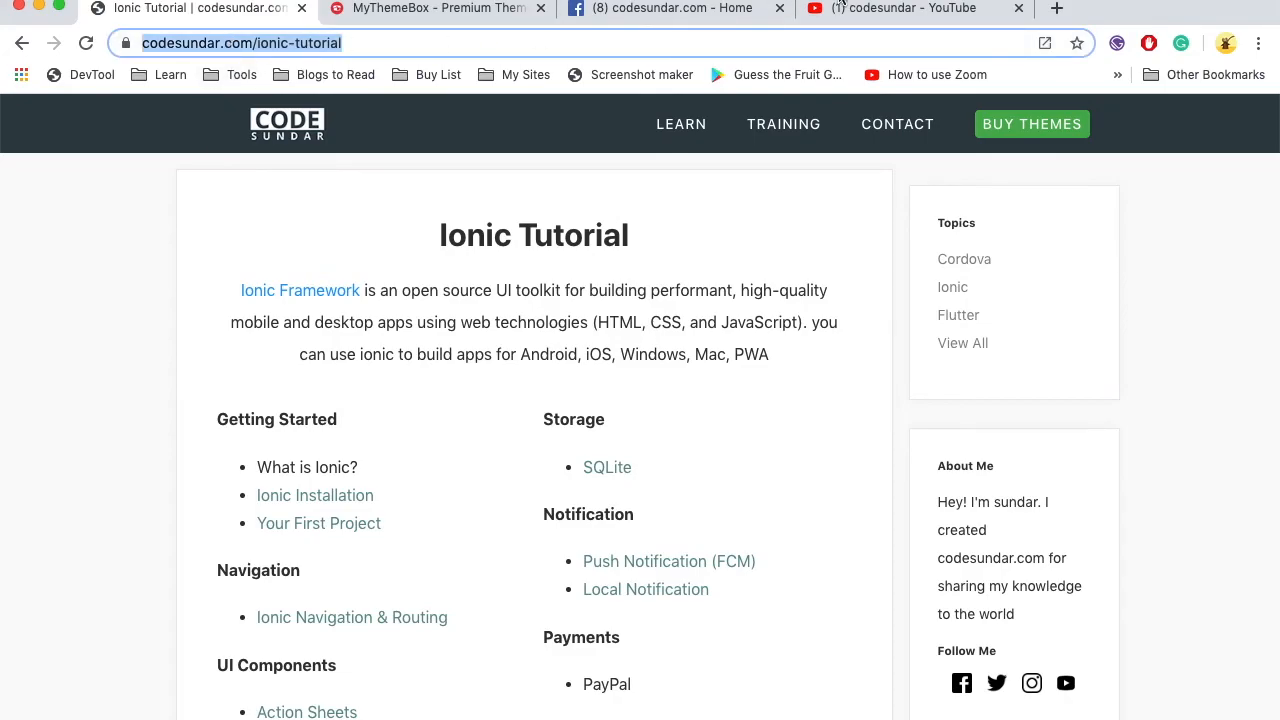
click(912, 8)
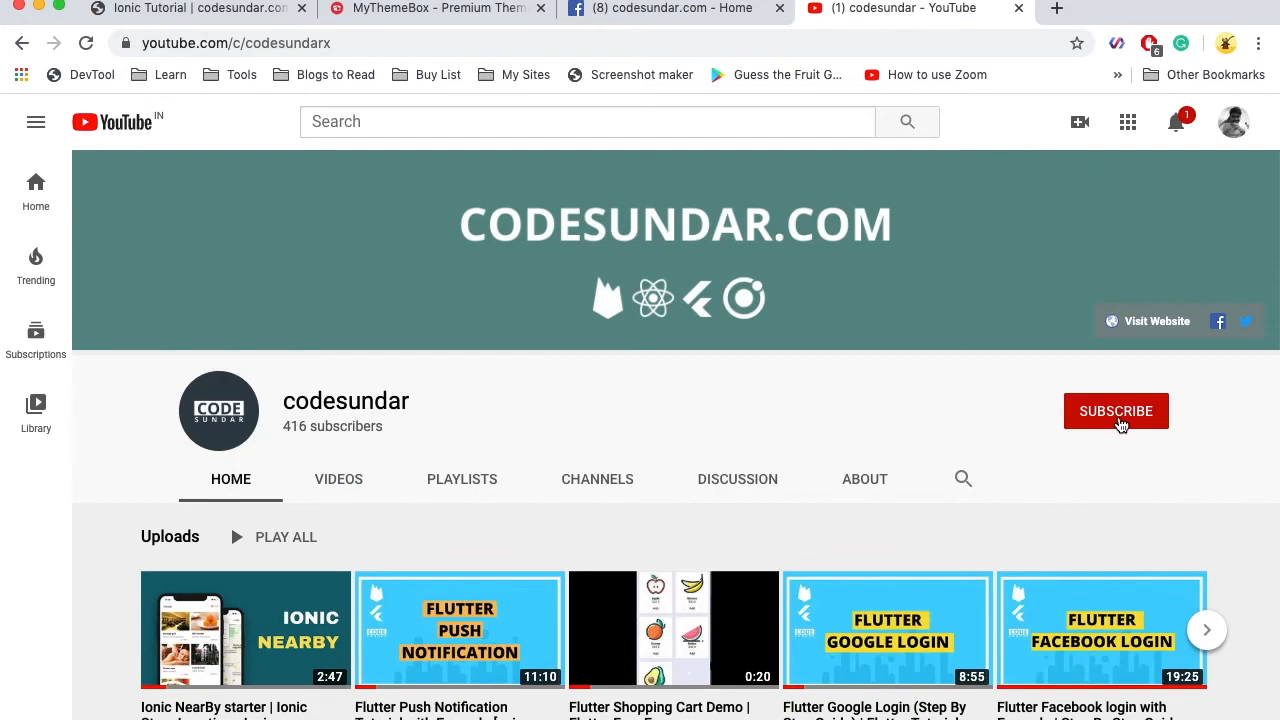
click(1115, 411)
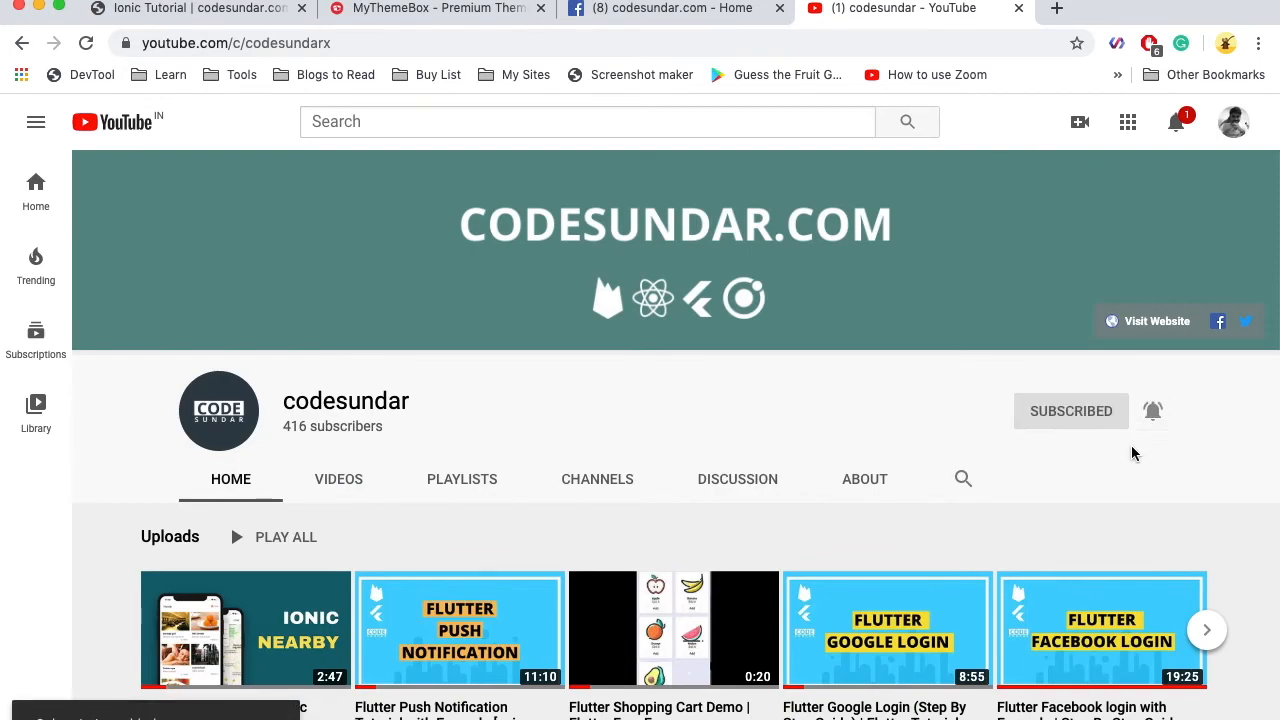
Glance at MyThemeBox, then open the Ionic Tutorial site's Training page
click(435, 8)
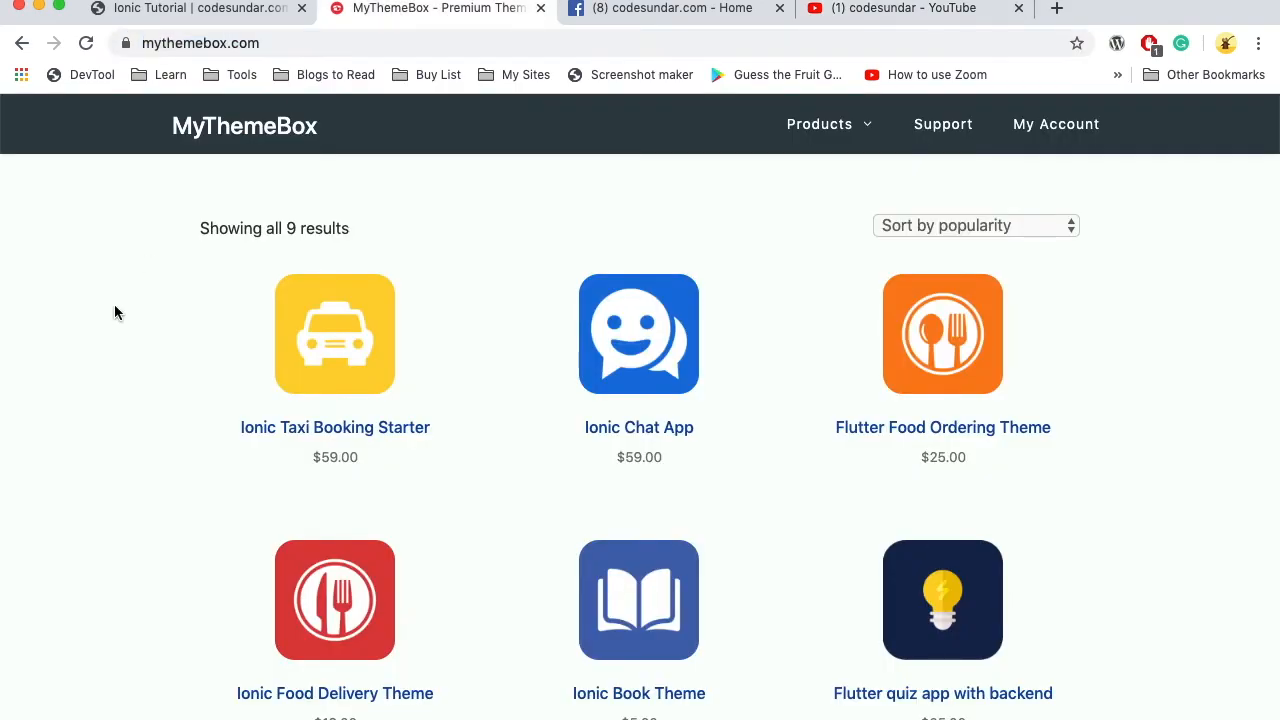
mouse_move(130, 268)
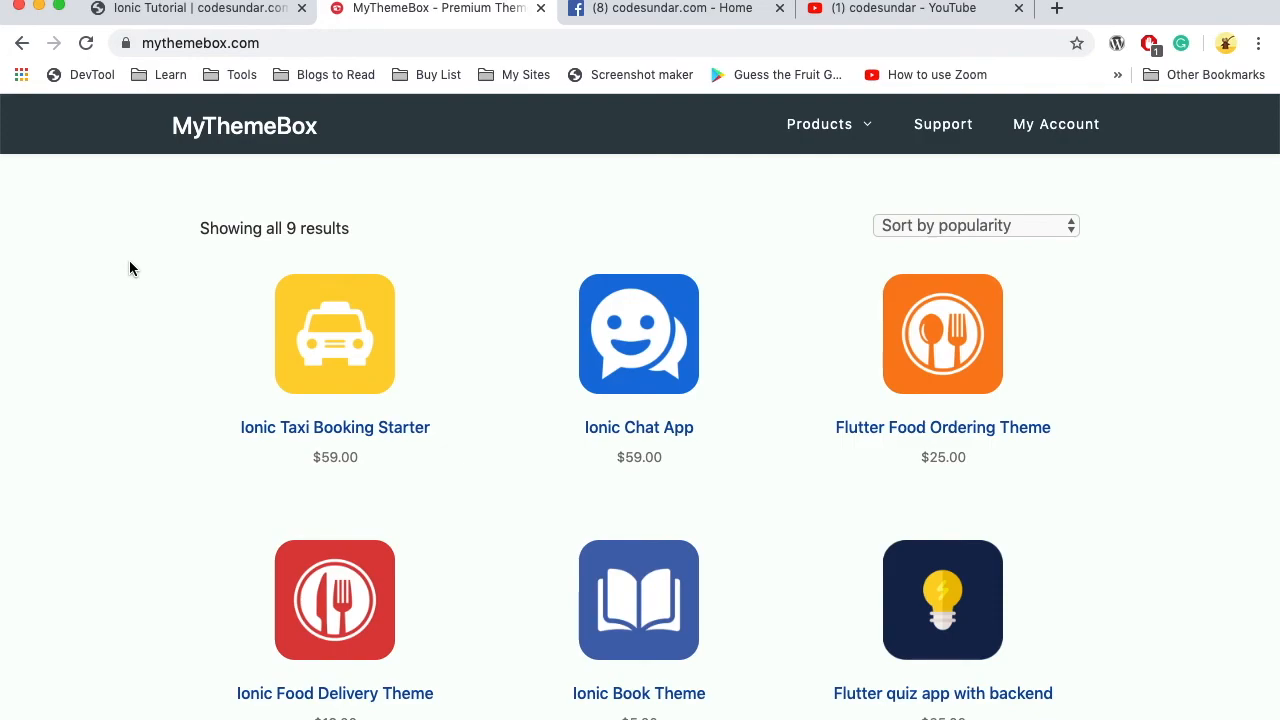
click(190, 8)
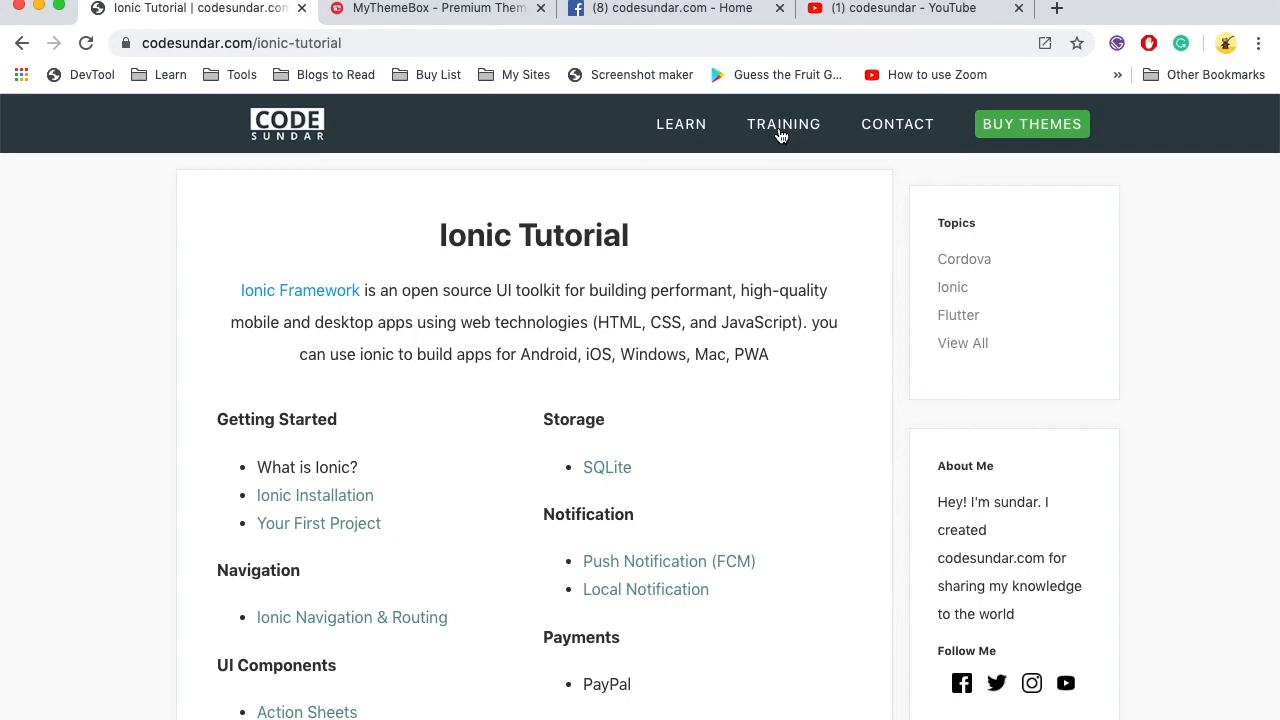
click(783, 124)
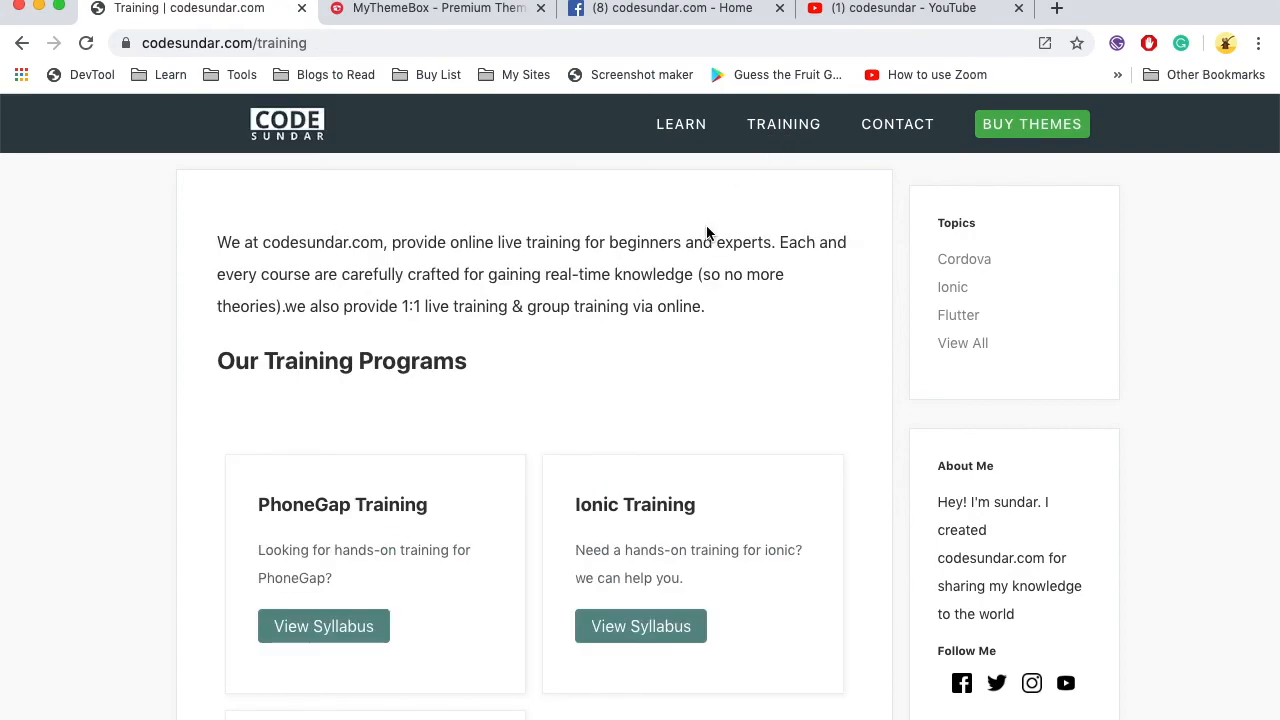